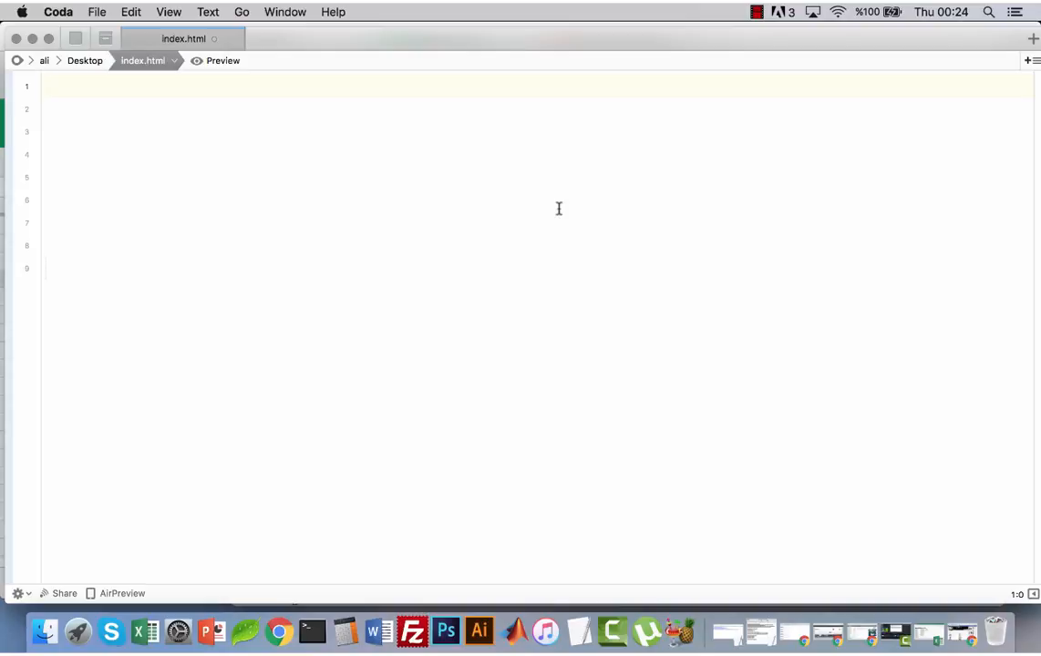
- Start index.html with the <!doctype html> declaration and an opening html tag
{"action": "left_click", "coordinate": [50, 86]}
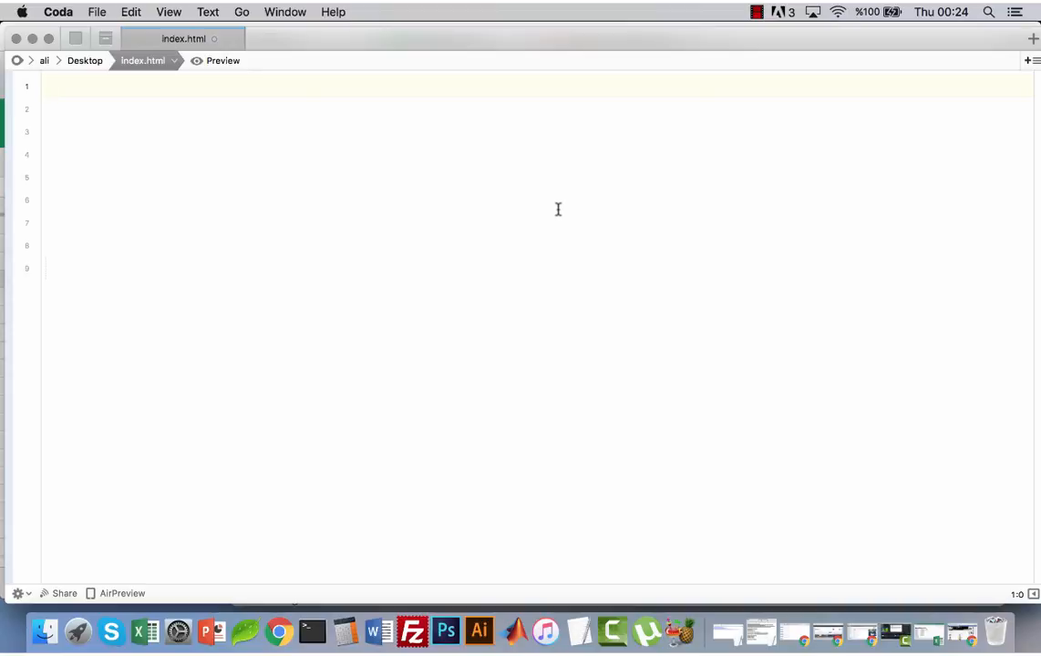
{"action": "left_click", "coordinate": [50, 86]}
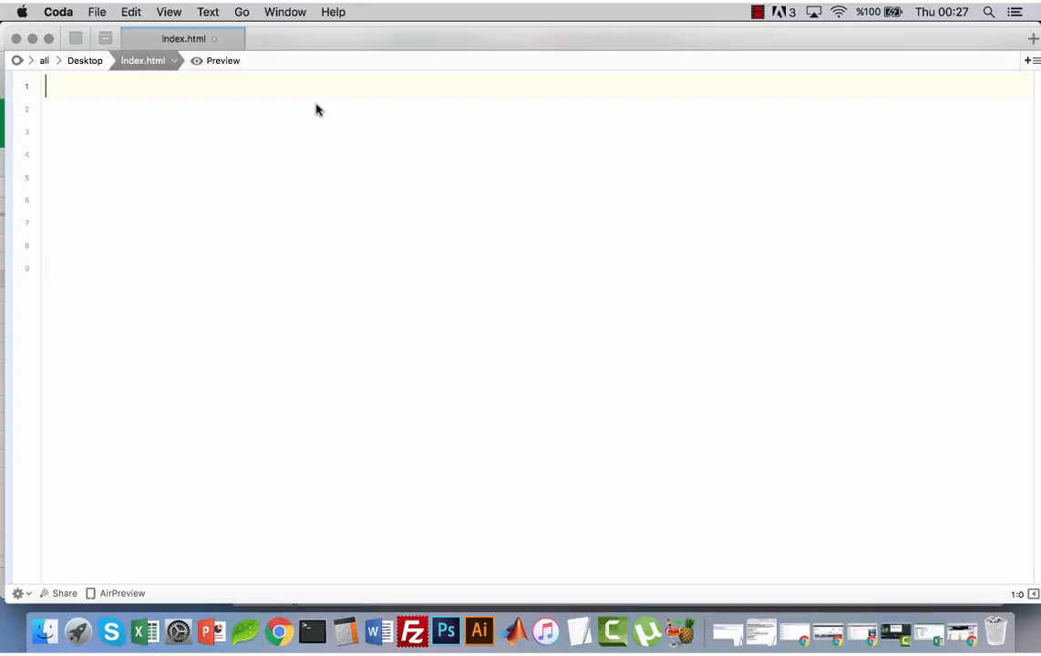
{"action": "type", "text": "<!d"}
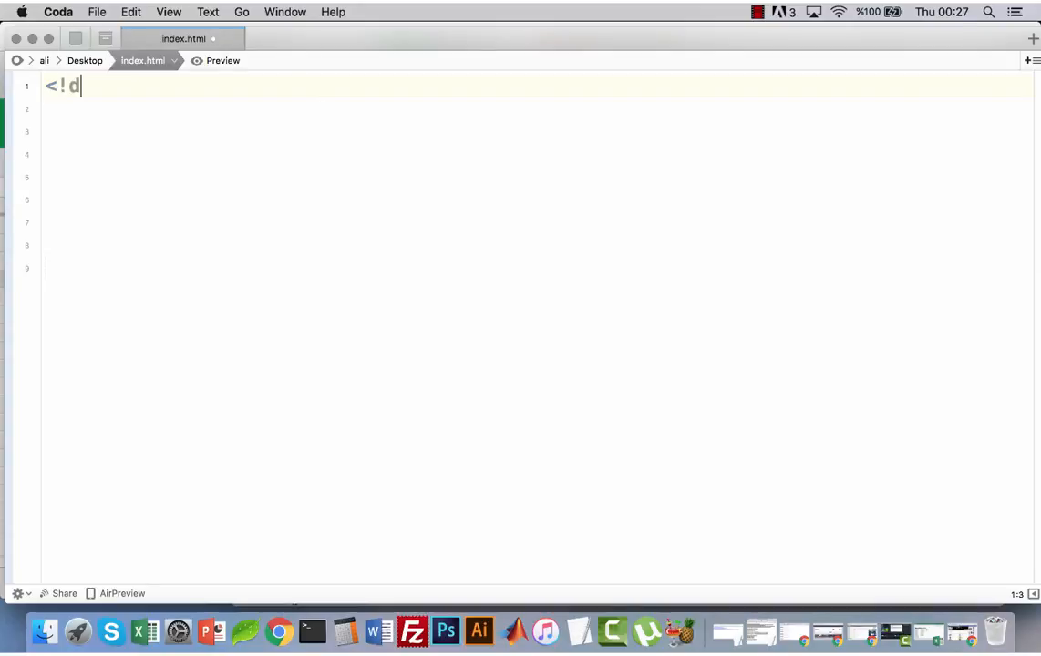
{"action": "type", "text": "octype ht"}
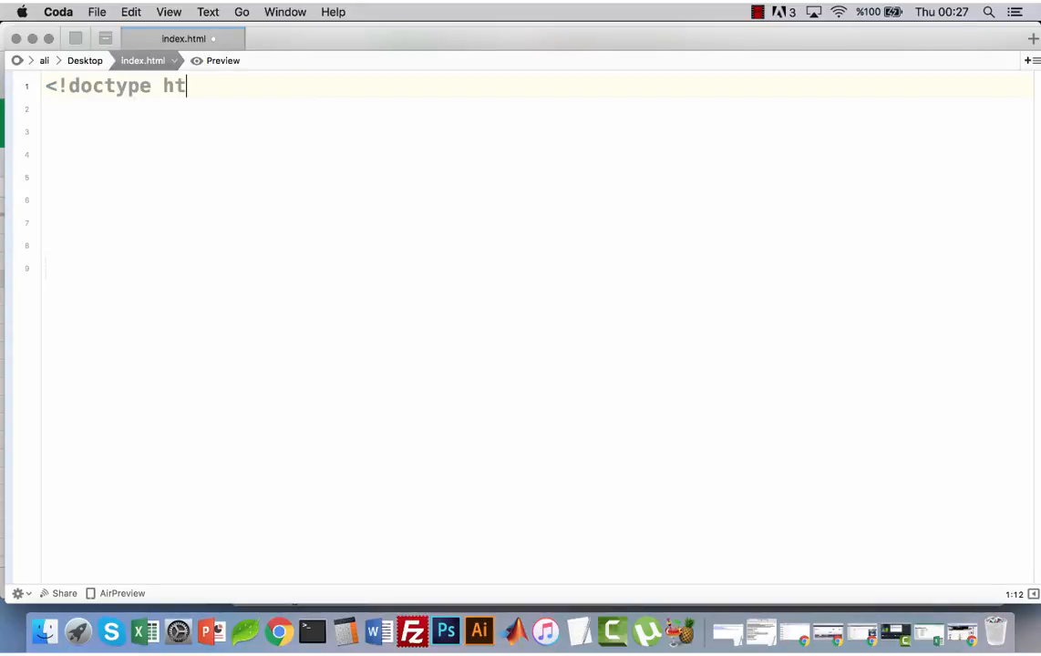
{"action": "type", "text": "ml>"}
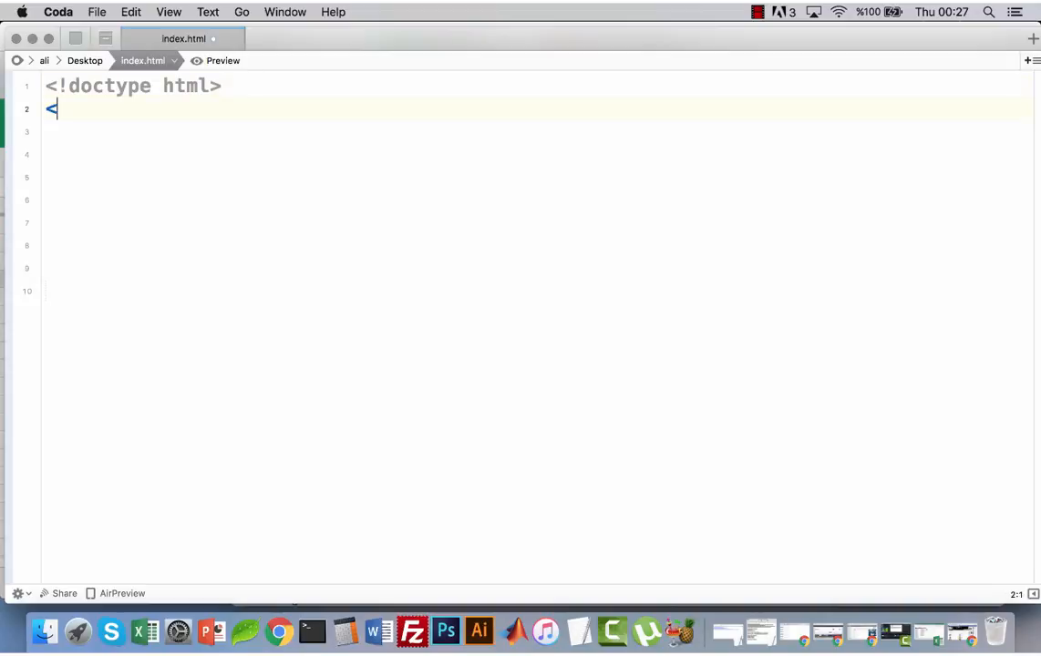
{"action": "type", "text": "html>"}
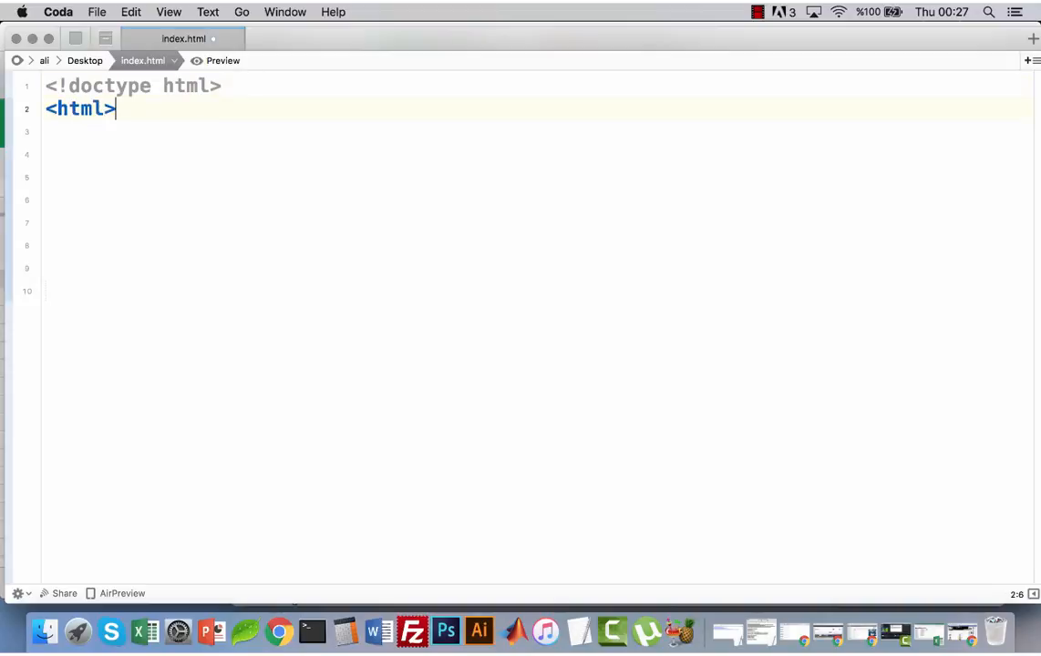
- Add empty head and body sections and close the html element
{"action": "type", "text": "<head>"}
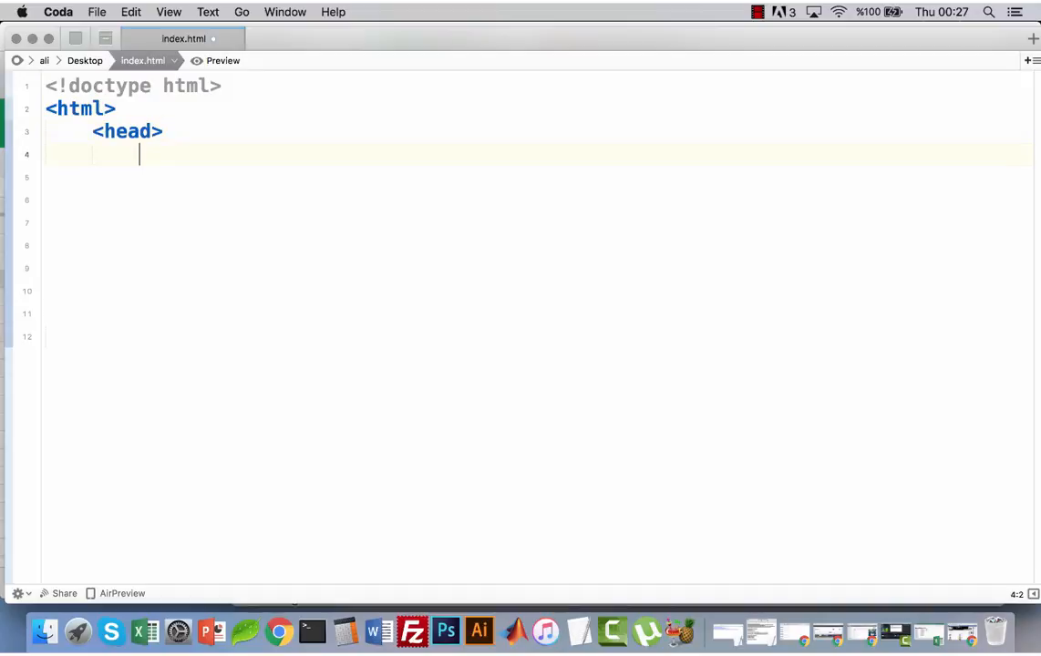
{"action": "type", "text": "<"}
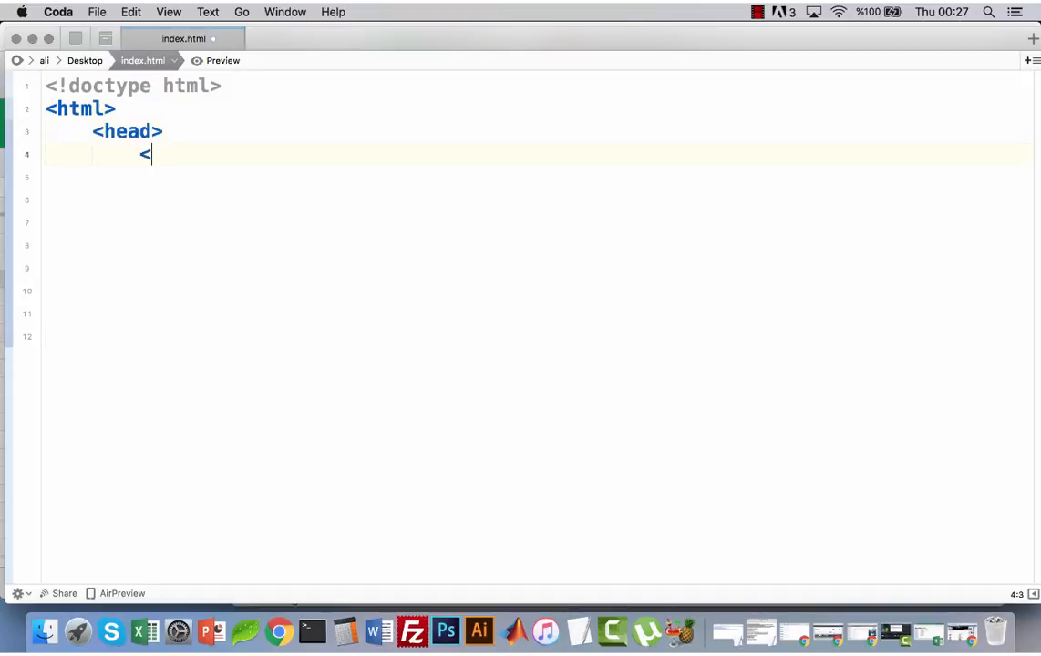
{"action": "type", "text": "/head>"}
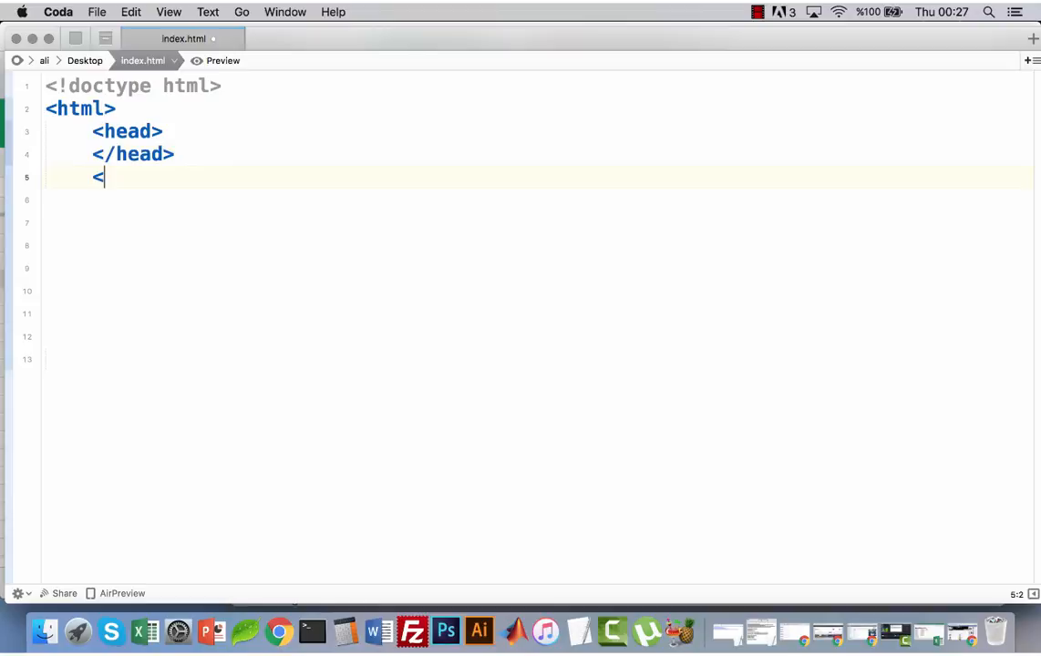
{"action": "type", "text": "body>"}
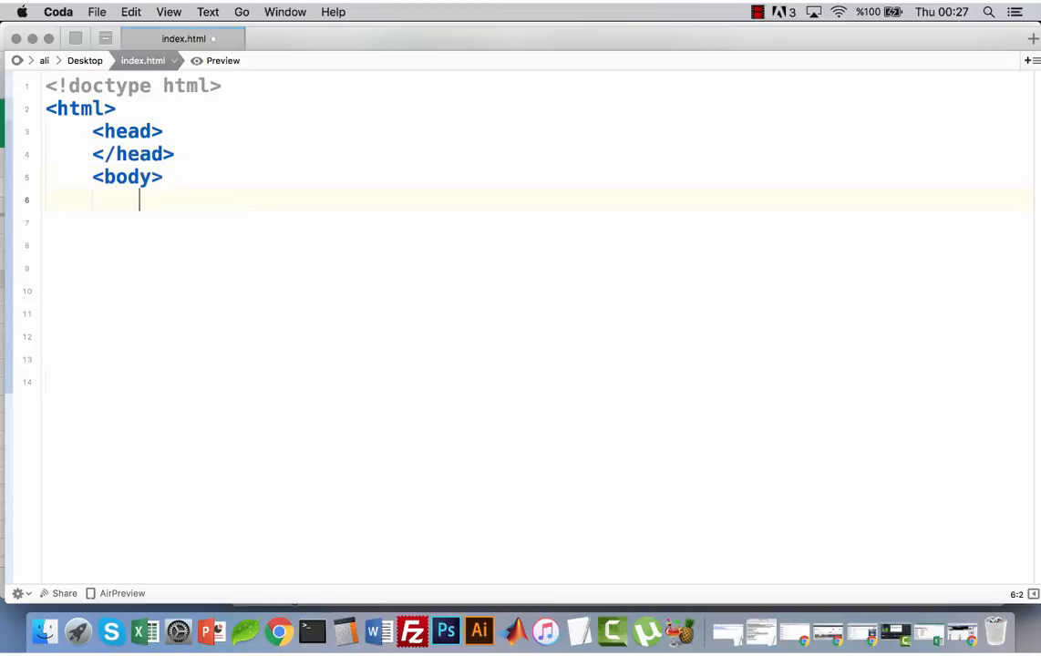
{"action": "type", "text": "</body>"}
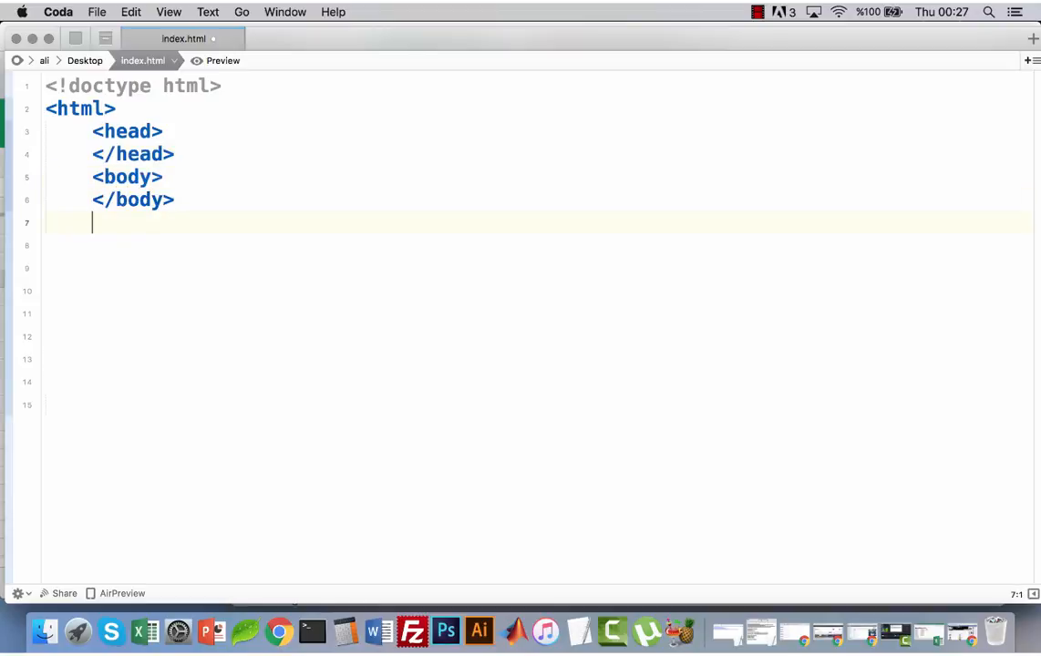
{"action": "type", "text": "</html>"}
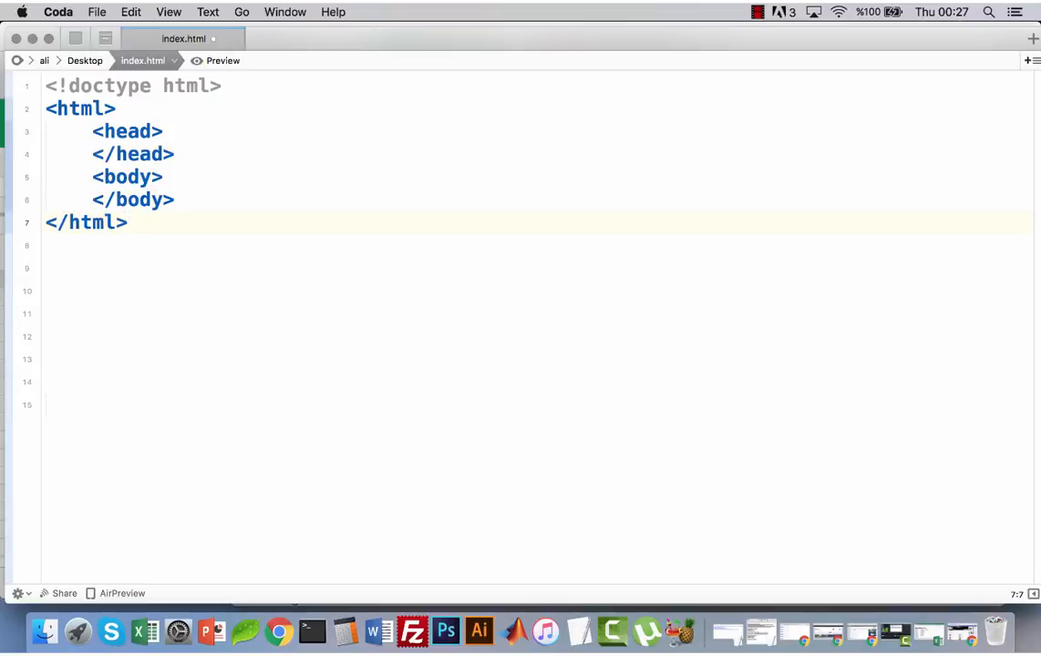
{"action": "left_click", "coordinate": [165, 130]}
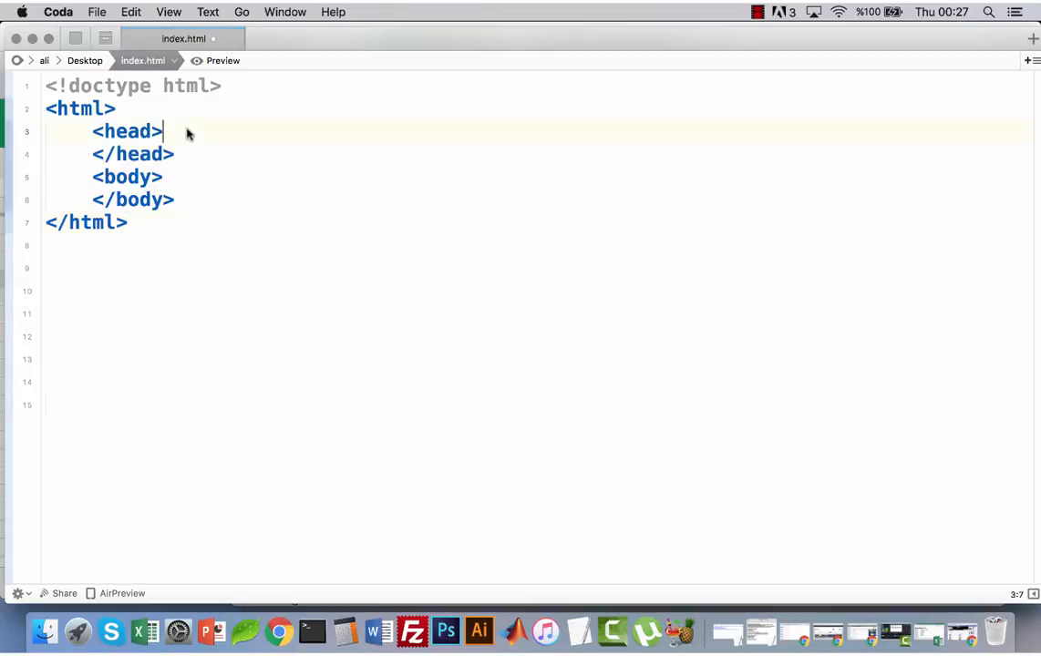
- Insert a title element in the head containing 'HTML Classes'
{"action": "type", "text": "<title"}
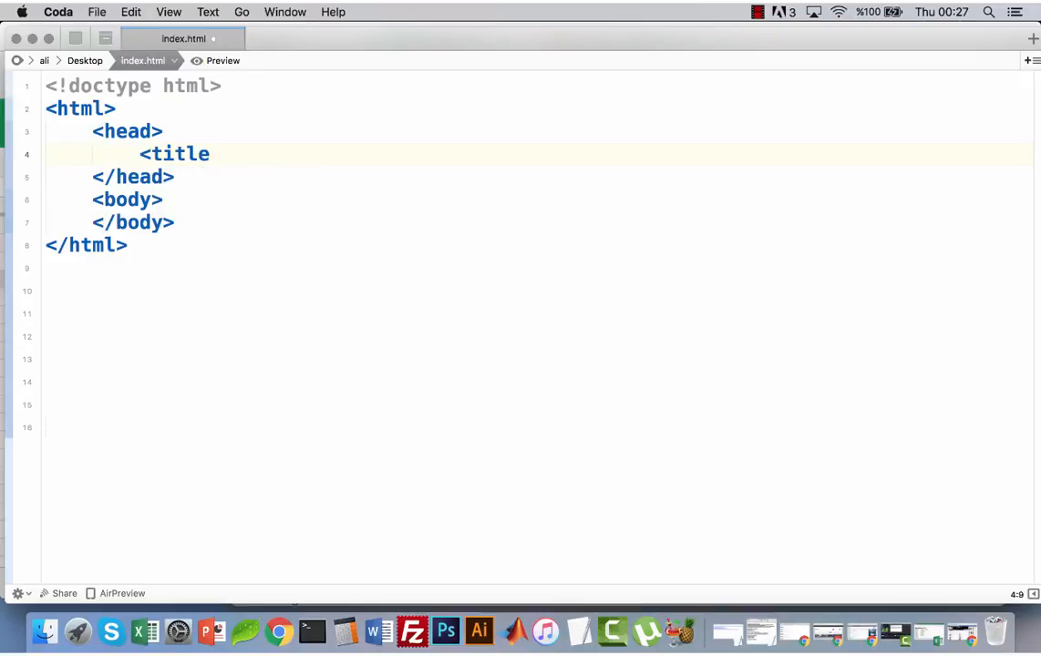
{"action": "type", "text": "></title>"}
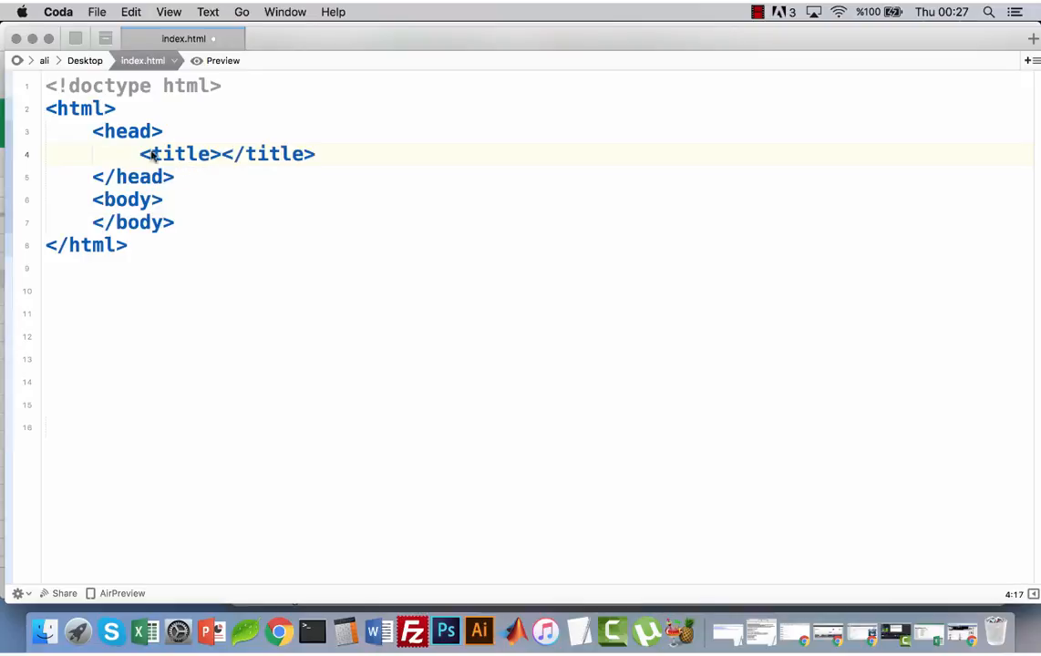
{"action": "left_click", "coordinate": [220, 153]}
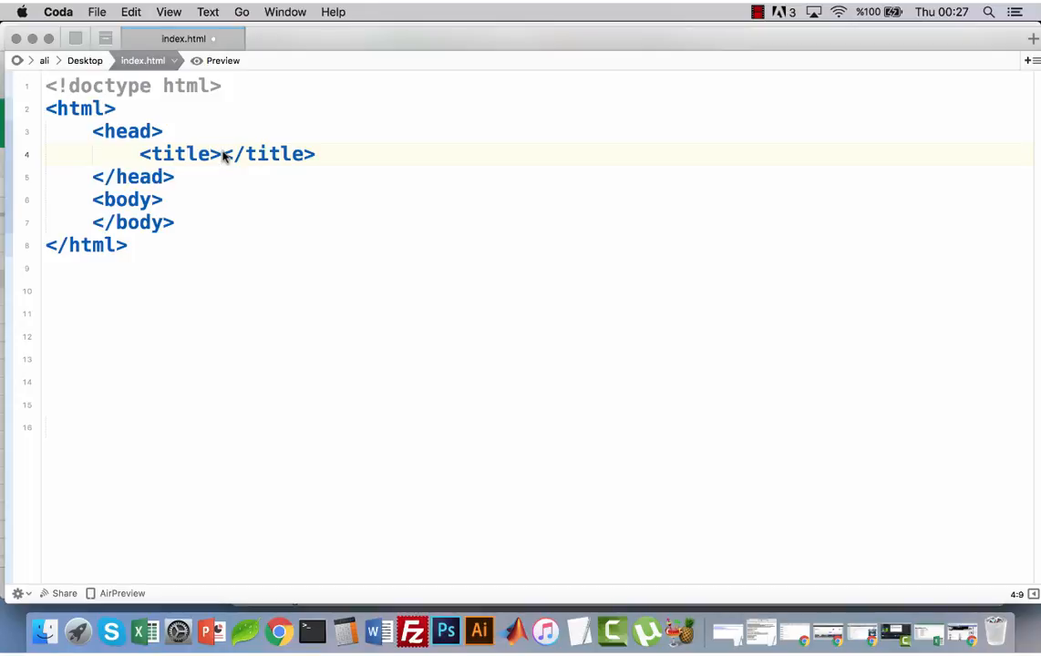
{"action": "type", "text": "HTML Classes"}
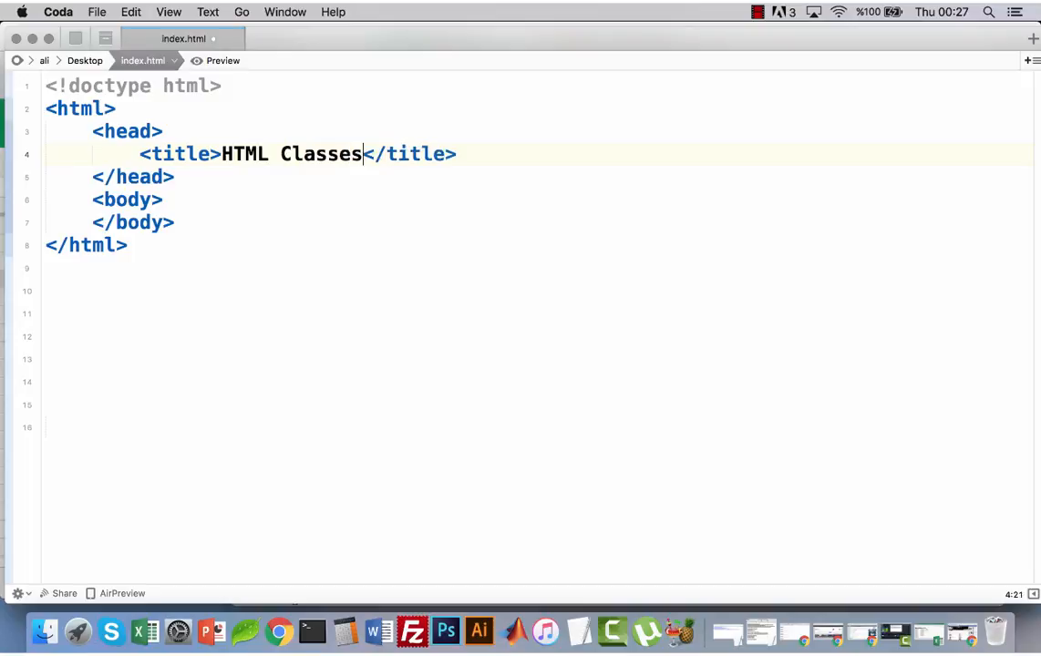
{"action": "mouse_move", "coordinate": [164, 194]}
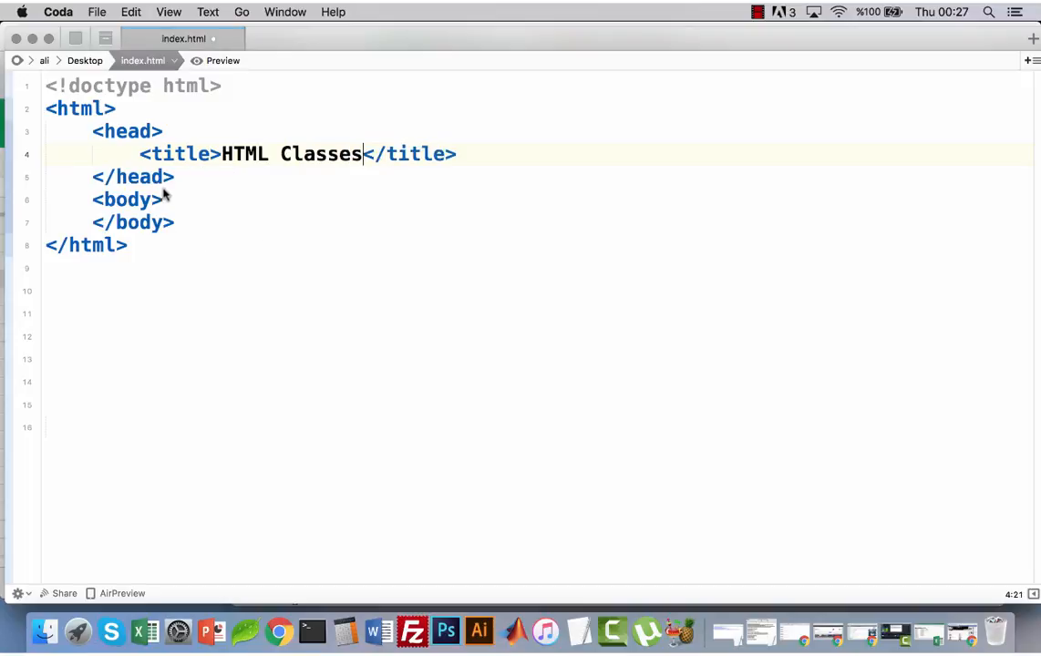
- Add an h1 heading reading 'Hey! I'm an Important Heading..' to the body
{"action": "left_click", "coordinate": [164, 200]}
{"action": "type", "text": "<"}
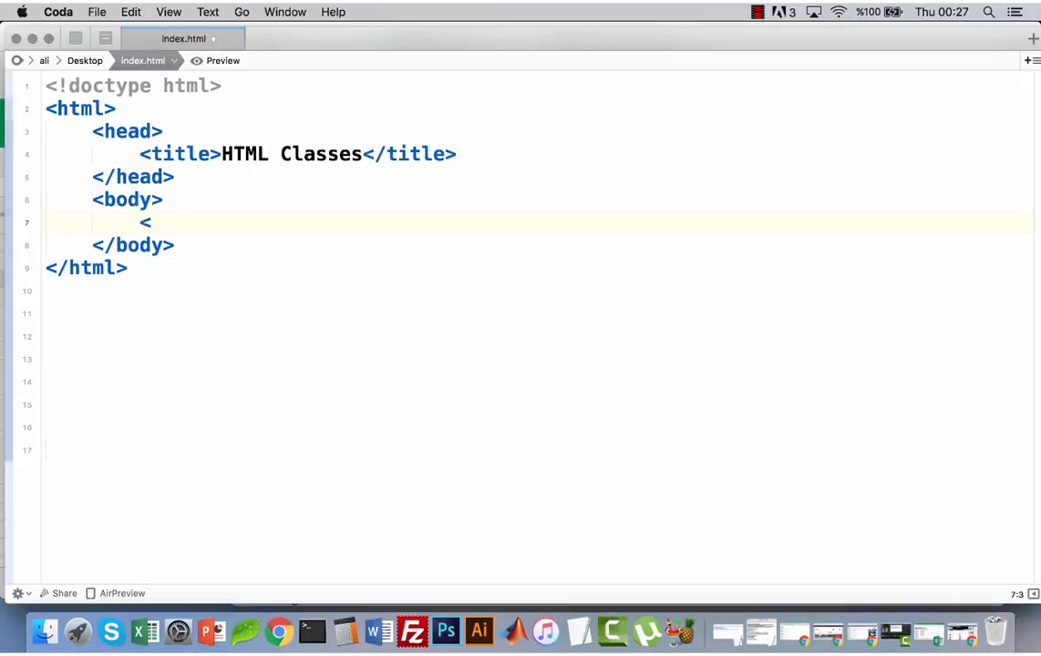
{"action": "type", "text": "h1></h1>"}
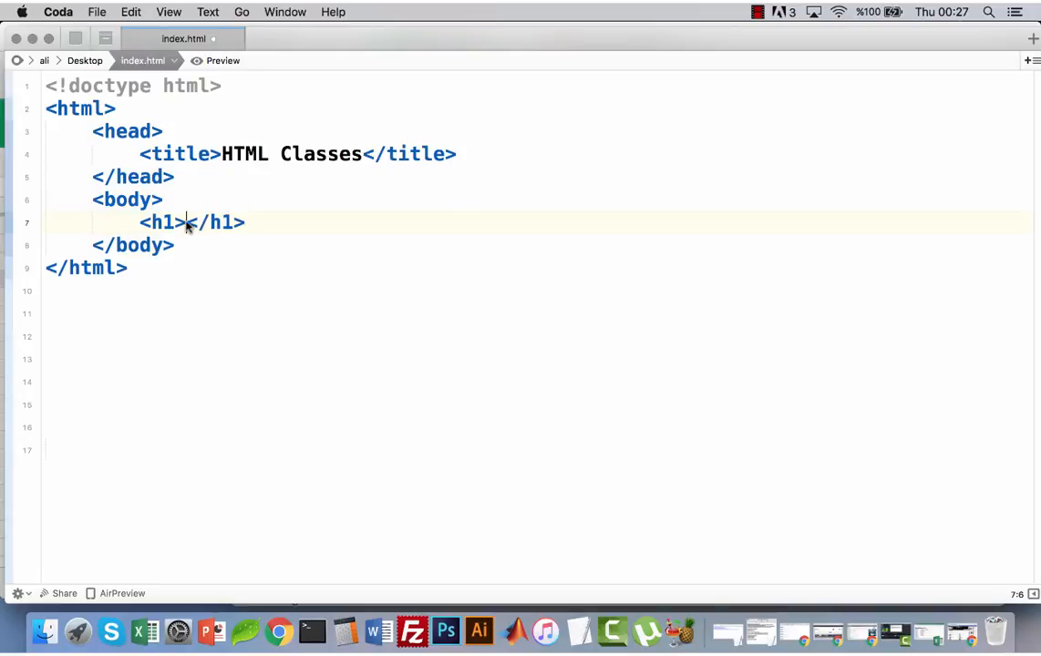
{"action": "type", "text": "Hey!"}
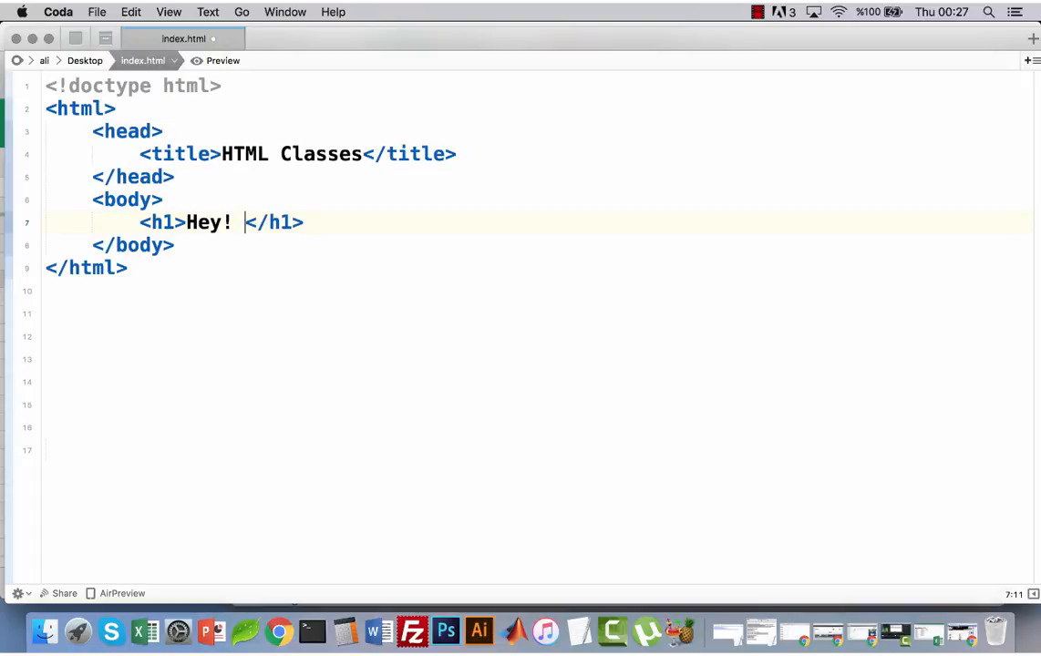
{"action": "type", "text": "I'm a"}
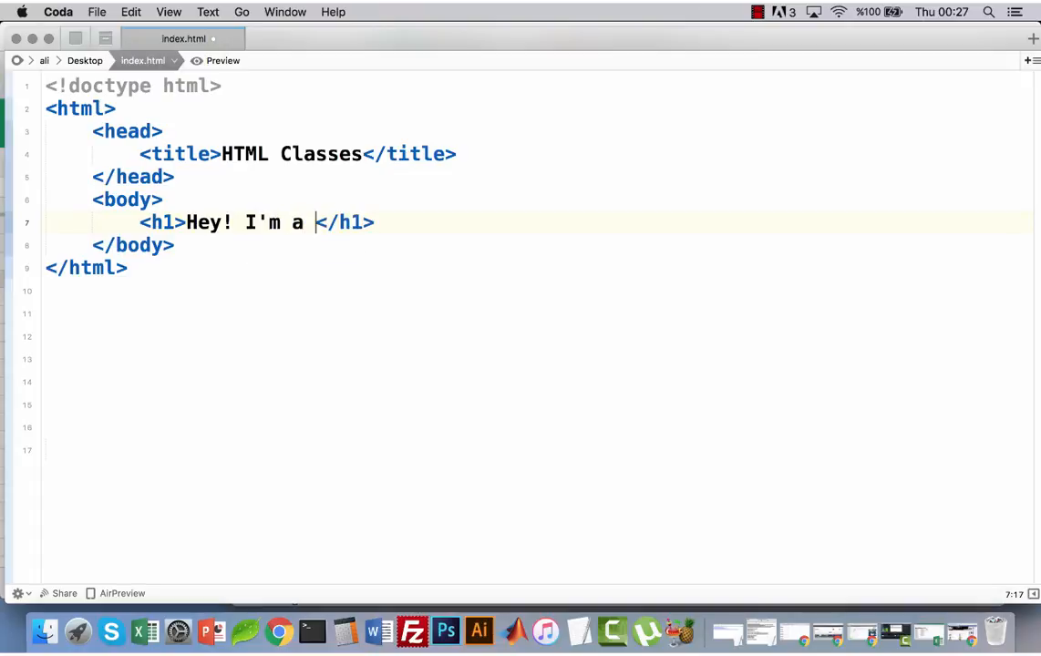
{"action": "key", "text": "backspace"}
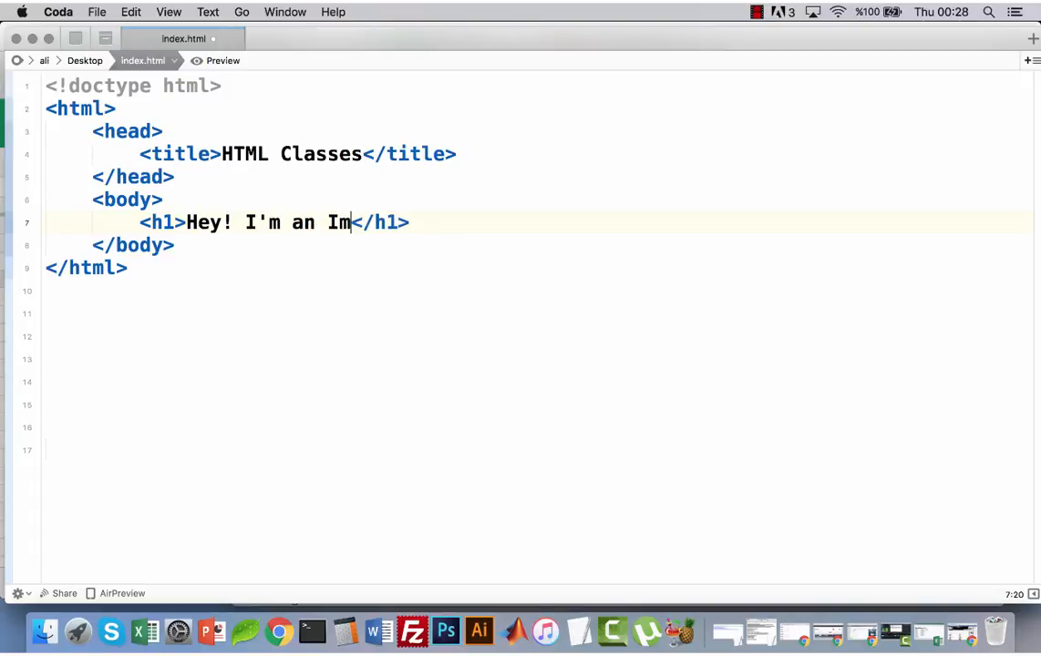
{"action": "type", "text": "portan"}
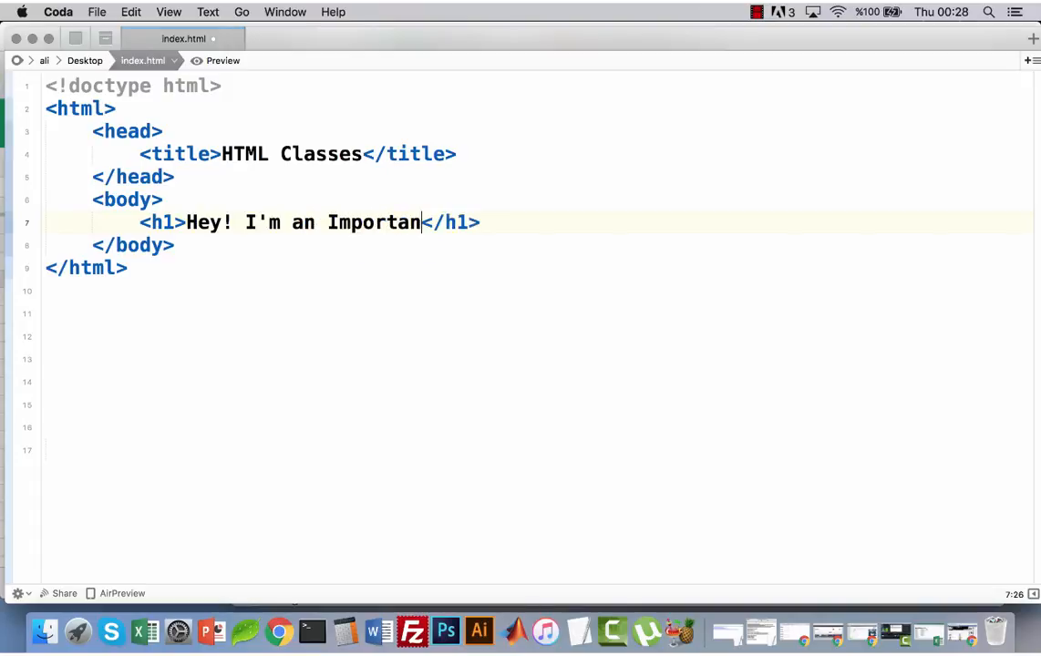
{"action": "type", "text": "t Head"}
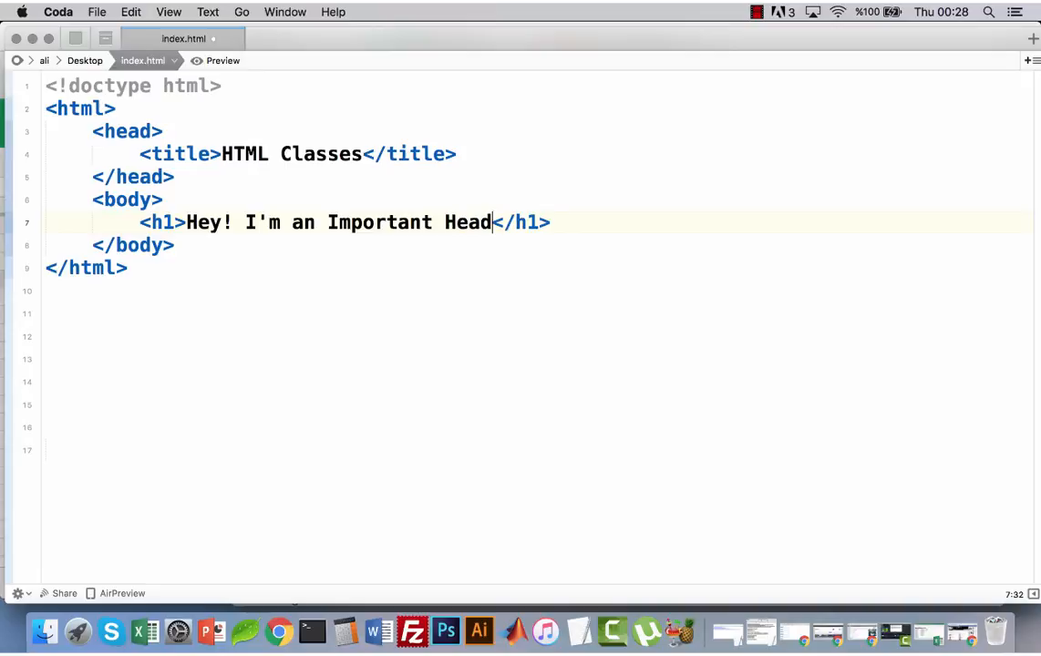
{"action": "type", "text": "ing.."}
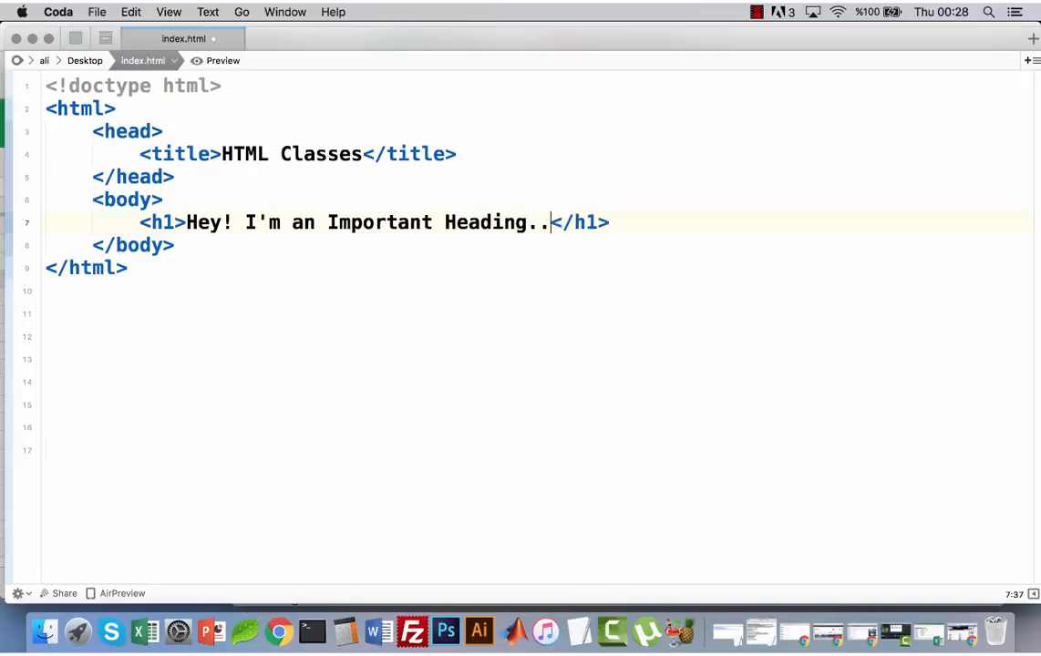
- Add a paragraph below the heading reading 'This is an ordinary paragraph..'
{"action": "left_click", "coordinate": [610, 221]}
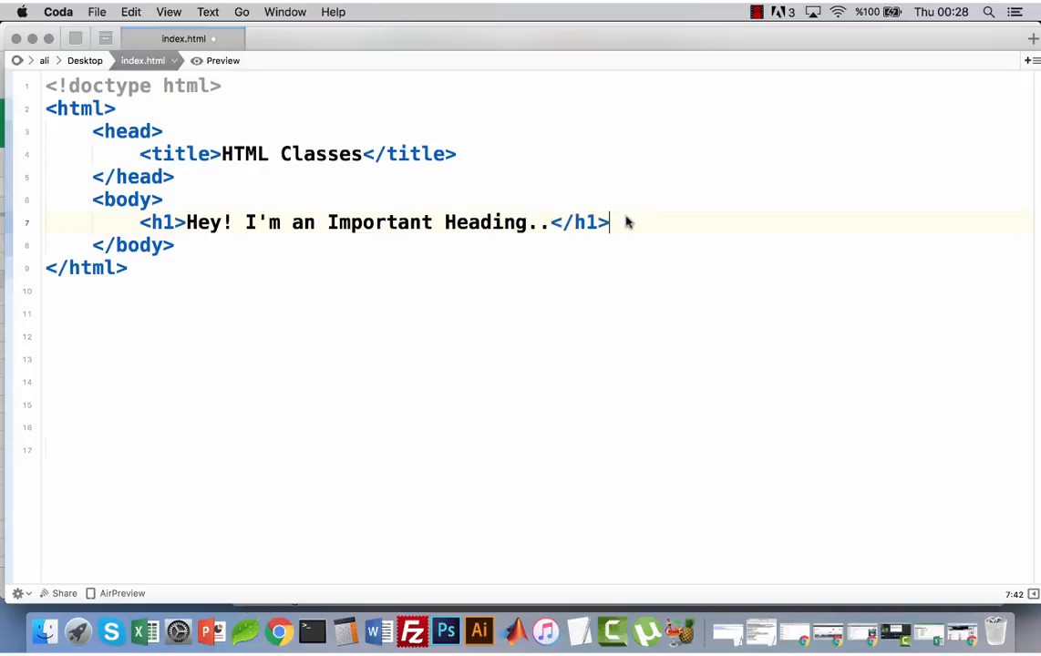
{"action": "key", "text": "enter"}
{"action": "type", "text": "<"}
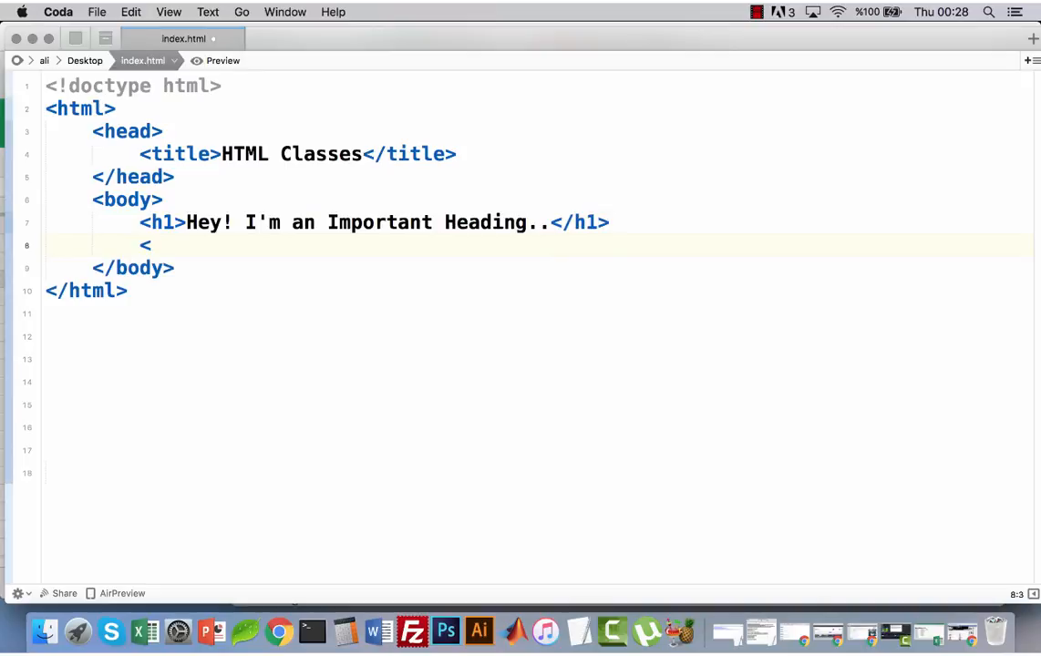
{"action": "type", "text": "p></p>"}
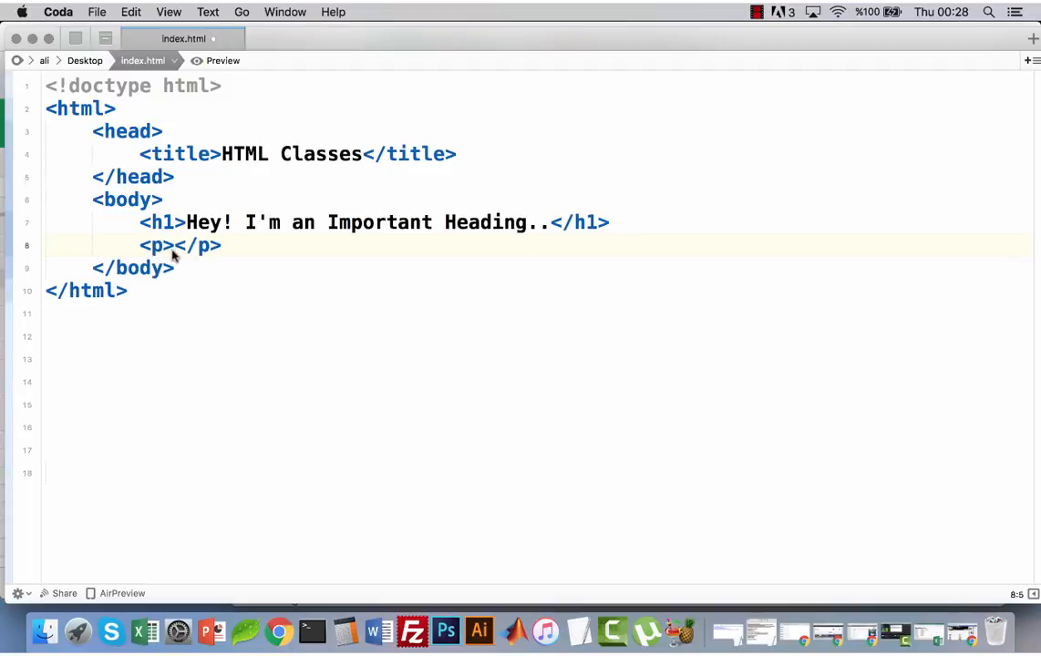
{"action": "type", "text": "This is"}
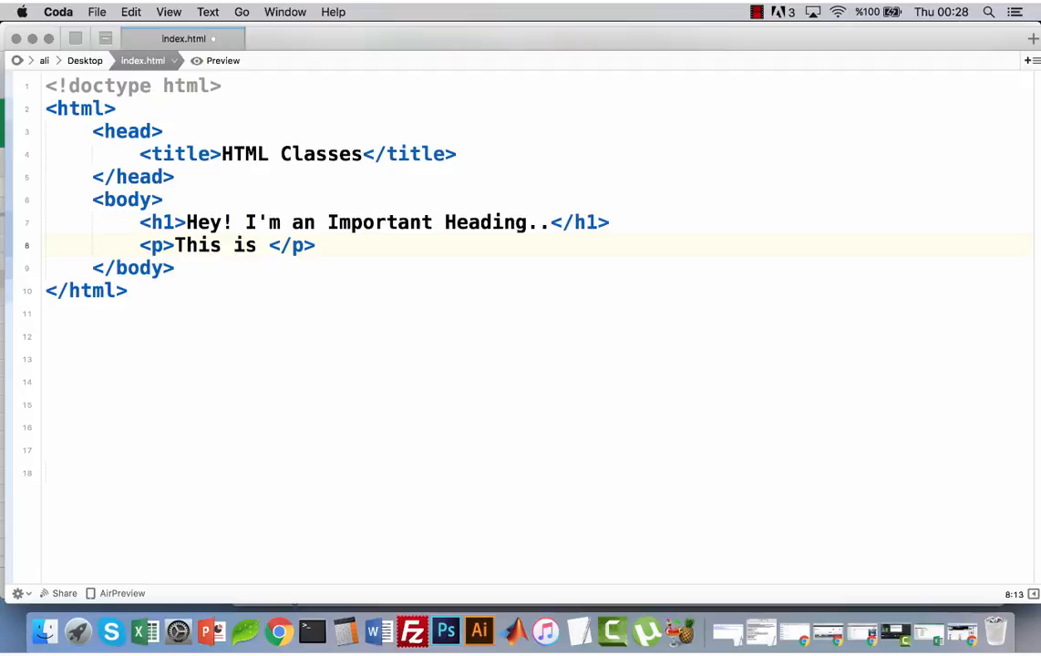
{"action": "type", "text": "an"}
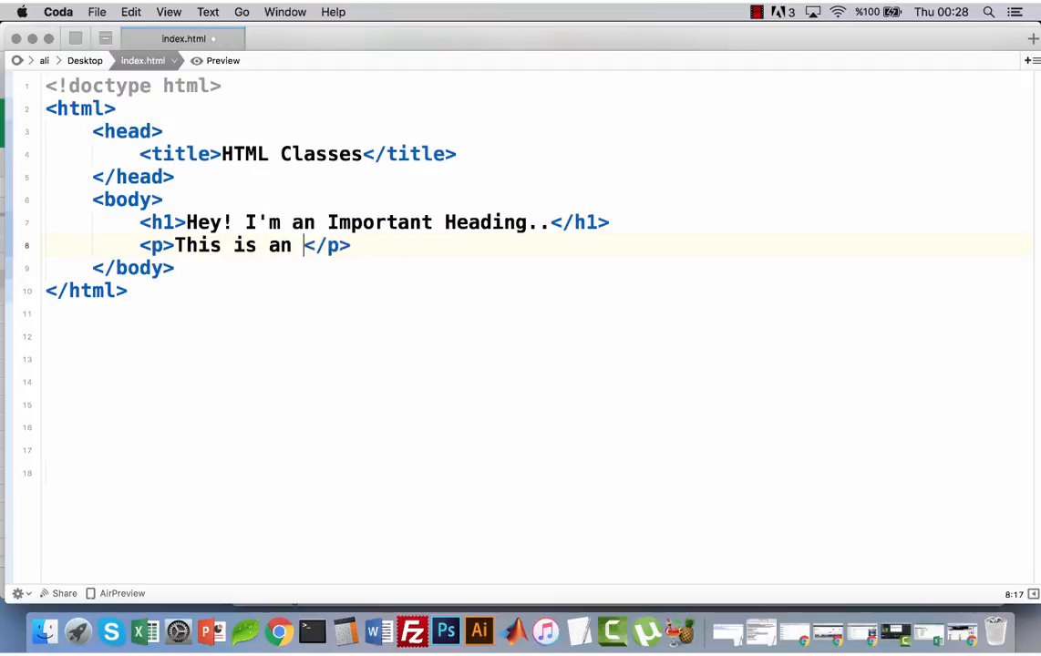
{"action": "type", "text": "ordinary"}
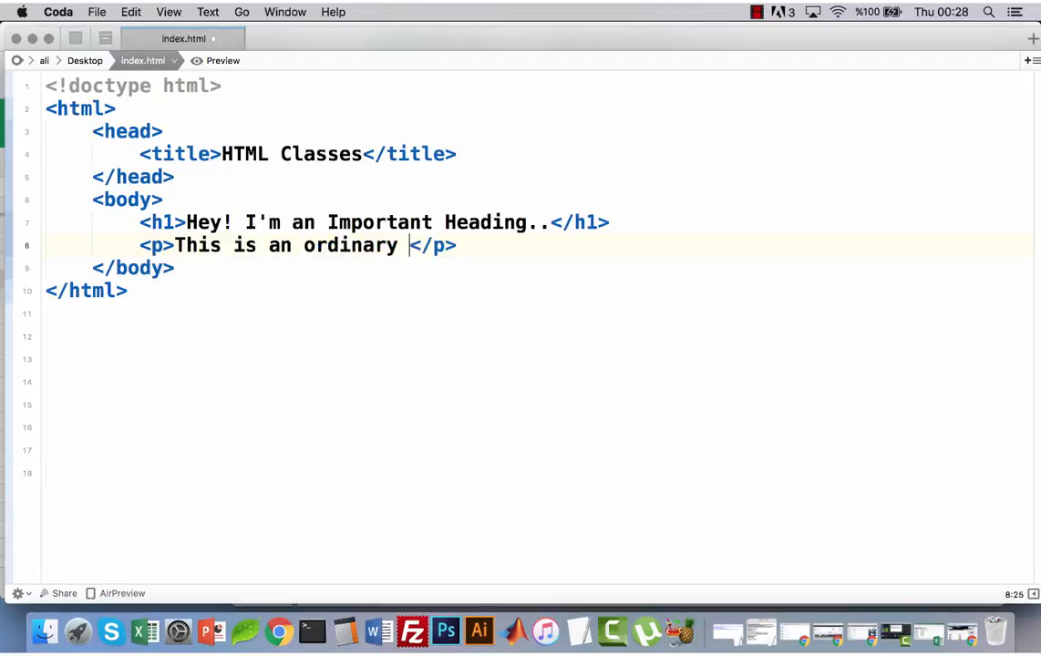
{"action": "type", "text": "paragraph"}
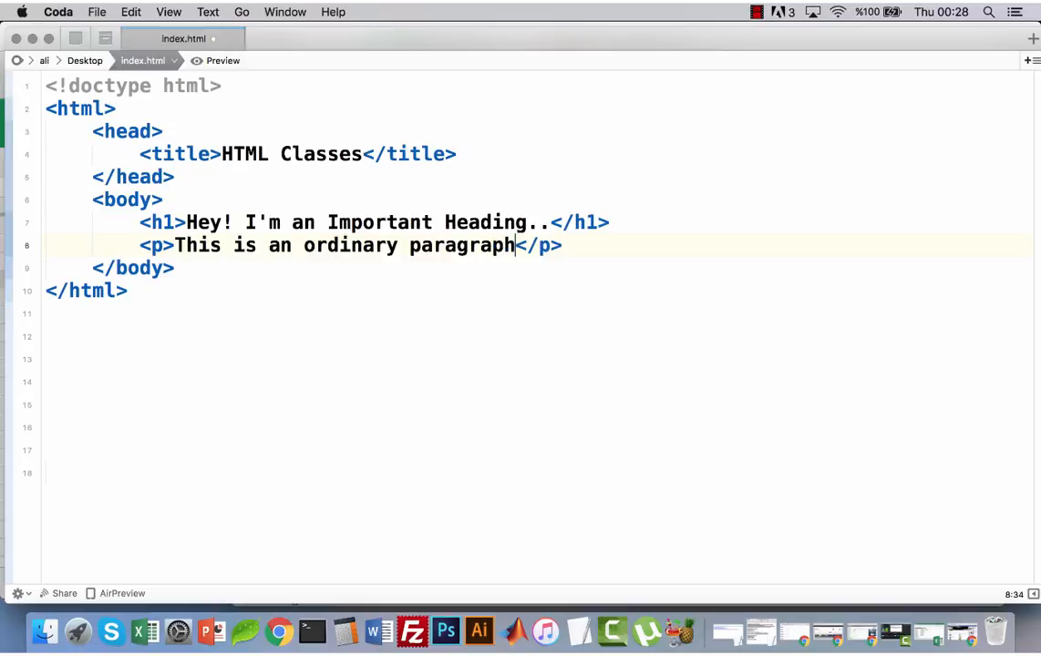
{"action": "type", "text": ".."}
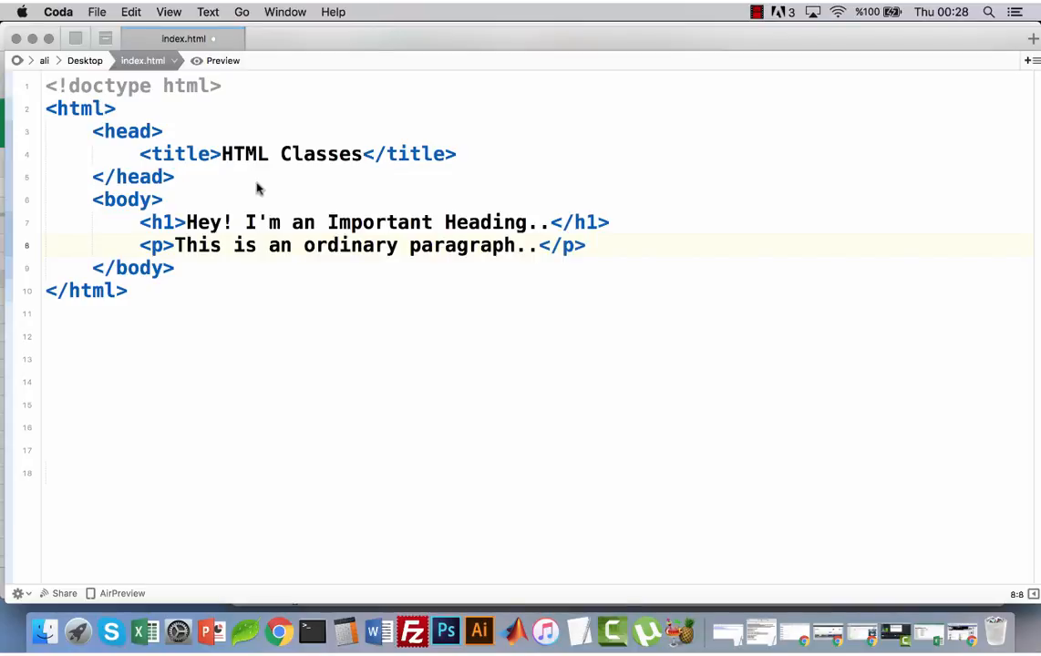
- Insert an empty style block below the title with a blank line inside
{"action": "left_click", "coordinate": [461, 153]}
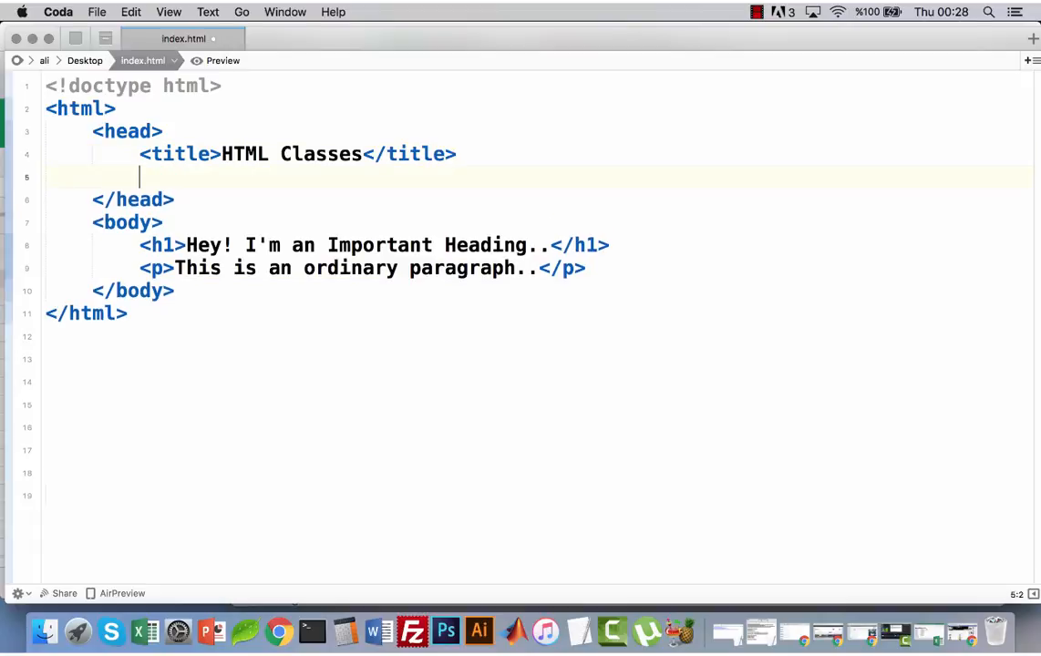
{"action": "type", "text": "<style>"}
{"action": "type", "text": "</"}
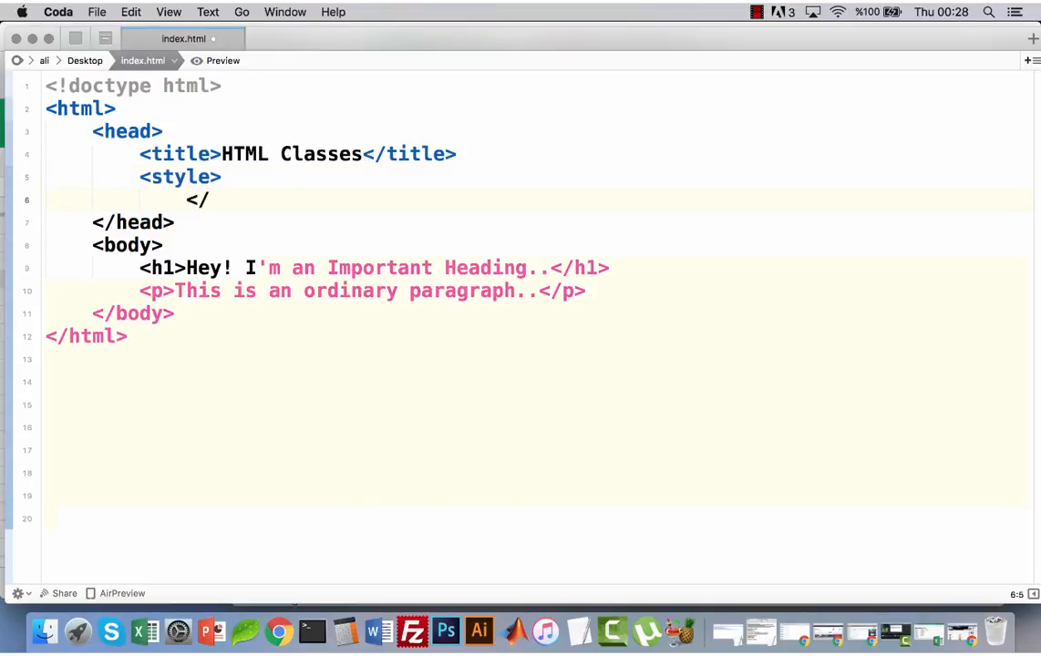
{"action": "type", "text": "style"}
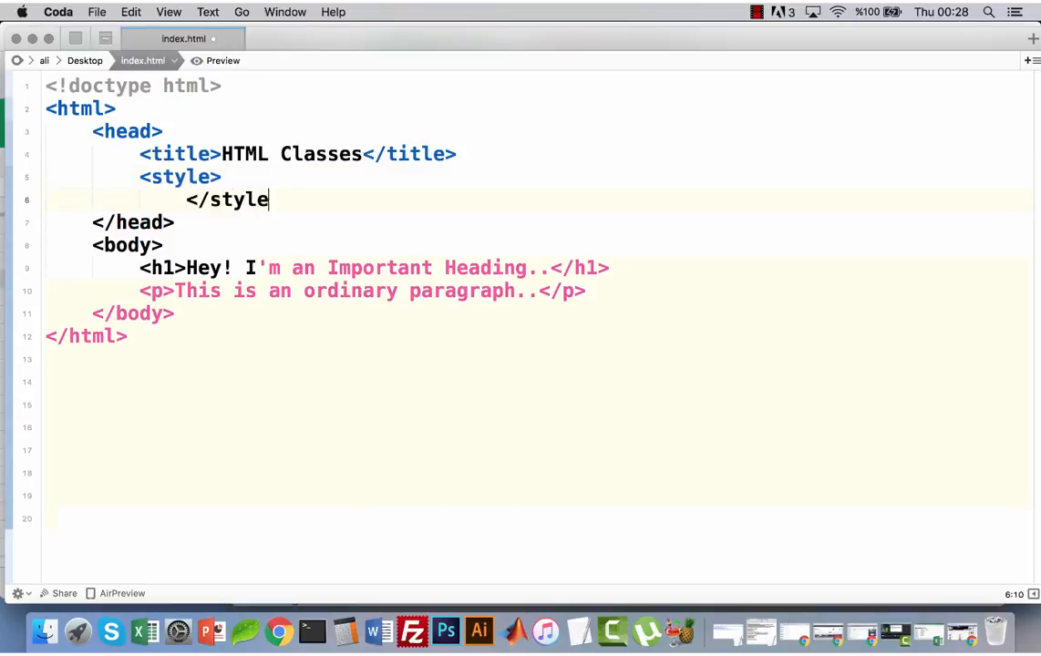
{"action": "type", "text": ">"}
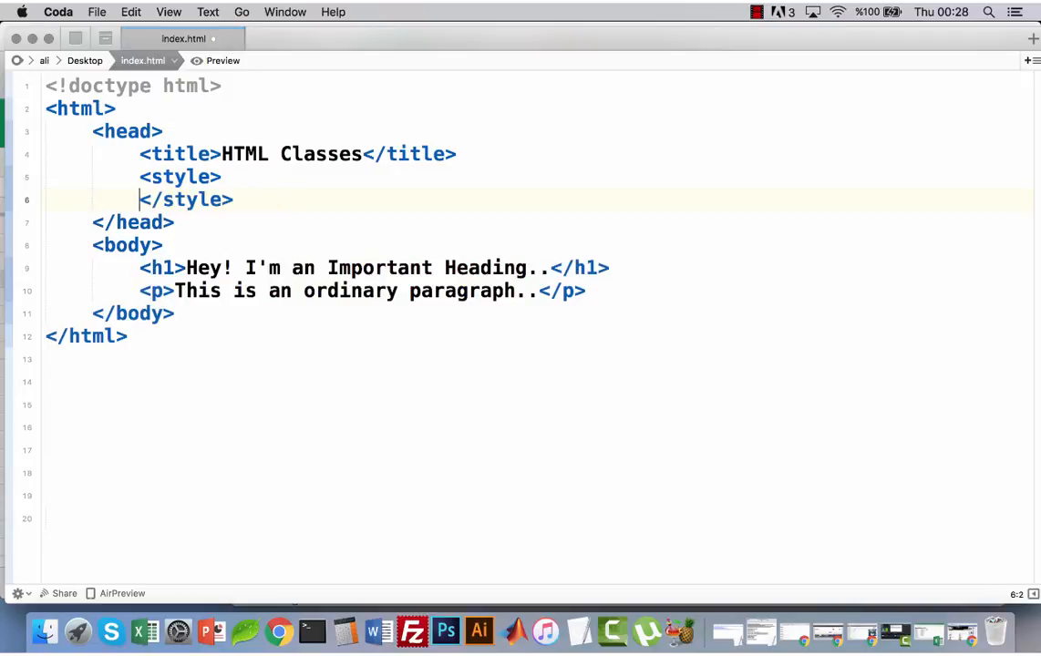
{"action": "left_click", "coordinate": [221, 177]}
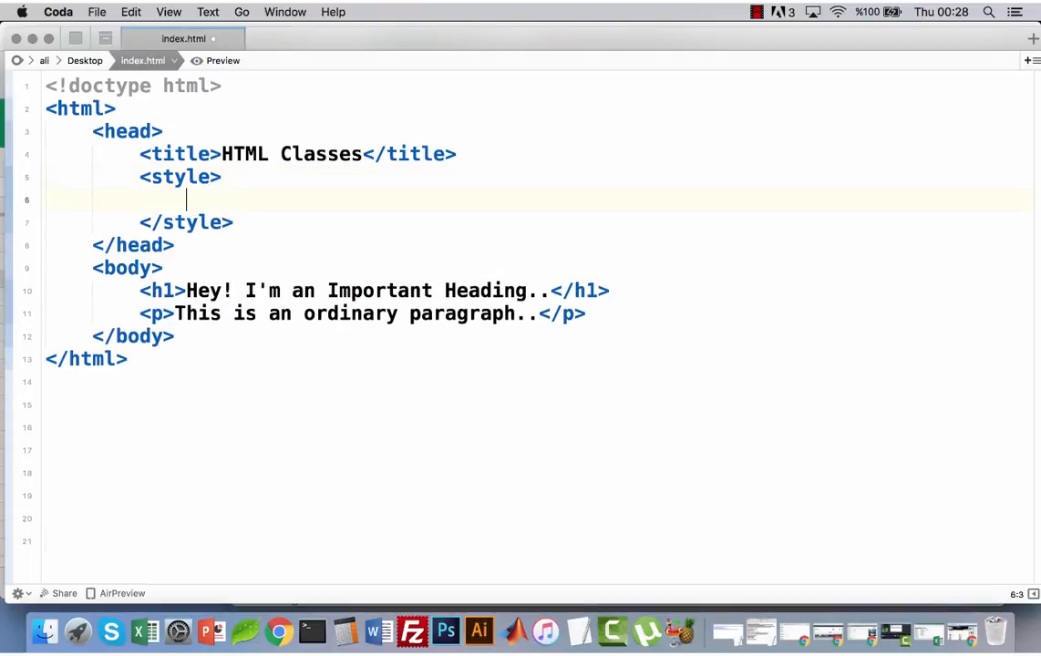
{"action": "mouse_move", "coordinate": [200, 195]}
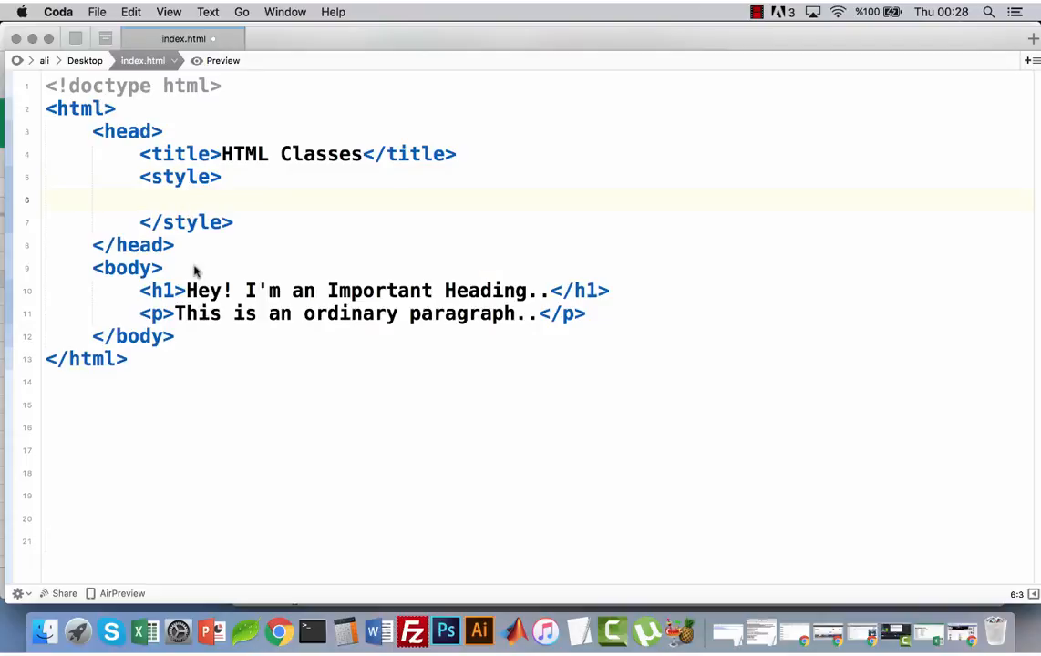
{"action": "mouse_move", "coordinate": [182, 178]}
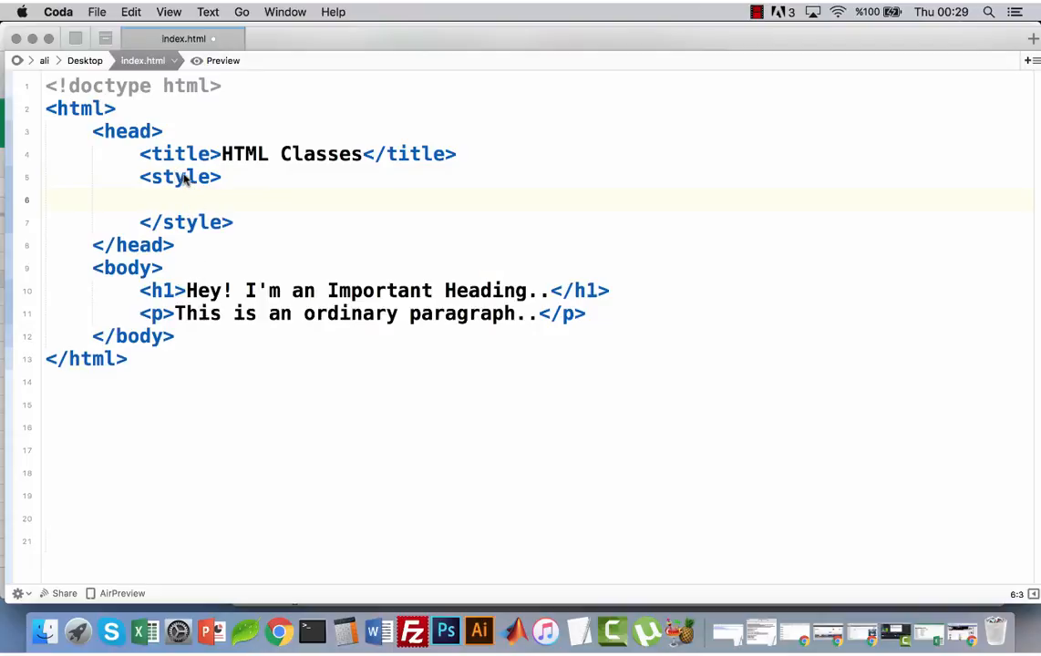
{"action": "mouse_move", "coordinate": [199, 233]}
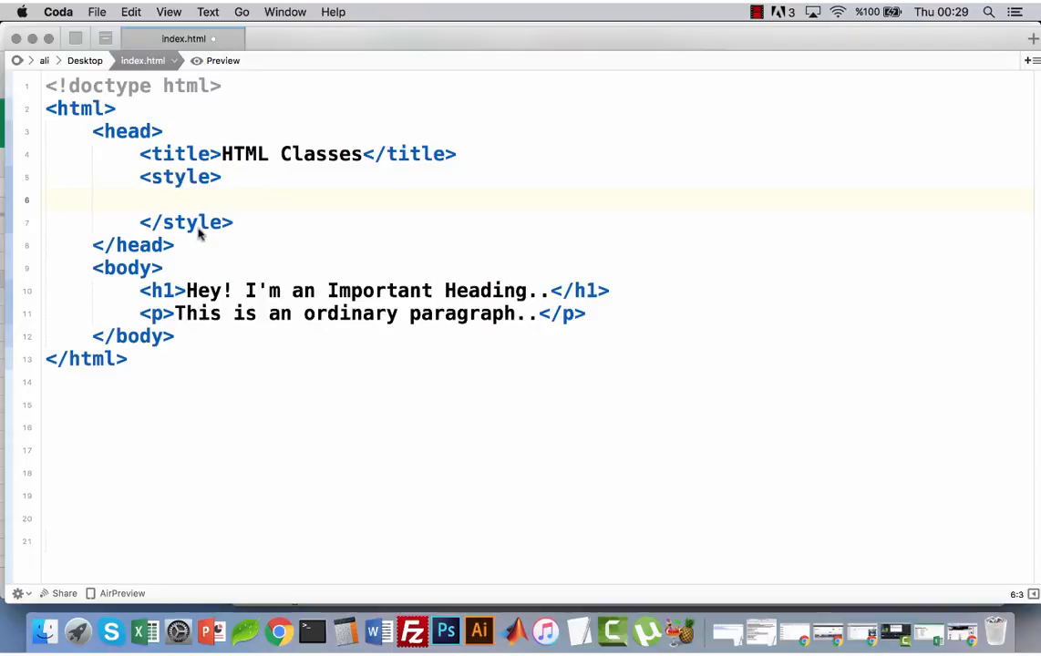
{"action": "left_click", "coordinate": [180, 291]}
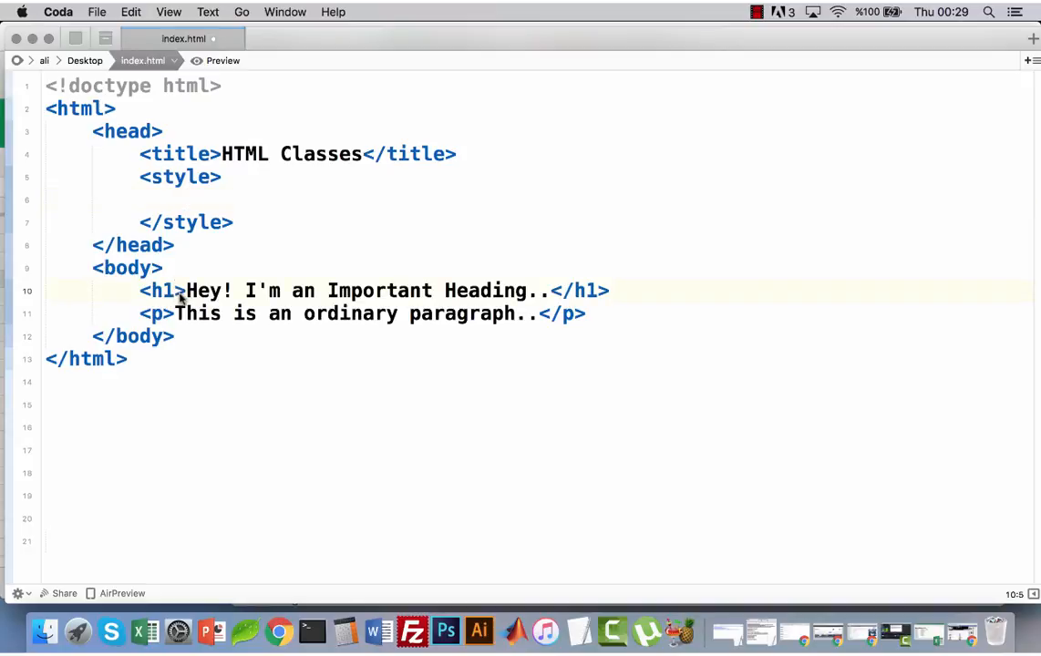
{"action": "left_click", "coordinate": [187, 200]}
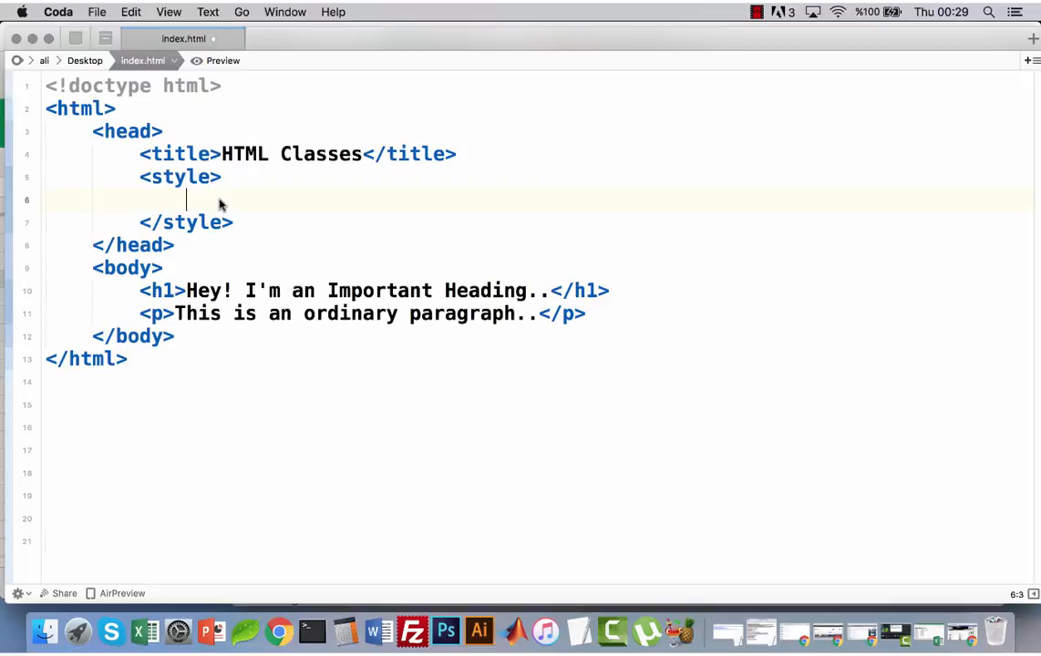
- Write a .redHeading rule containing color:red; inside the style block
{"action": "type", "text": "."}
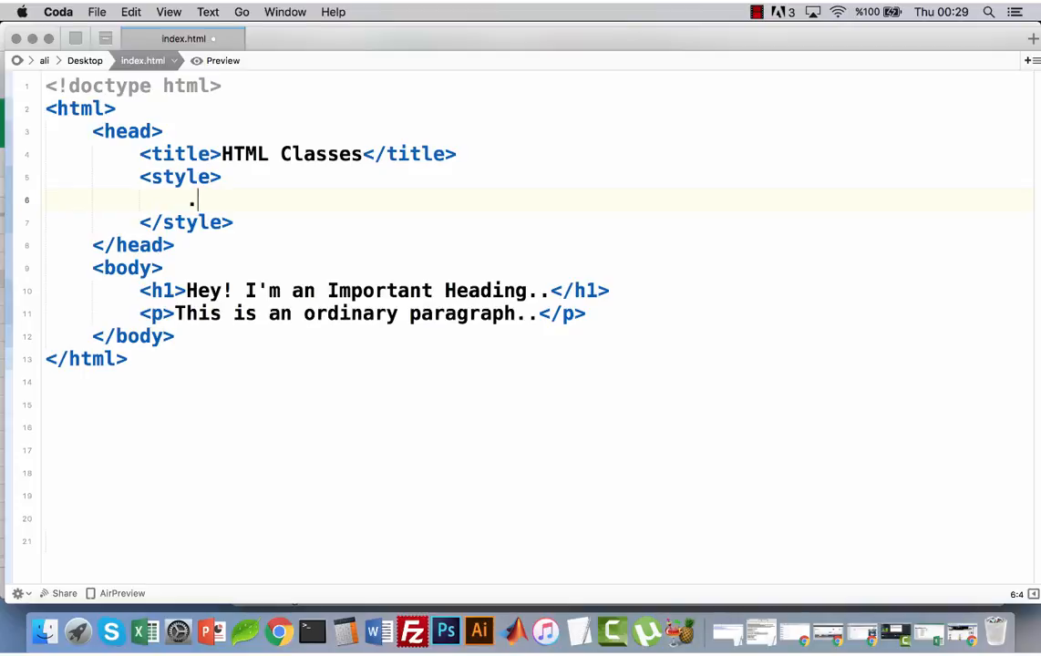
{"action": "type", "text": "red"}
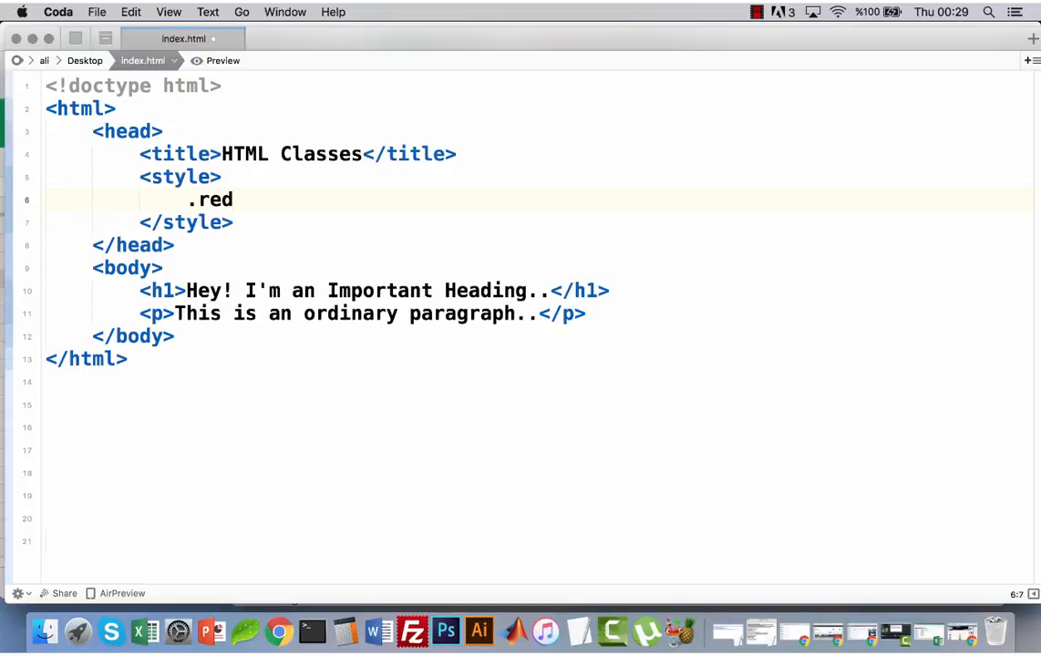
{"action": "type", "text": "Headi"}
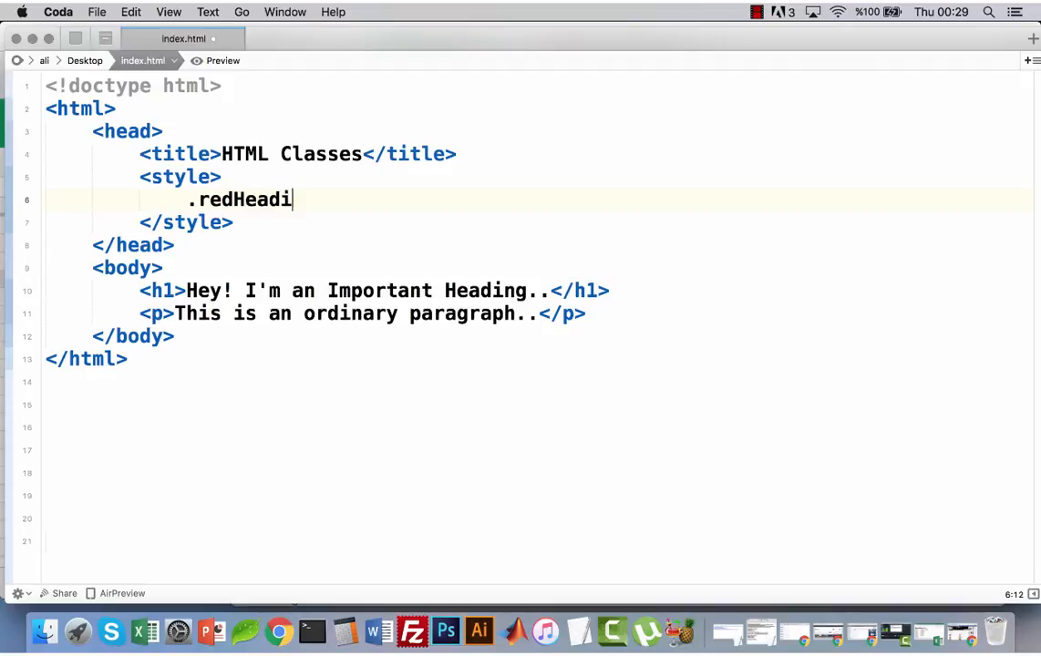
{"action": "type", "text": "ng"}
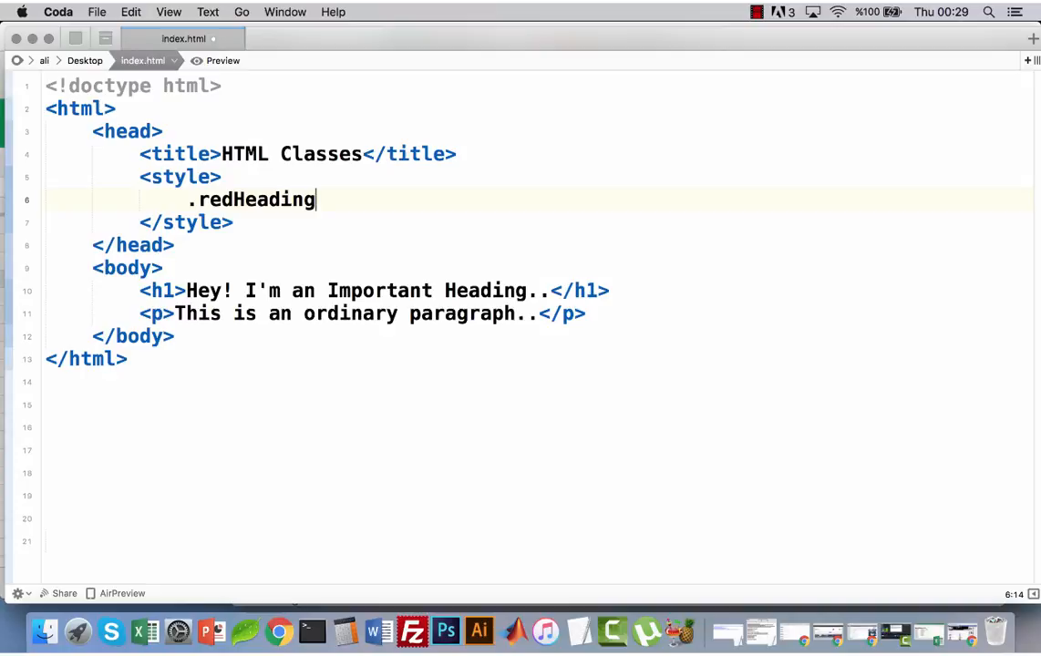
{"action": "type", "text": "{}"}
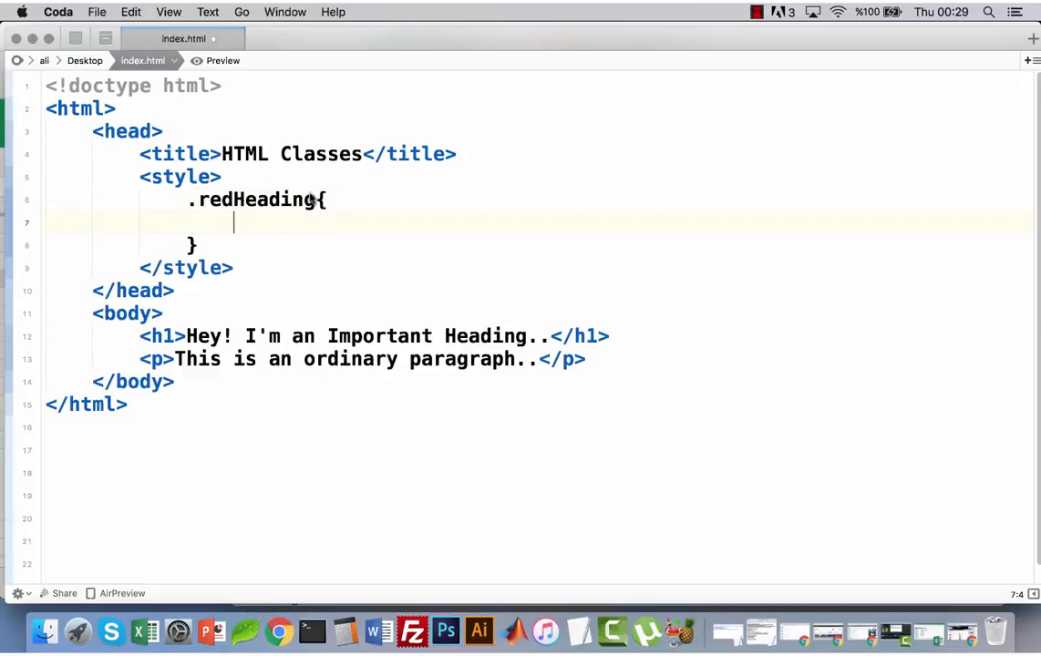
{"action": "mouse_move", "coordinate": [306, 219]}
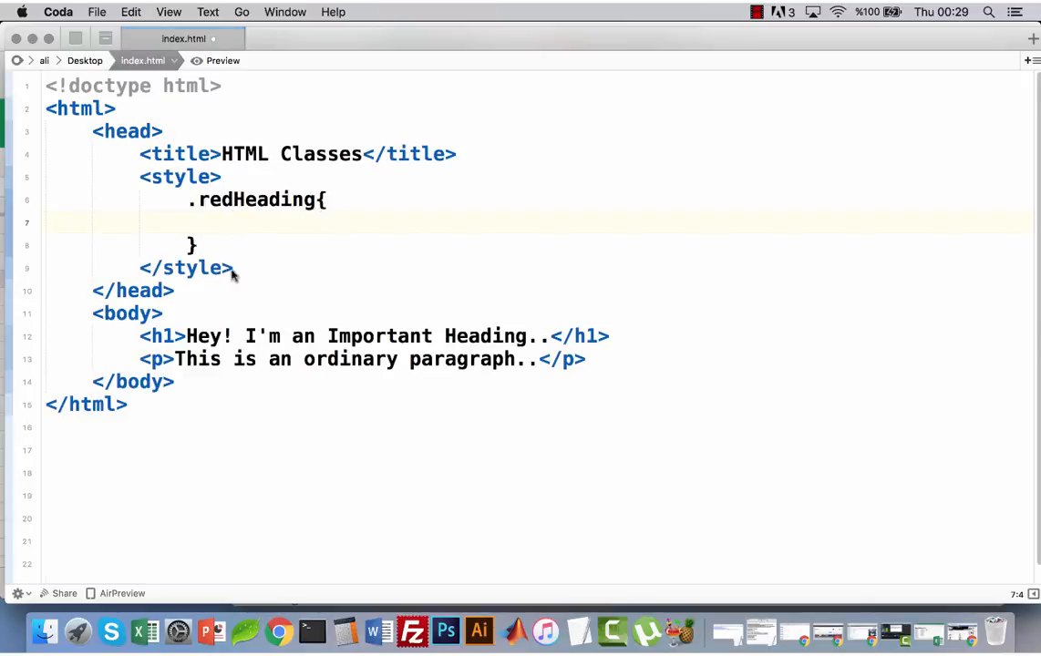
{"action": "left_click", "coordinate": [237, 222]}
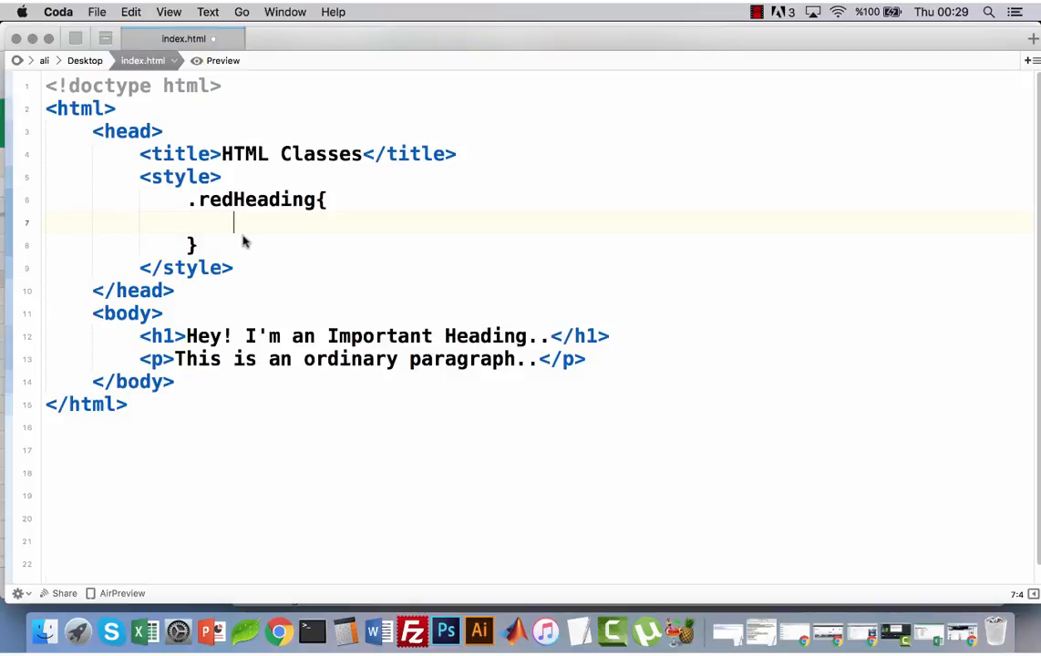
{"action": "type", "text": "color:"}
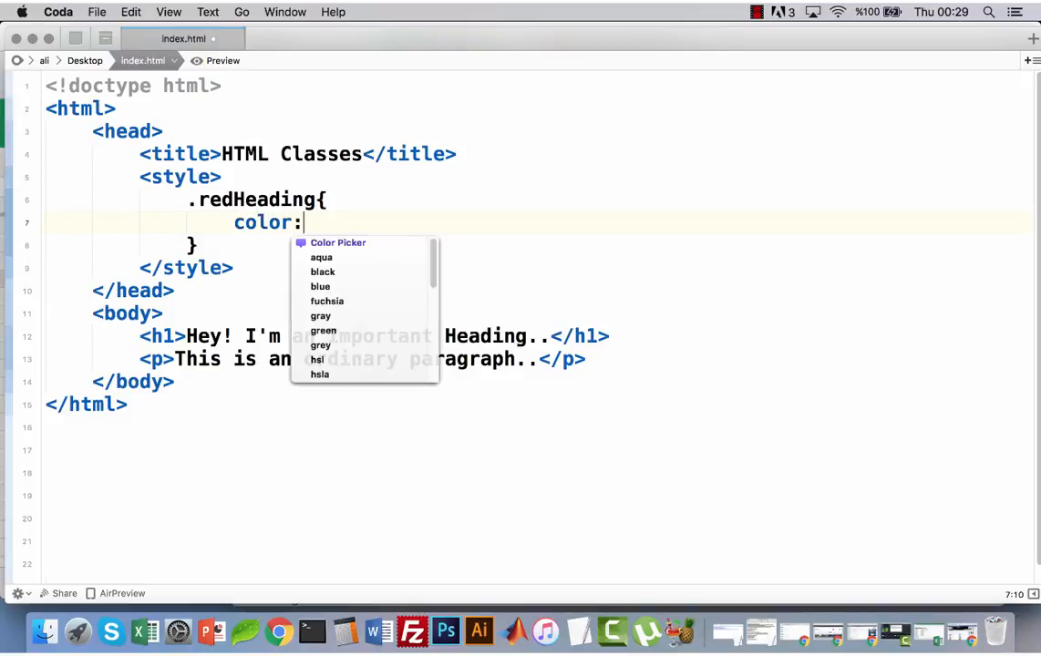
{"action": "type", "text": "red"}
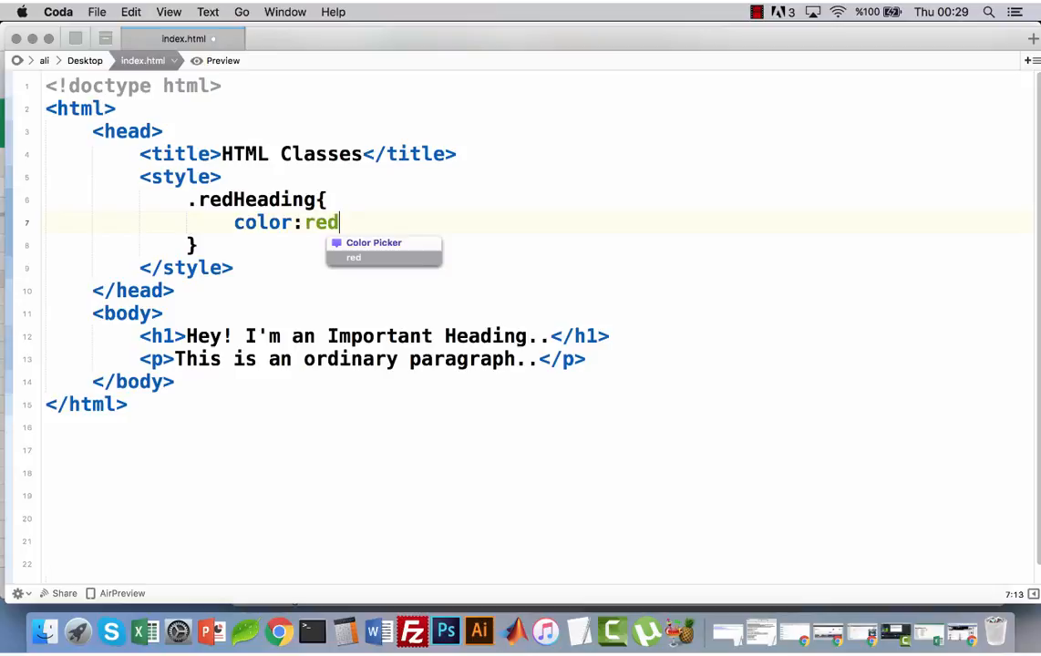
{"action": "type", "text": ";"}
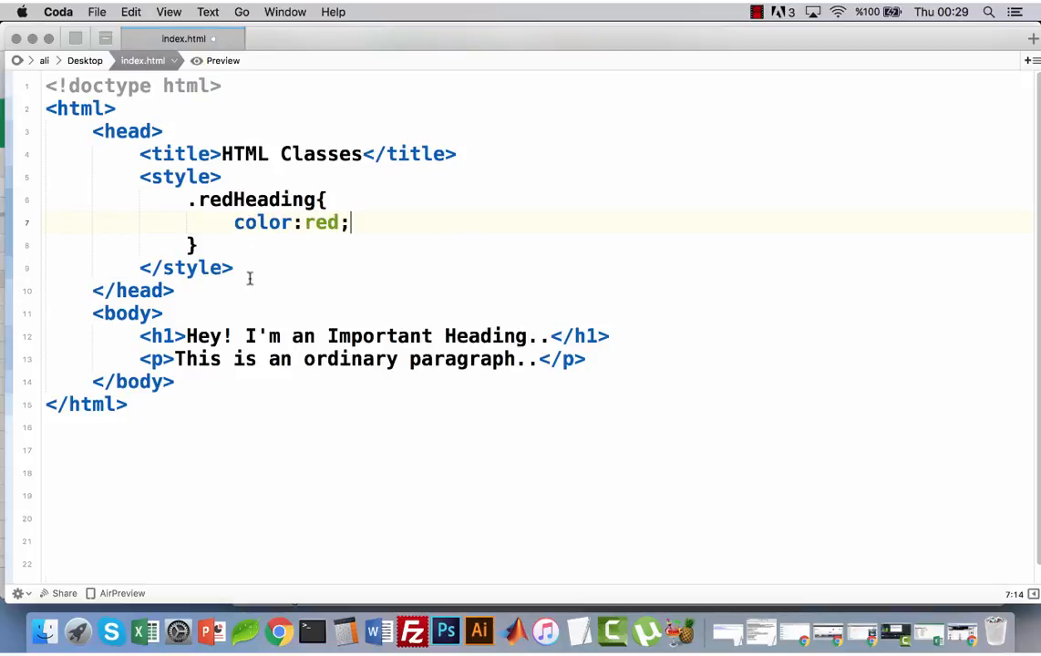
{"action": "mouse_move", "coordinate": [235, 247]}
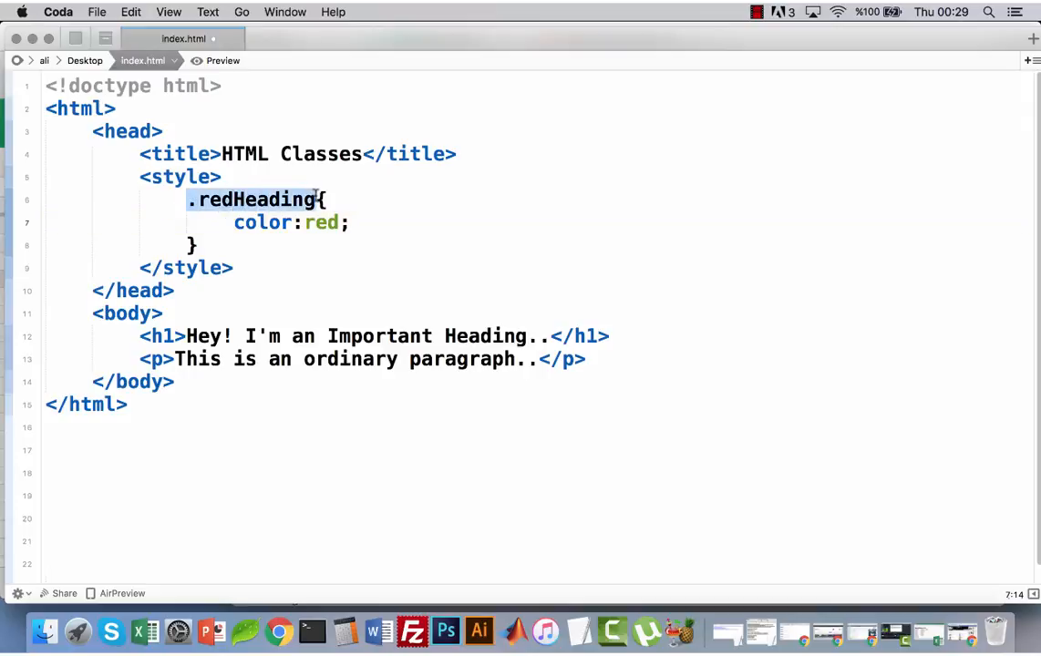
- Set the h1's class attribute to redHeading and preview the red heading
{"action": "left_click", "coordinate": [308, 199]}
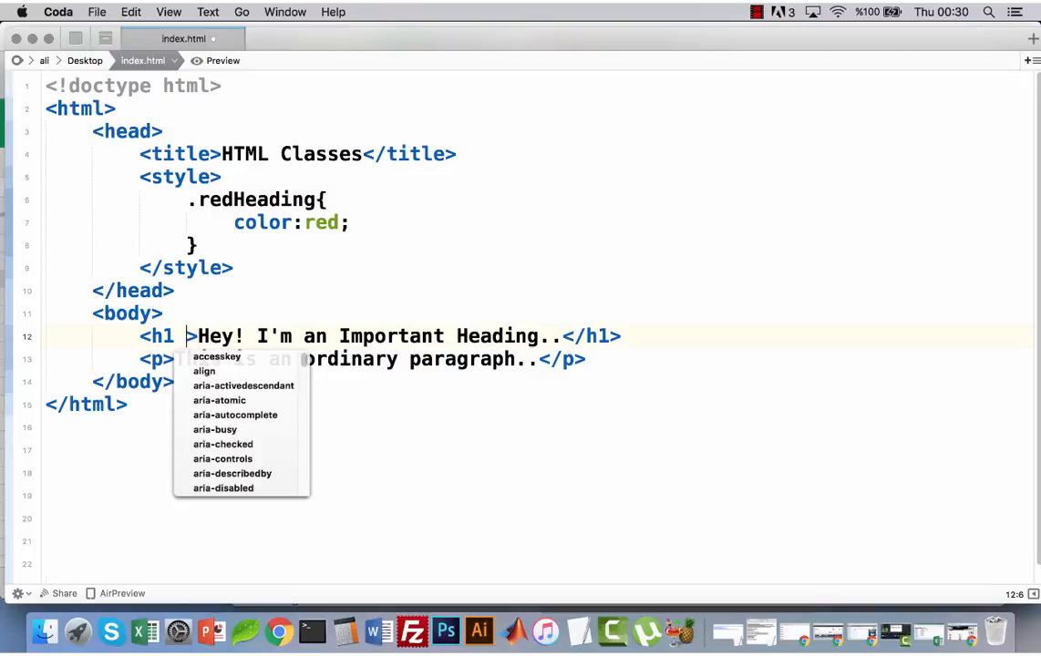
{"action": "type", "text": "class=\""}
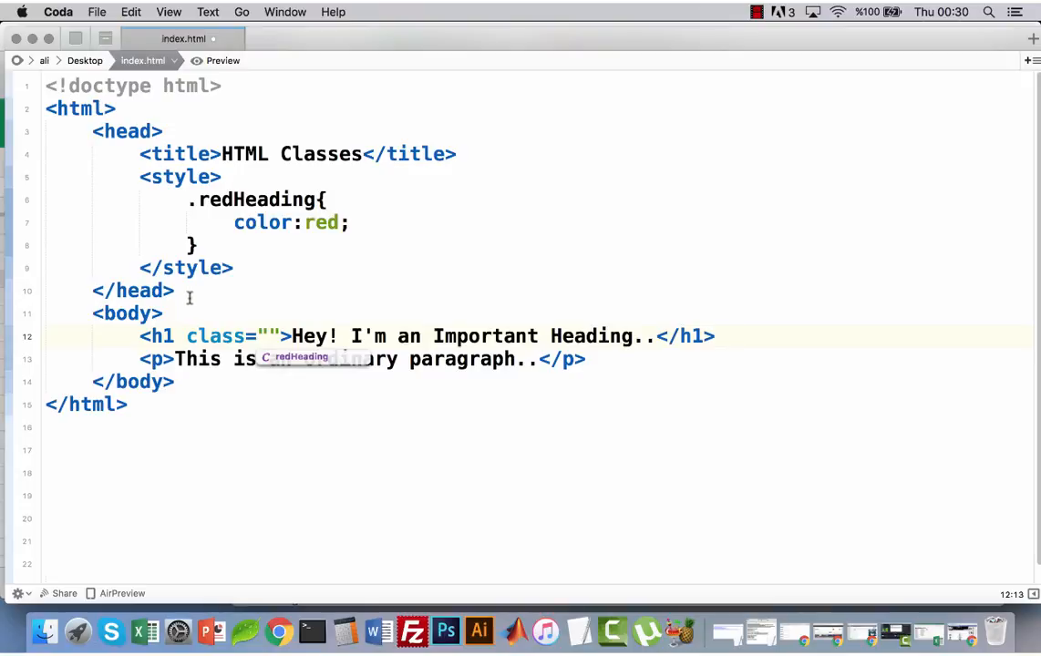
{"action": "double_click", "coordinate": [239, 200]}
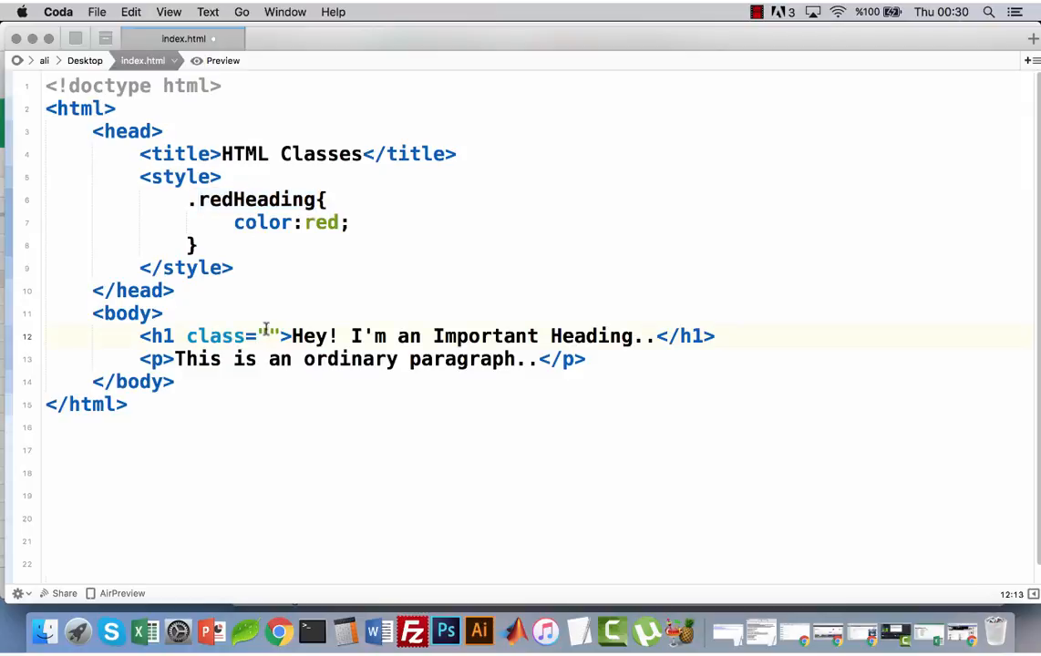
{"action": "type", "text": "redHeading"}
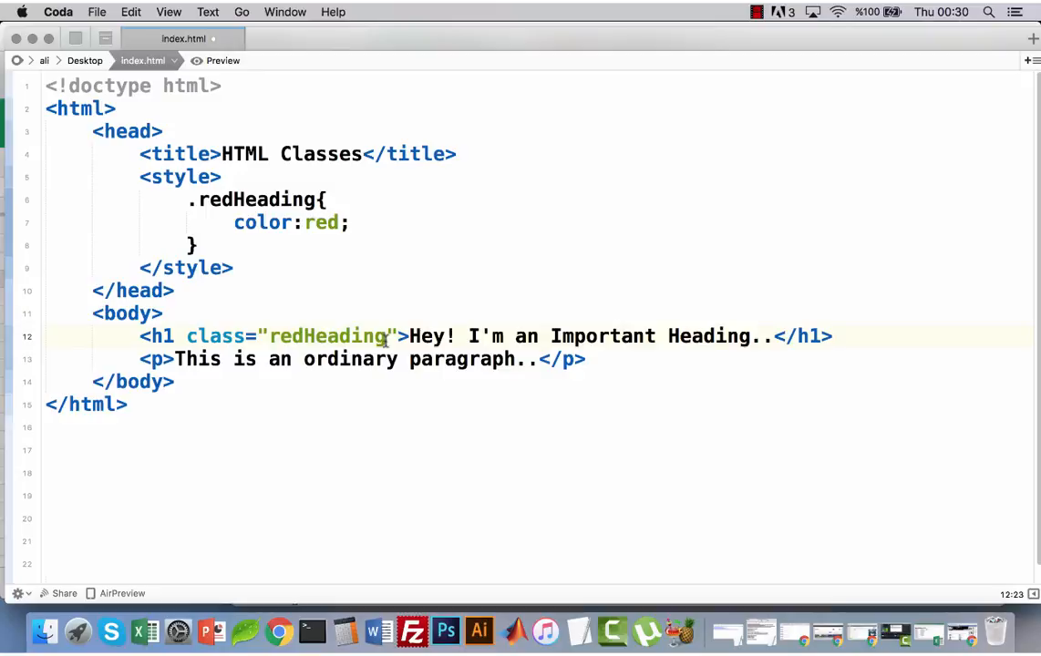
{"action": "double_click", "coordinate": [431, 335]}
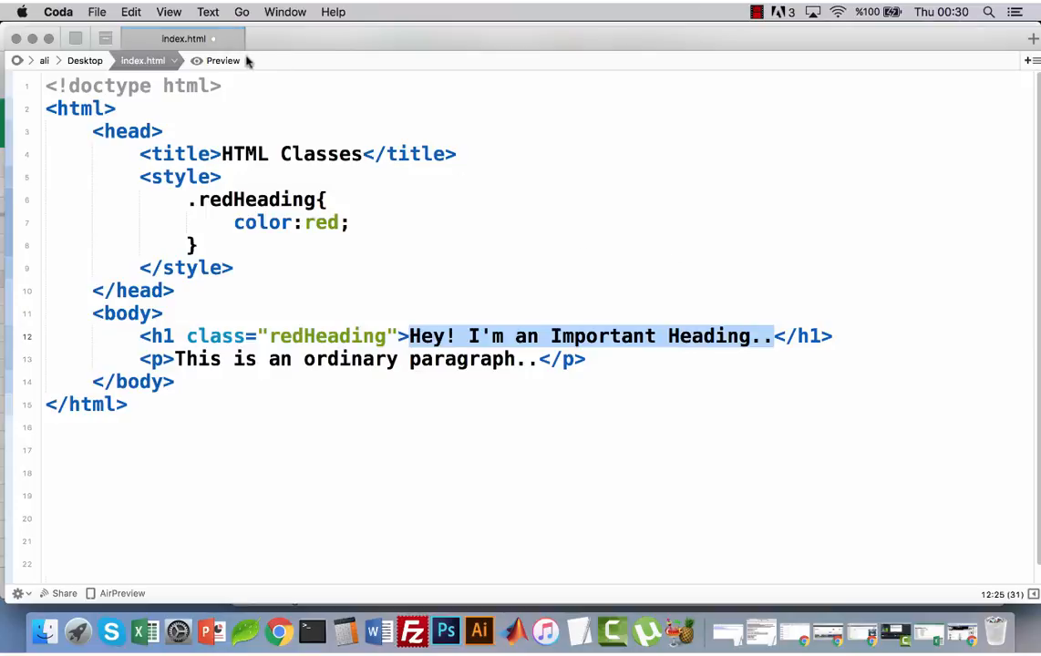
{"action": "left_click", "coordinate": [216, 61]}
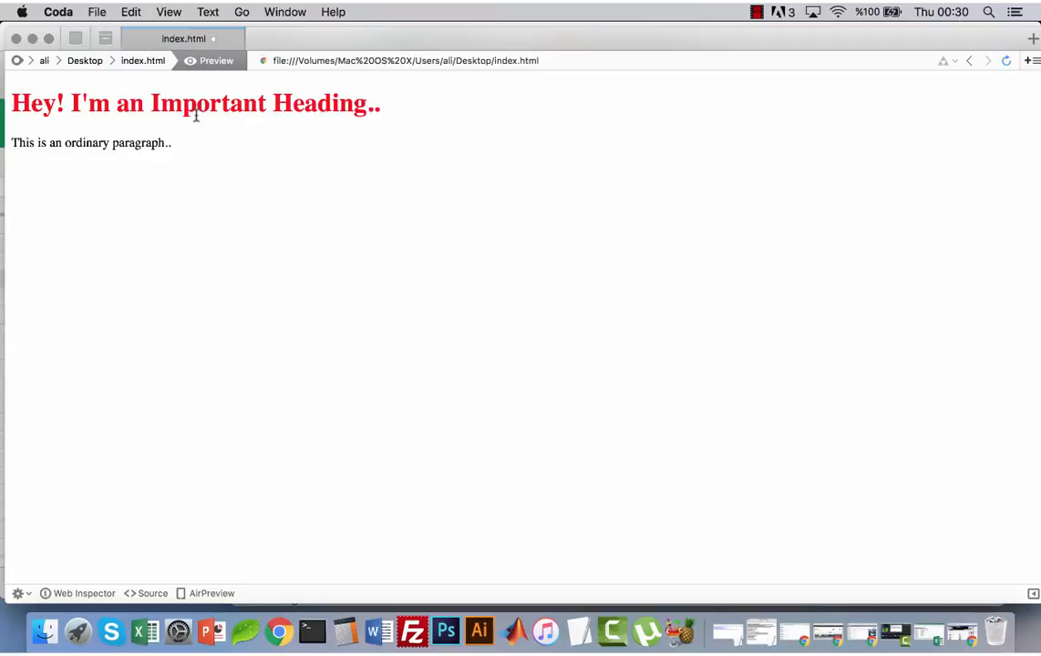
- Replace 'redHeading' with 'red' in the CSS selector and h1 attribute, then preview
{"action": "left_click", "coordinate": [143, 61]}
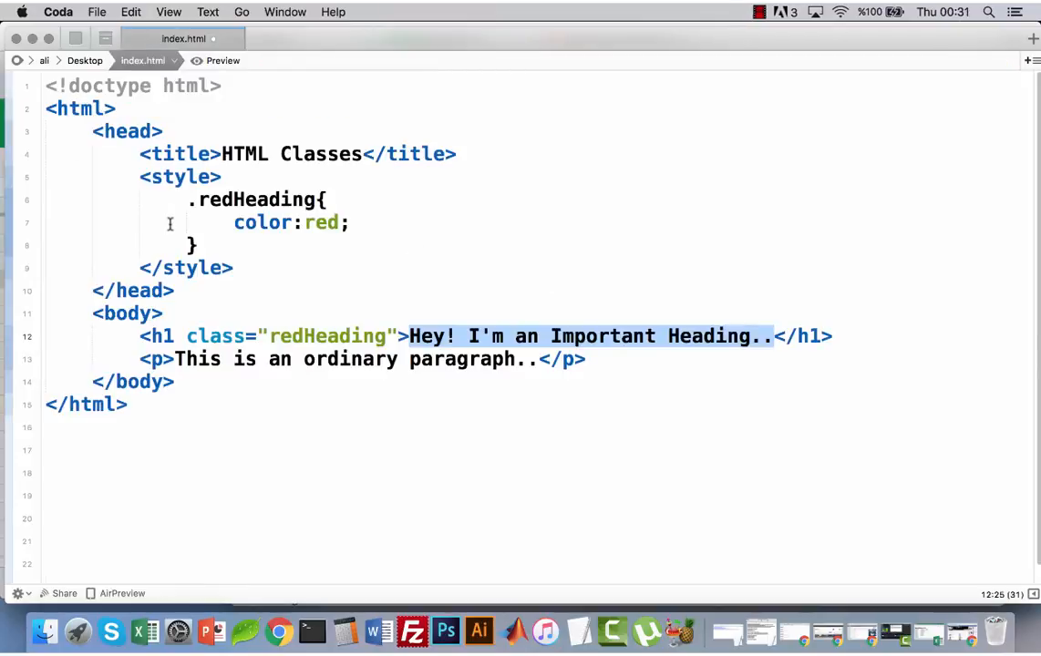
{"action": "double_click", "coordinate": [224, 200]}
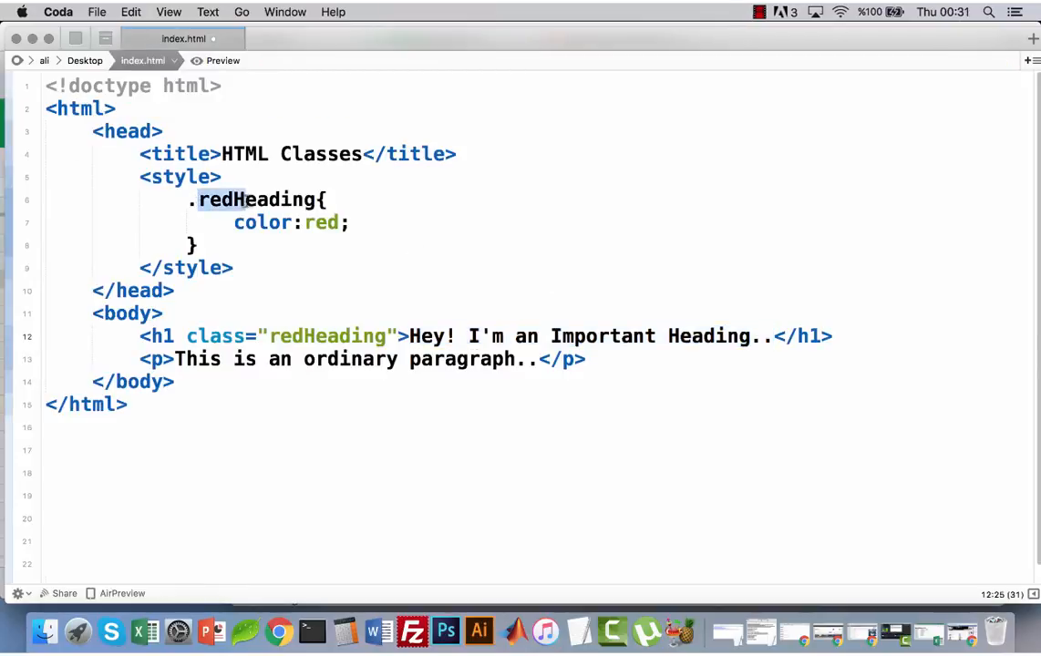
{"action": "double_click", "coordinate": [255, 200]}
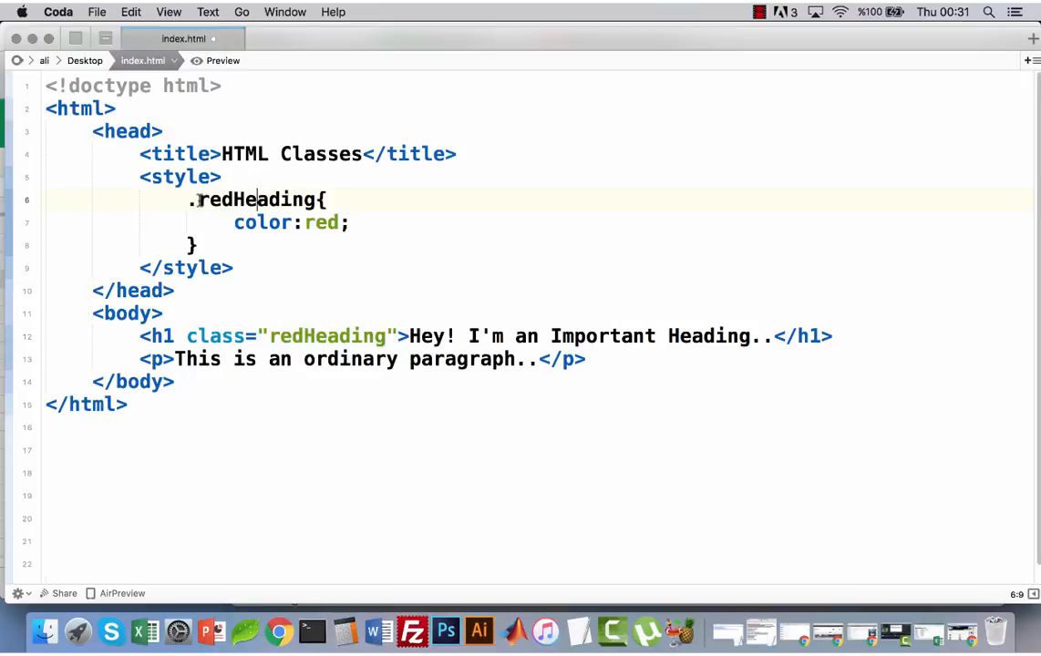
{"action": "left_click", "coordinate": [202, 200]}
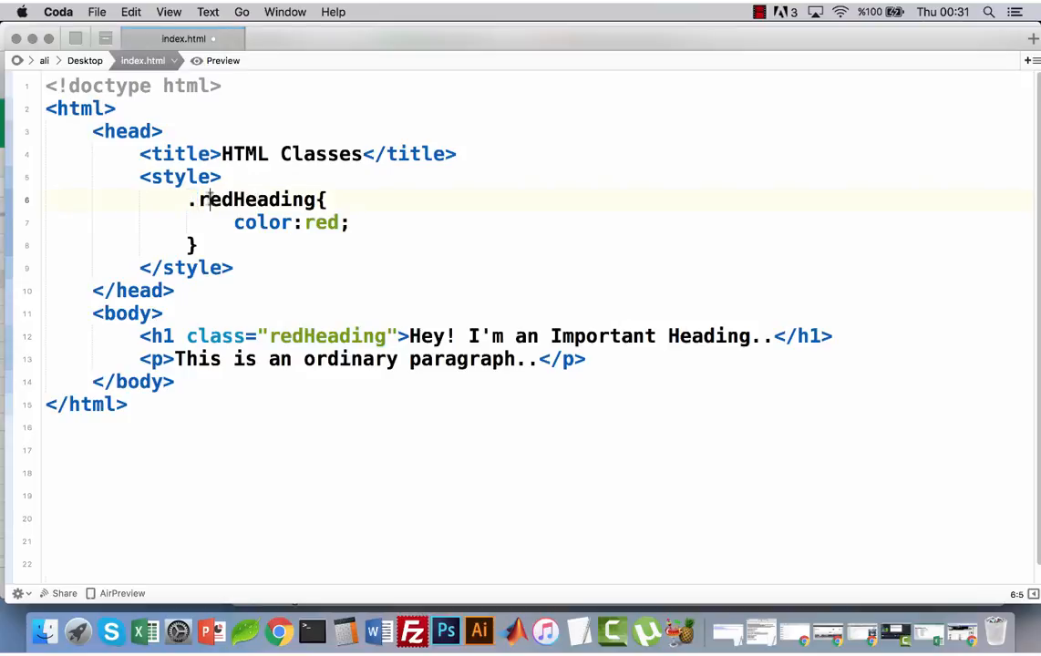
{"action": "double_click", "coordinate": [255, 199]}
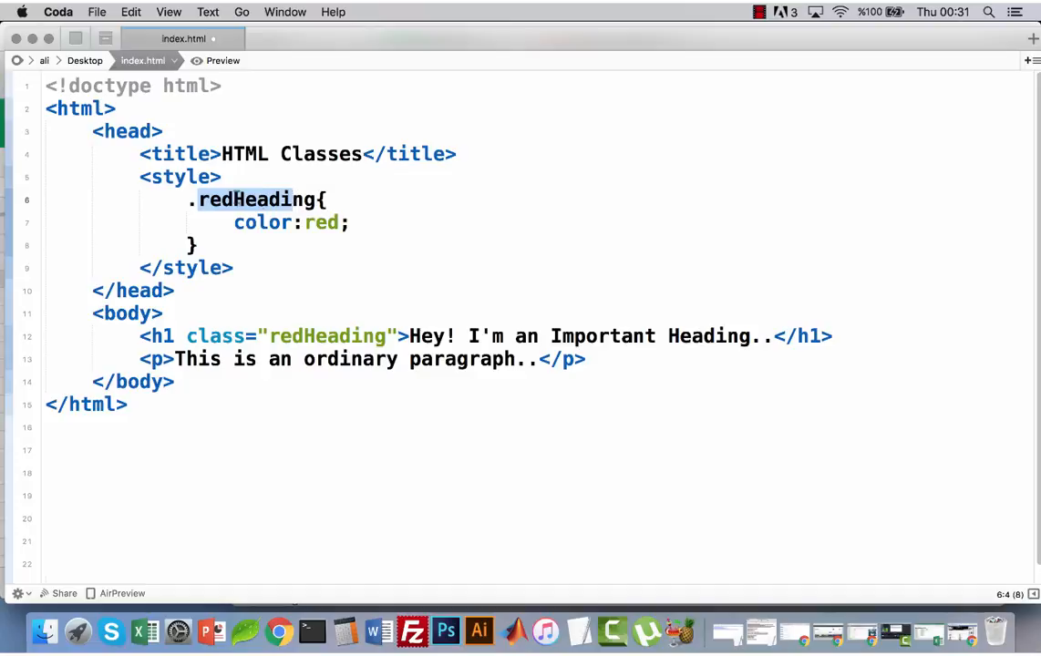
{"action": "left_click", "coordinate": [205, 199]}
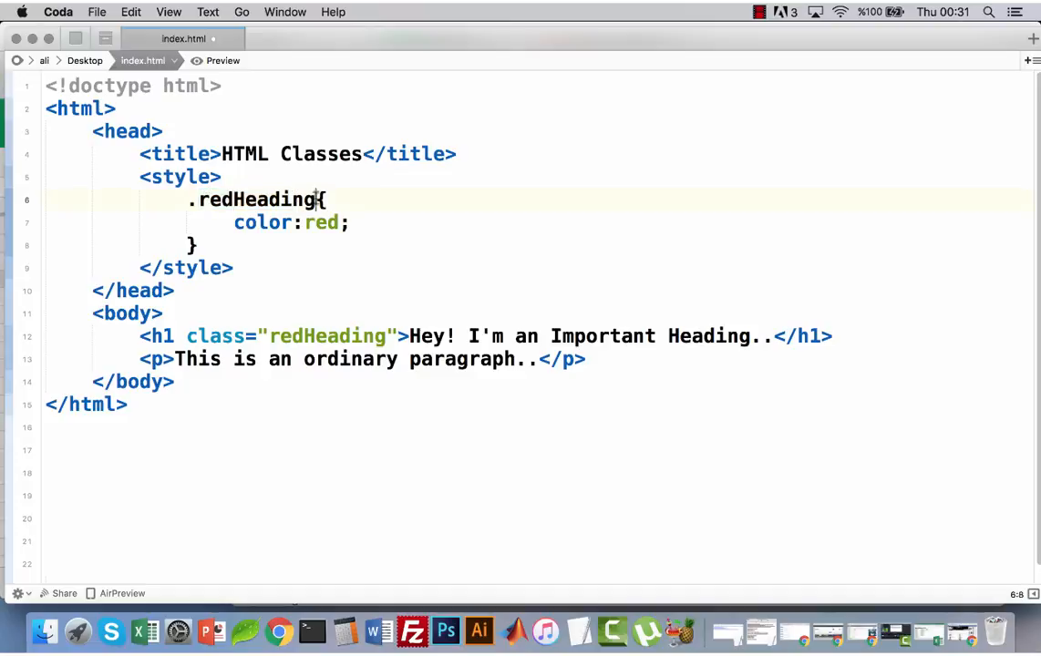
{"action": "double_click", "coordinate": [256, 199]}
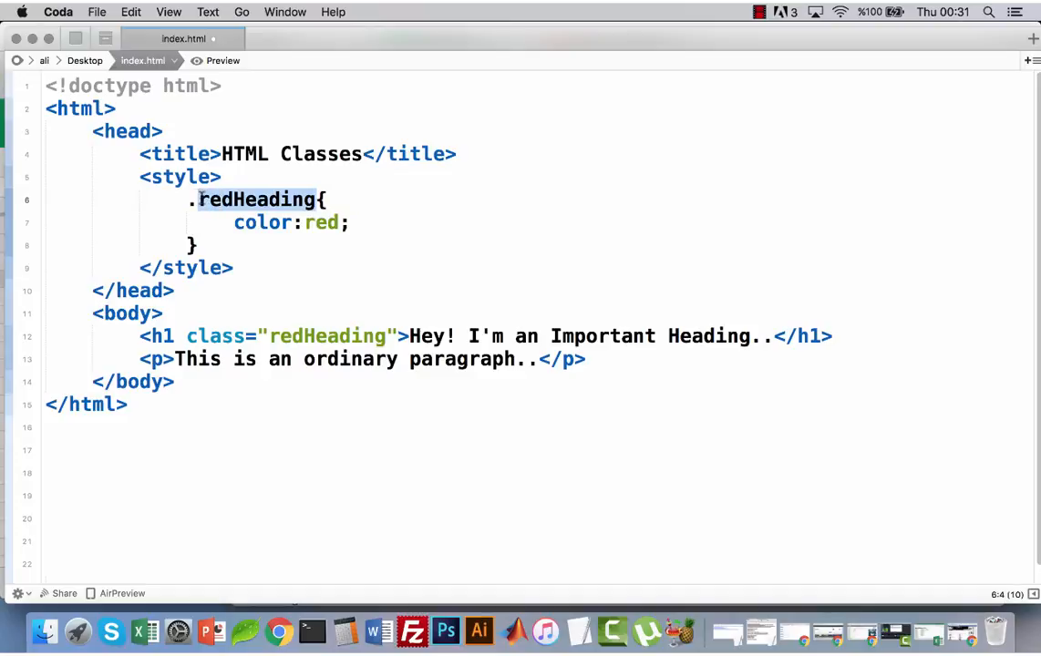
{"action": "key", "text": "Backspace"}
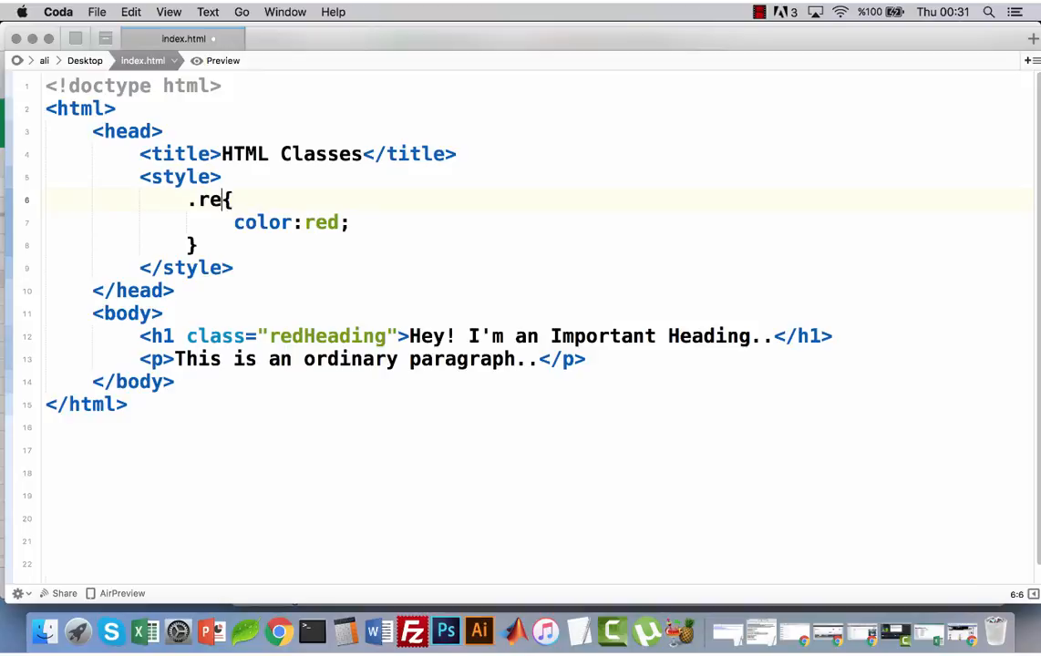
{"action": "type", "text": "d"}
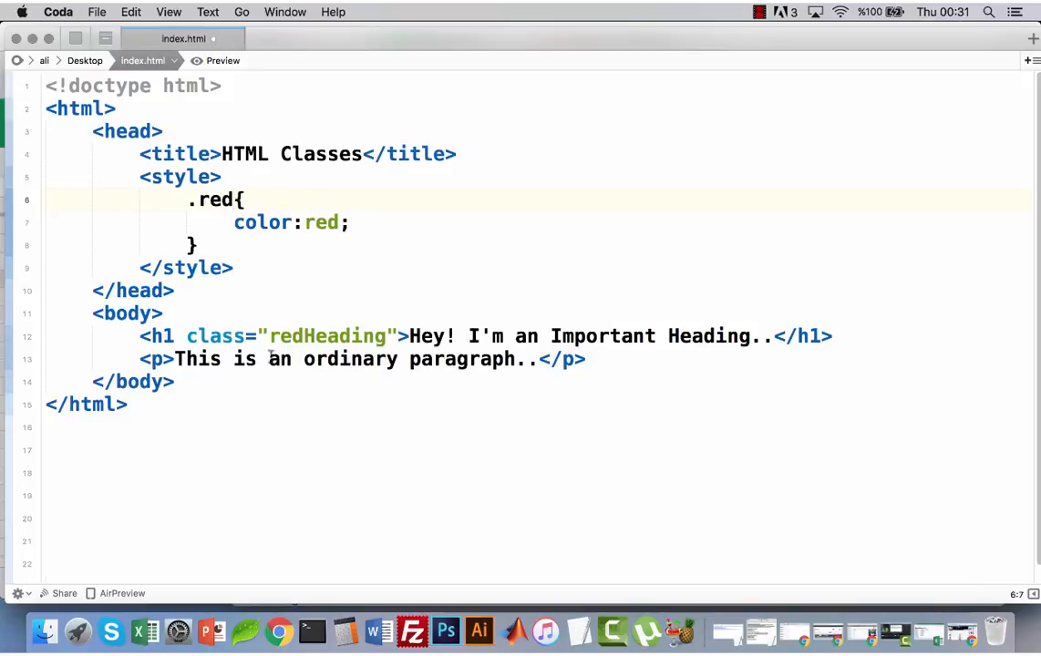
{"action": "double_click", "coordinate": [328, 335]}
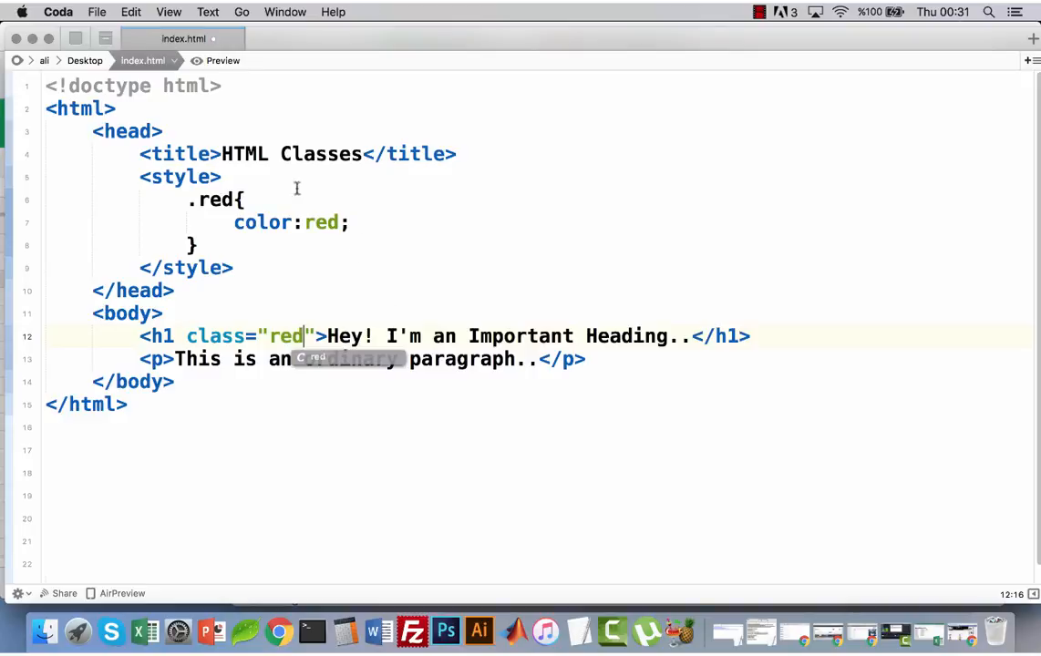
{"action": "left_click", "coordinate": [216, 61]}
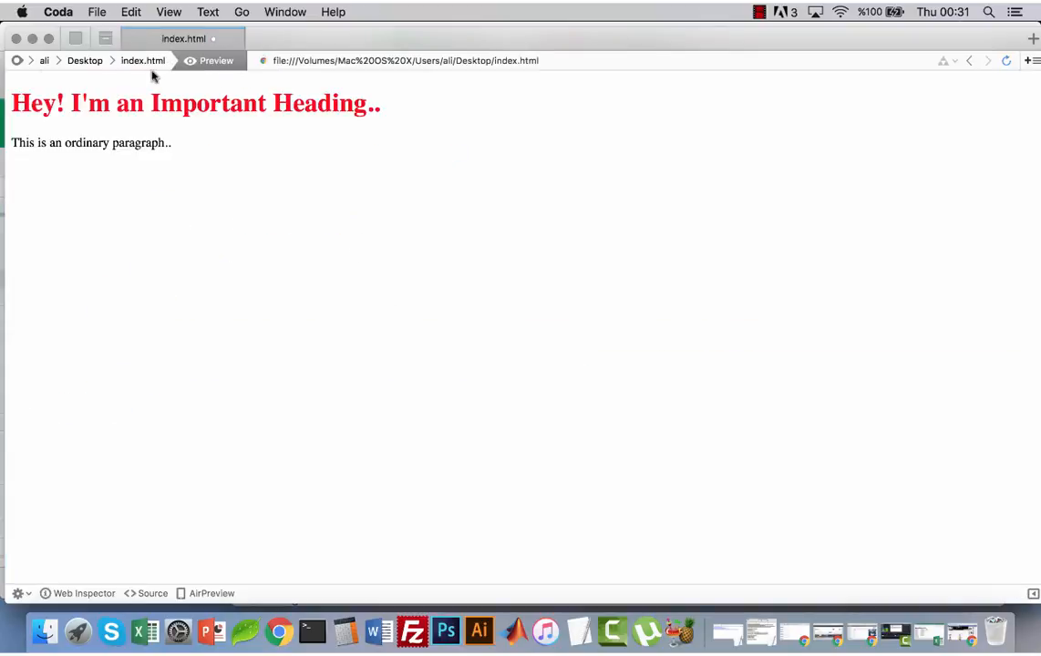
- Add class="red" to the paragraph tag and check it in the preview
{"action": "left_click", "coordinate": [143, 60]}
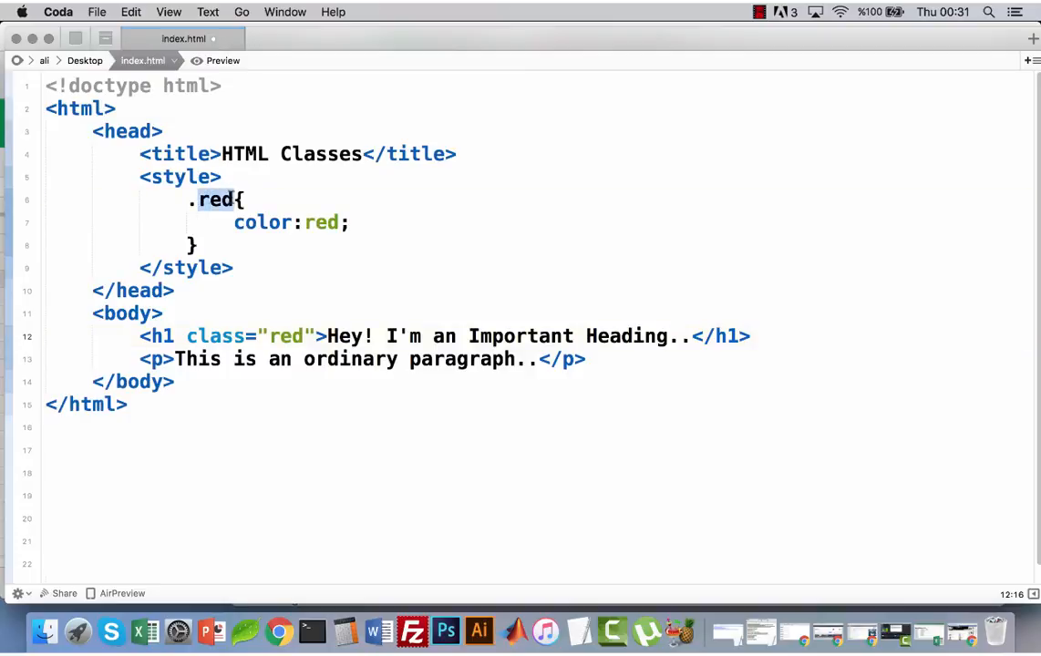
{"action": "double_click", "coordinate": [287, 335]}
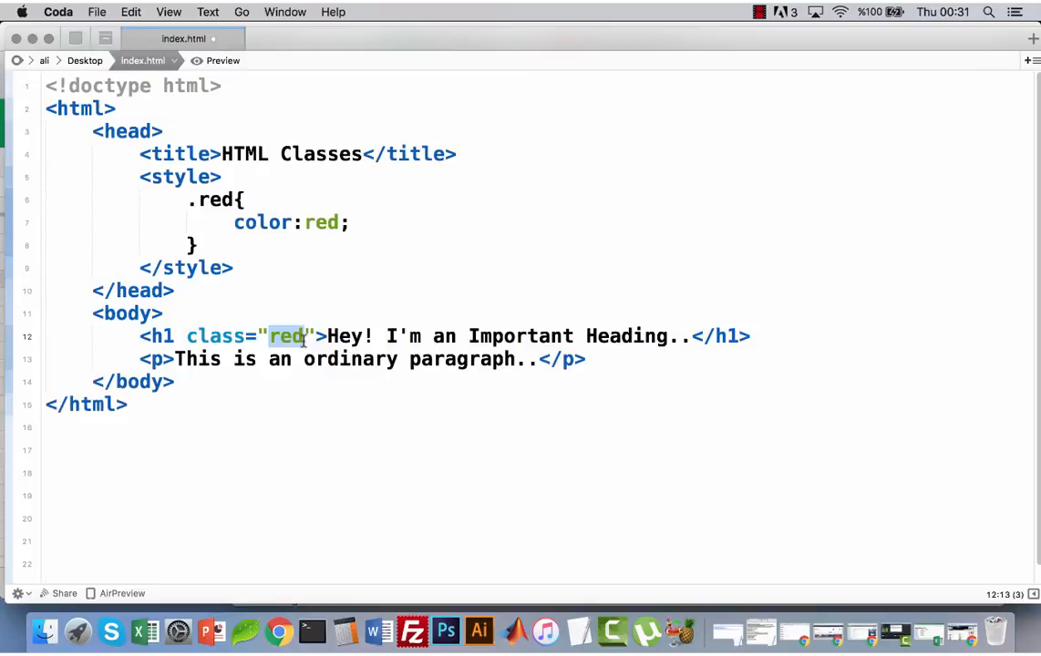
{"action": "mouse_move", "coordinate": [582, 285]}
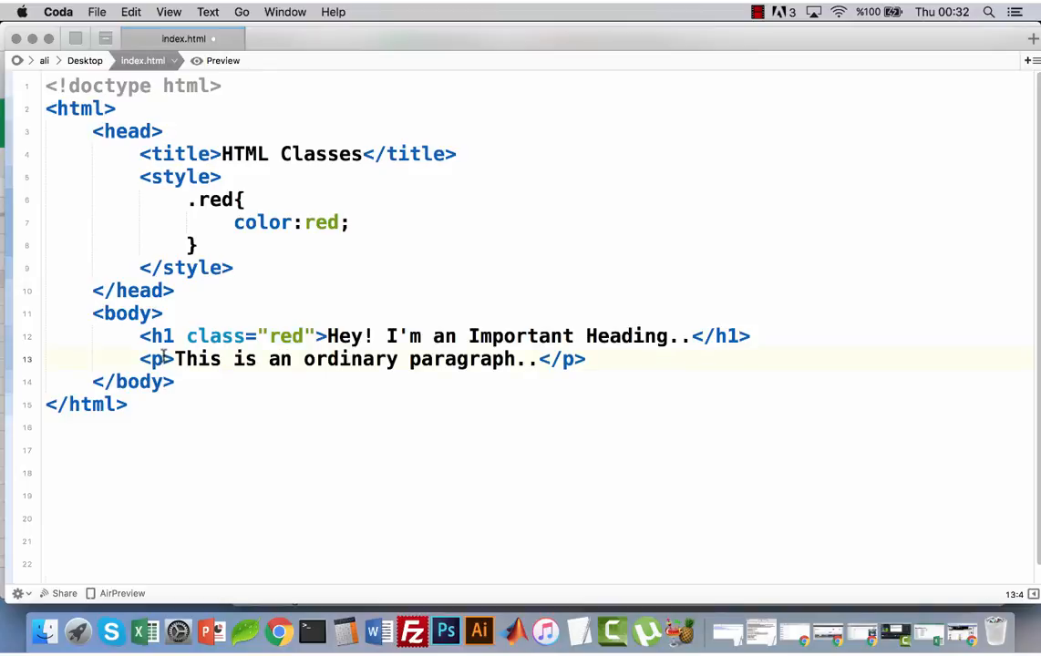
{"action": "type", "text": "cla"}
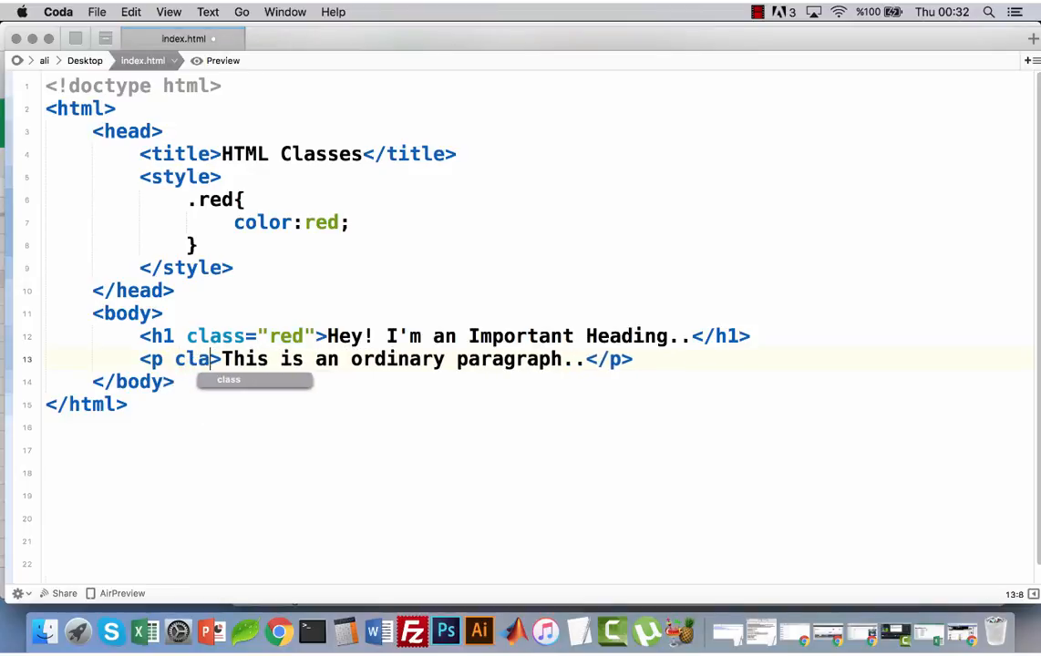
{"action": "type", "text": "ss=\"\""}
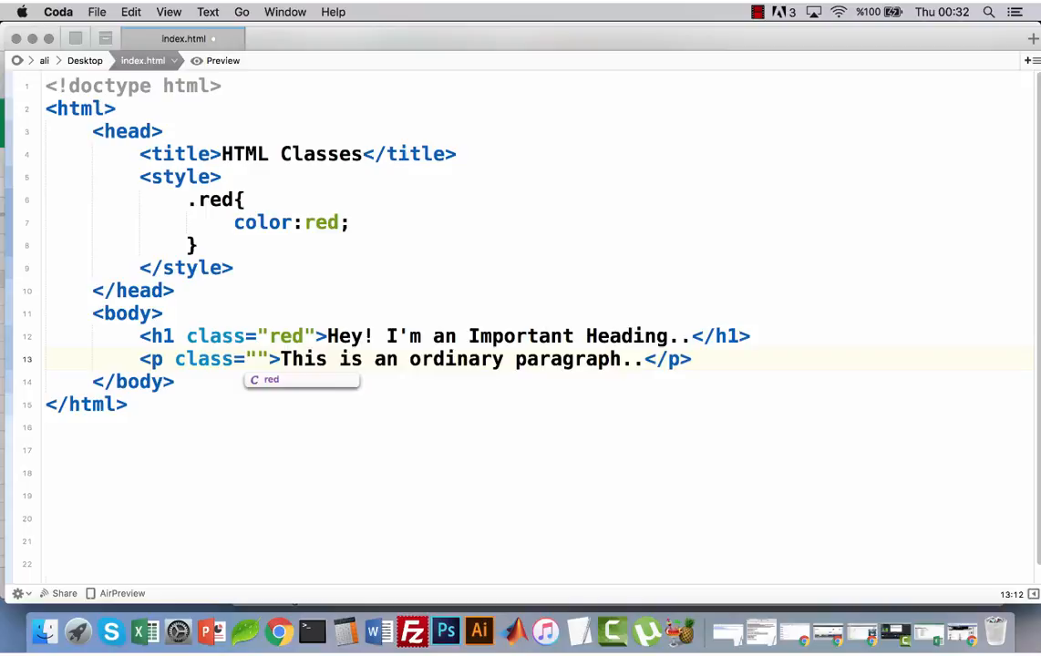
{"action": "type", "text": "red"}
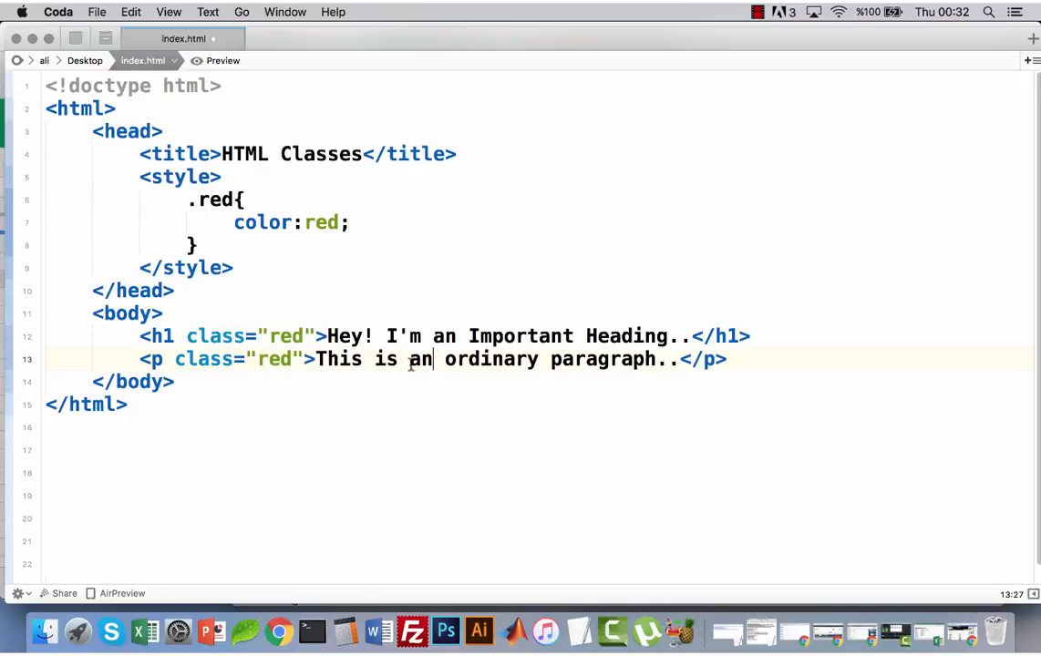
{"action": "left_click", "coordinate": [216, 60]}
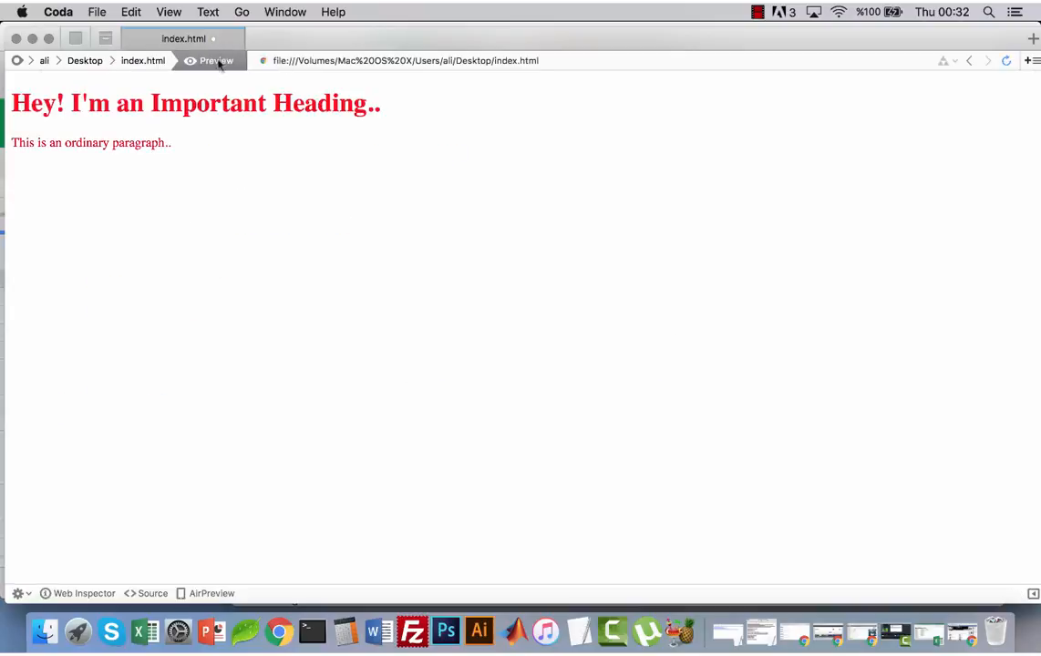
{"action": "left_click", "coordinate": [142, 60]}
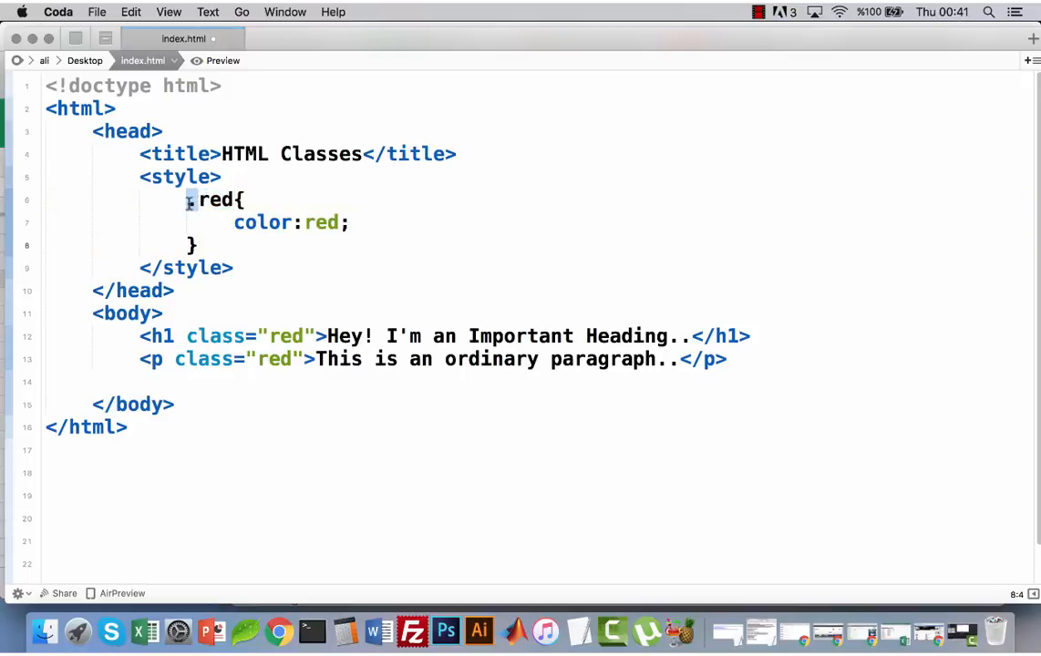
- Restore the style selector to .red and select the red paragraph line for copying
{"action": "type", "text": "."}
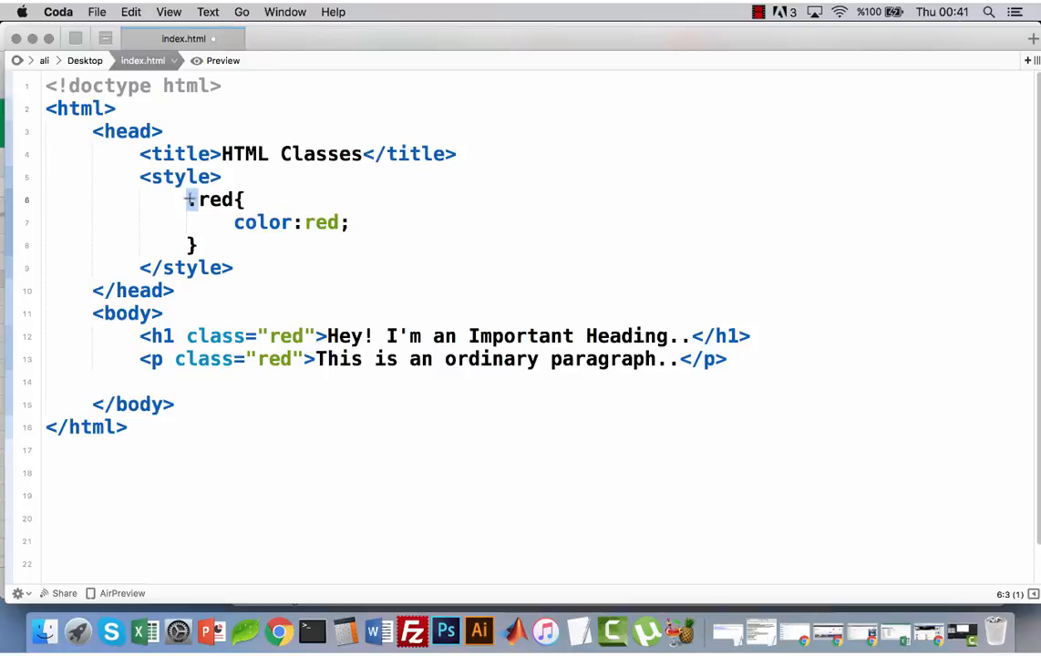
{"action": "type", "text": "#"}
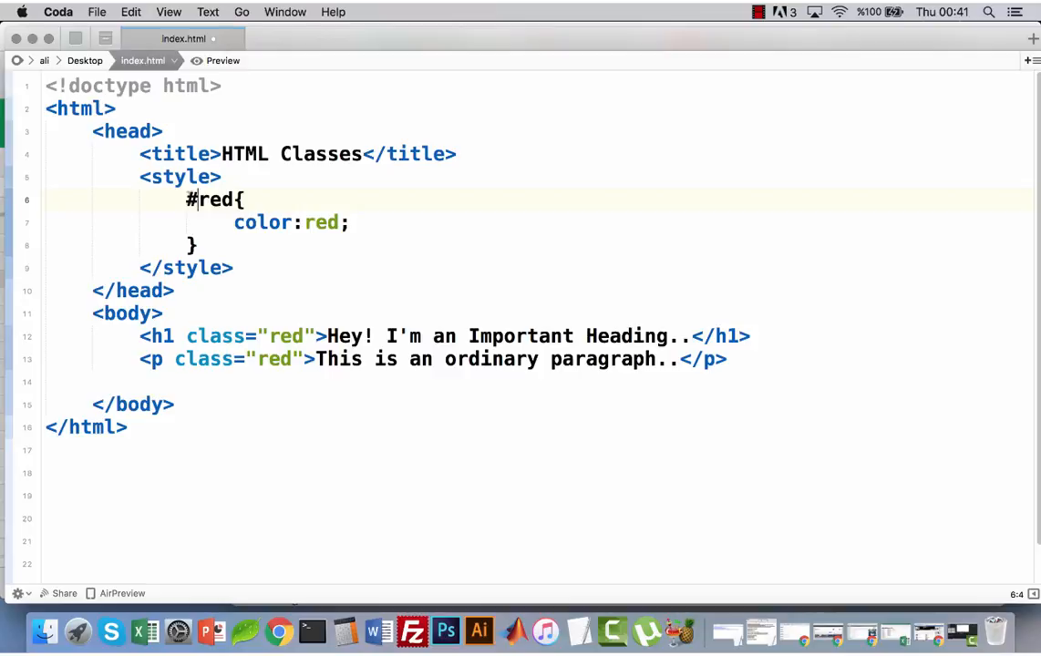
{"action": "double_click", "coordinate": [212, 199]}
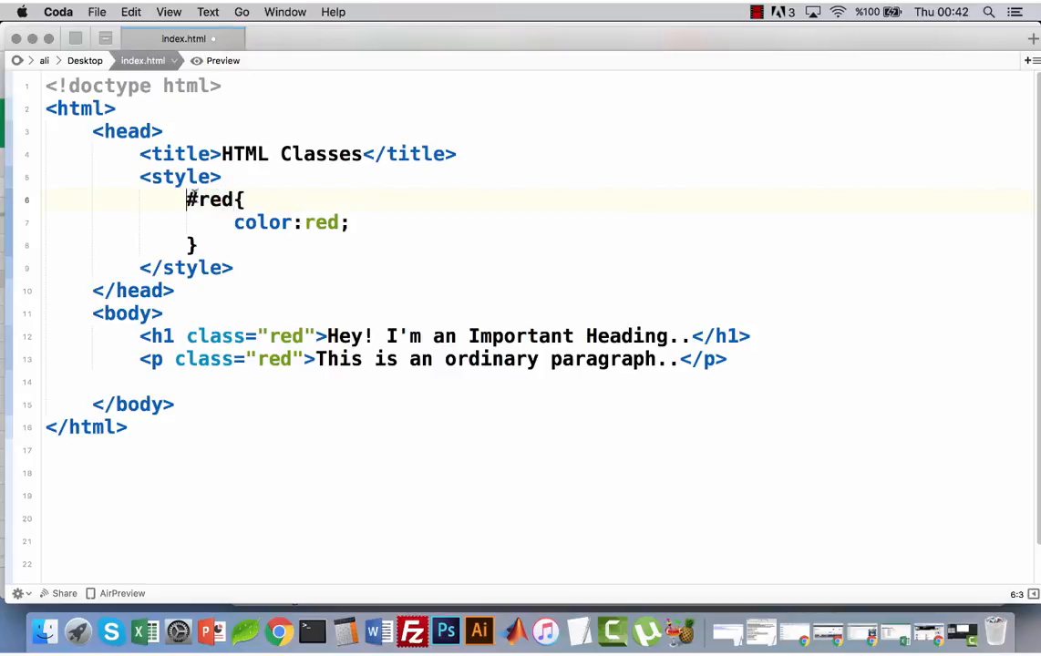
{"action": "type", "text": "."}
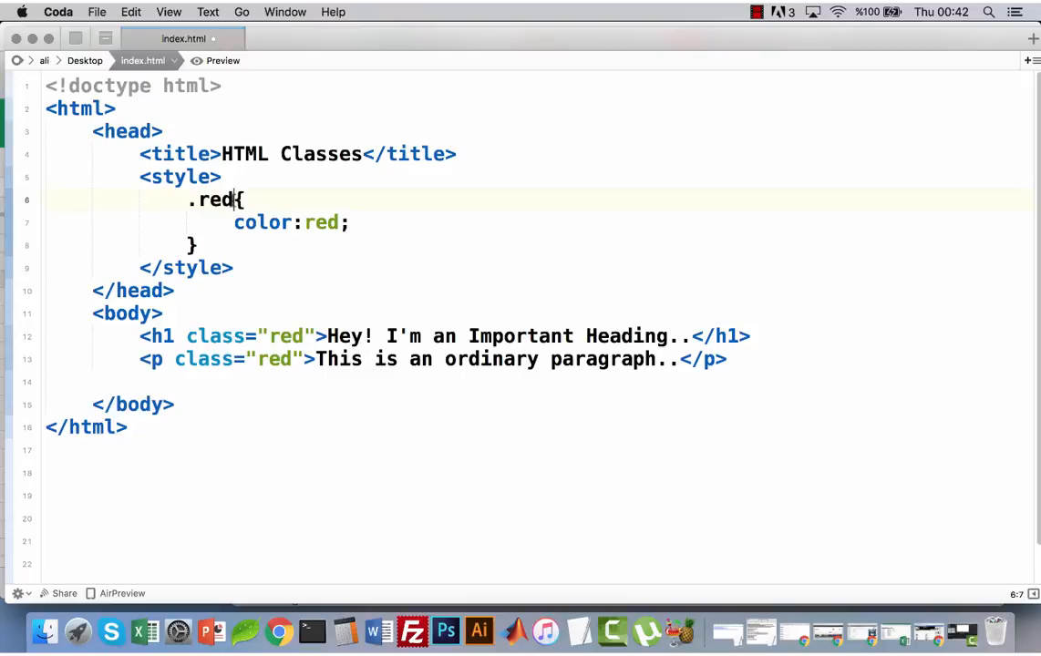
{"action": "double_click", "coordinate": [216, 200]}
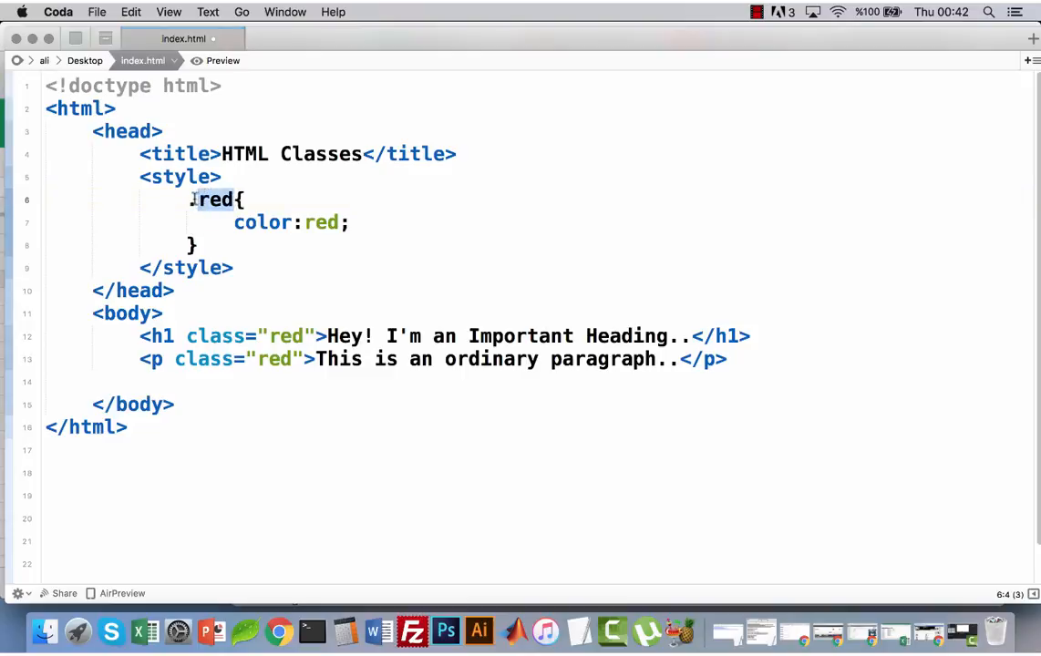
{"action": "type", "text": "."}
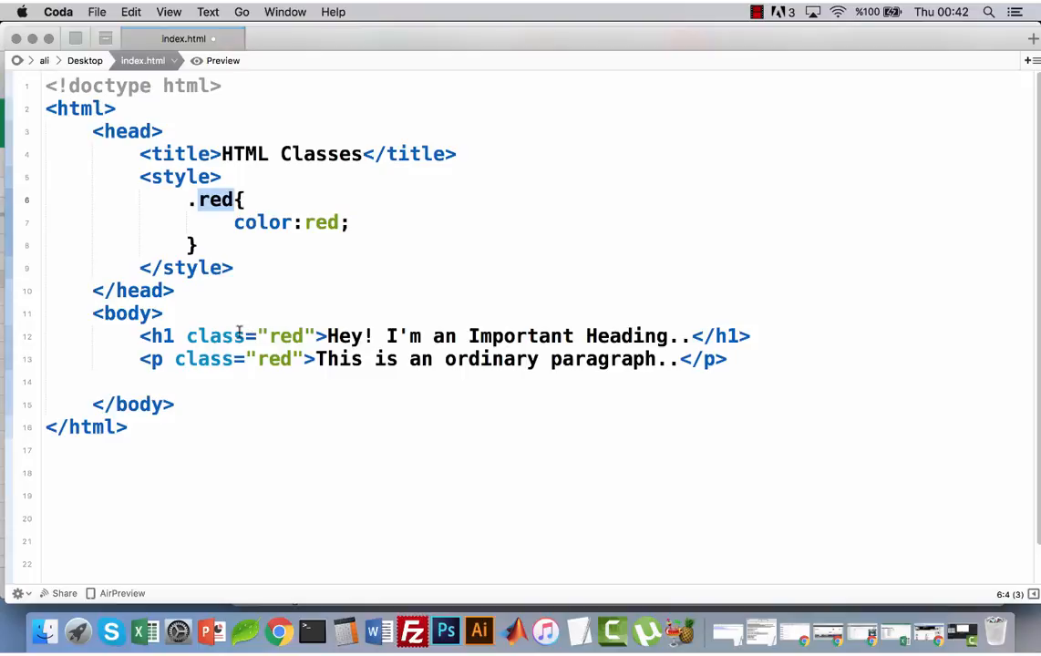
{"action": "mouse_move", "coordinate": [205, 192]}
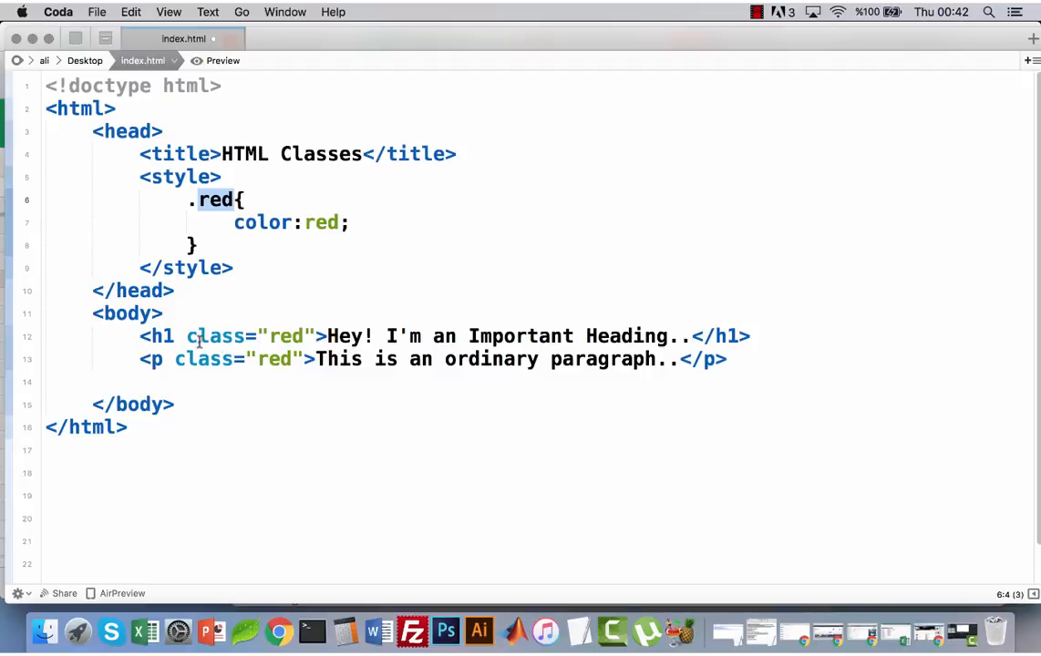
{"action": "mouse_move", "coordinate": [269, 336]}
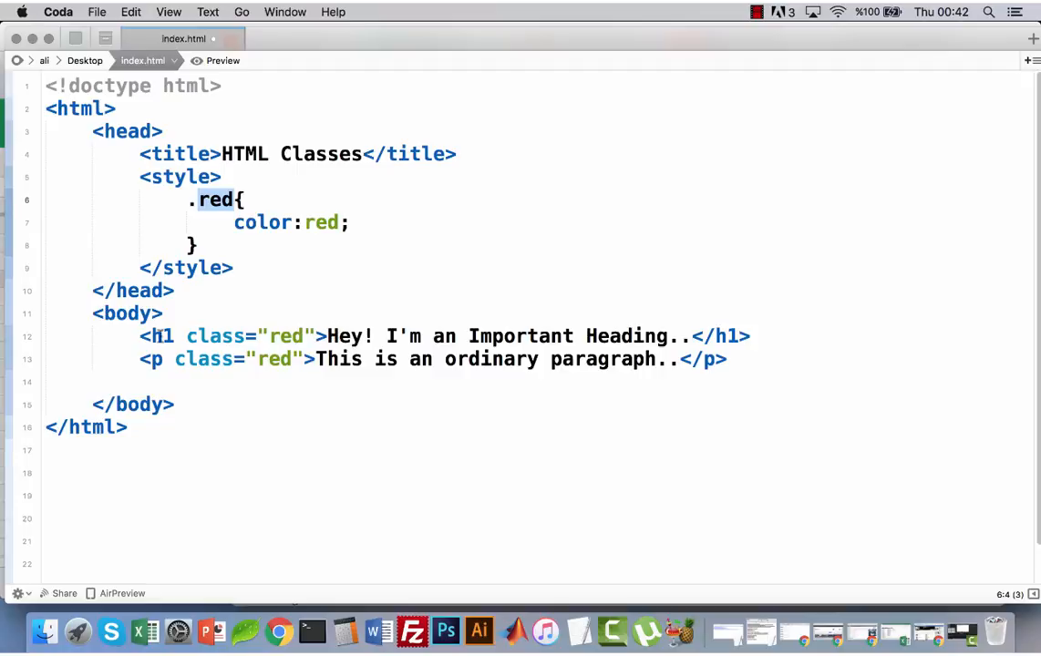
{"action": "triple_click", "coordinate": [444, 336]}
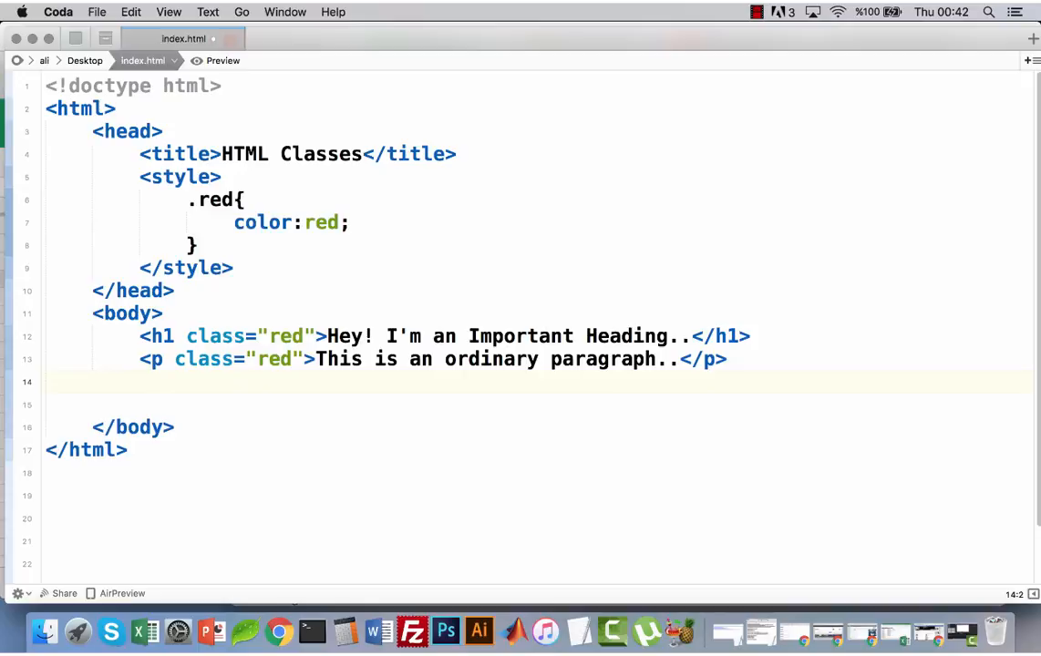
- Paste a copy of the paragraph, change its class to blue, and preview
{"action": "type", "text": "<p class=\"red\">This is an ordinary paragraph..</p>"}
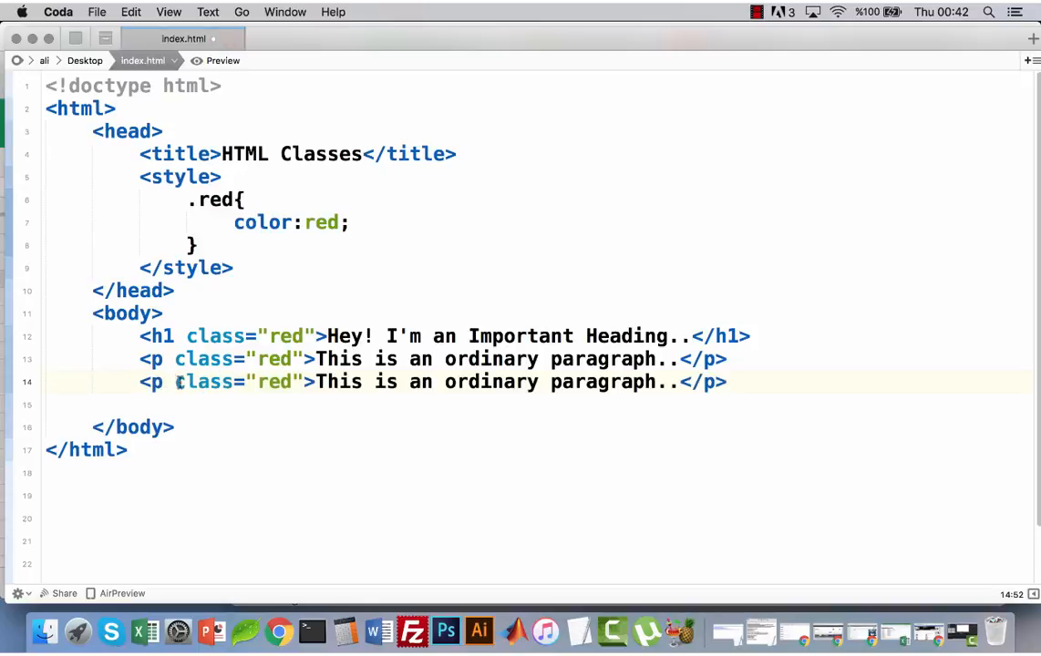
{"action": "double_click", "coordinate": [273, 382]}
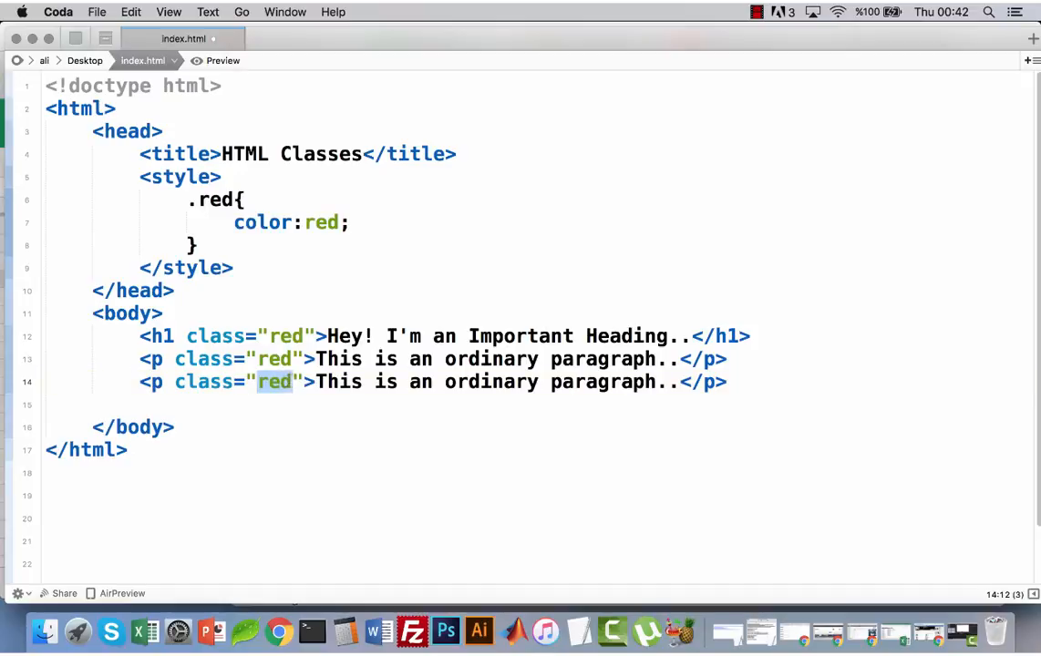
{"action": "type", "text": "blue"}
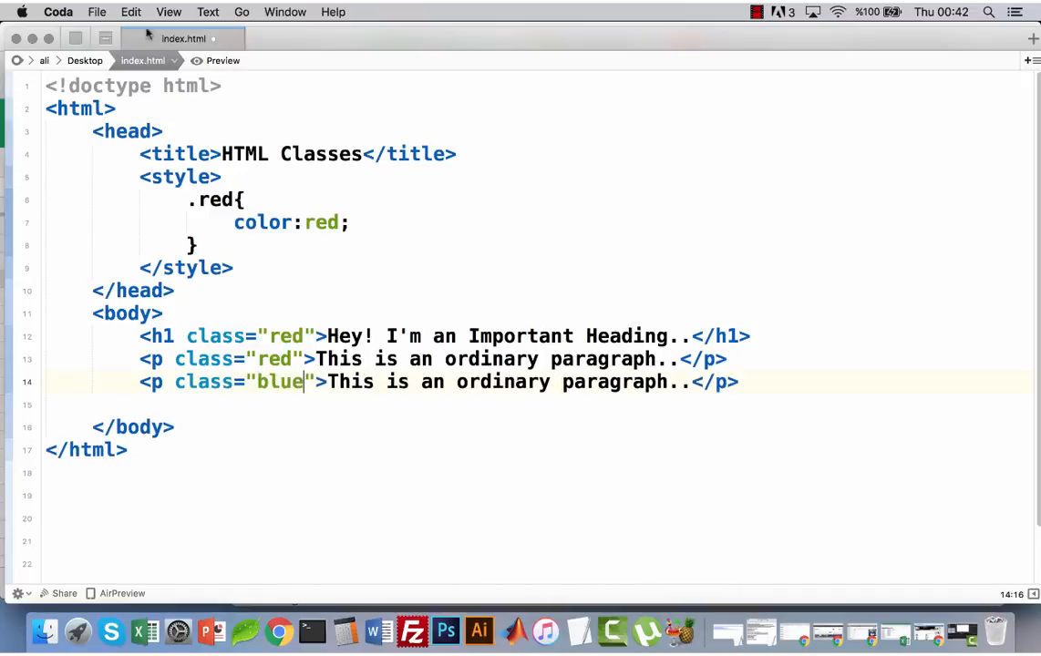
{"action": "left_click", "coordinate": [216, 60]}
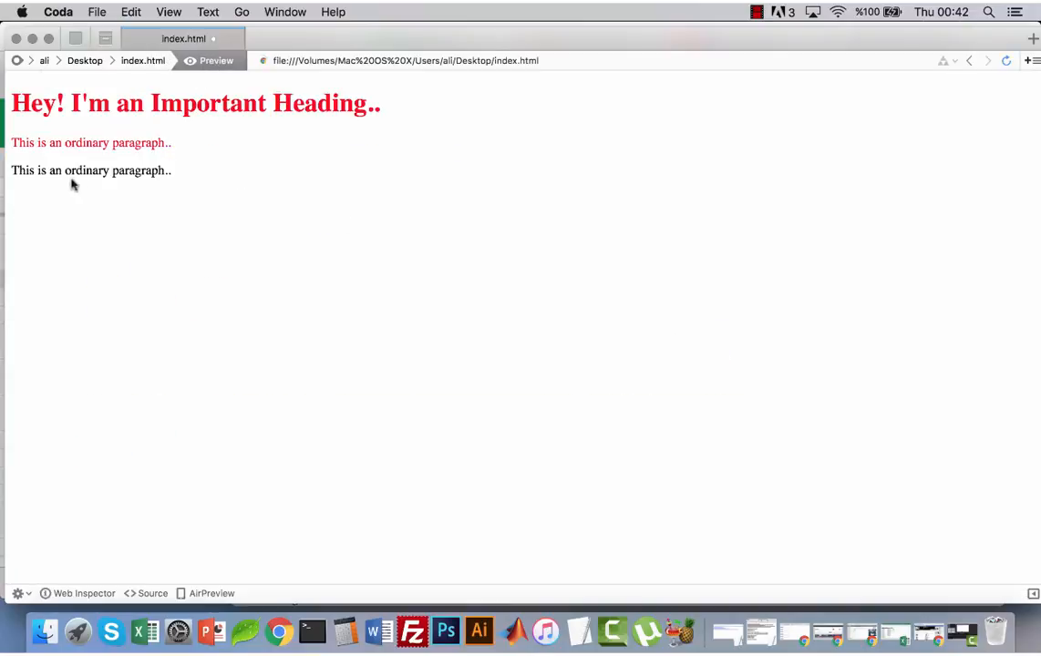
{"action": "mouse_move", "coordinate": [138, 78]}
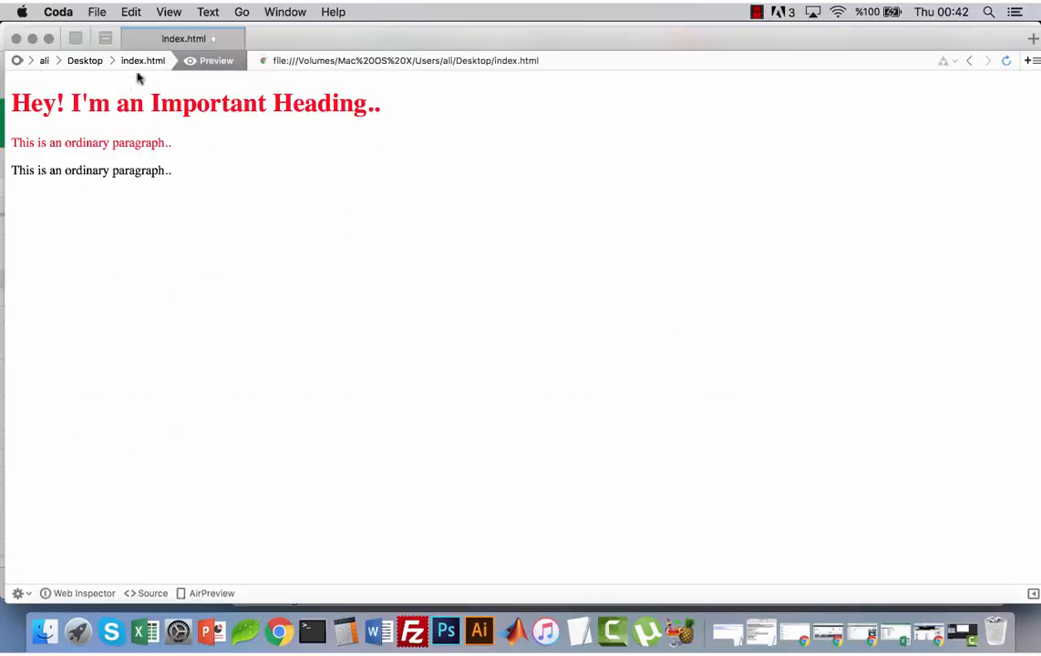
{"action": "left_click", "coordinate": [143, 60]}
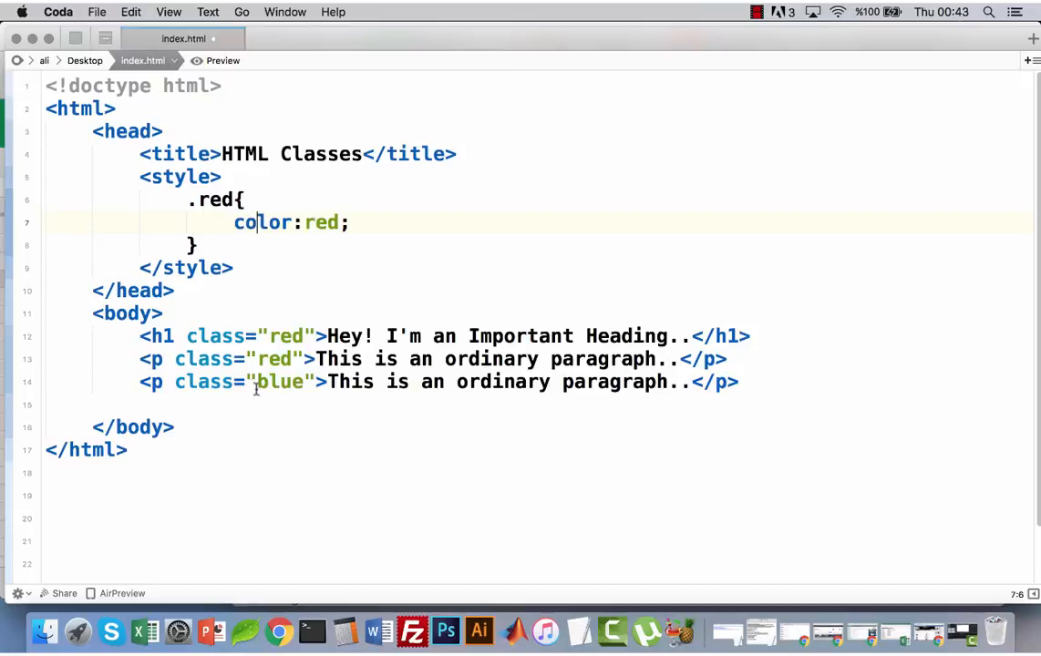
{"action": "double_click", "coordinate": [280, 382]}
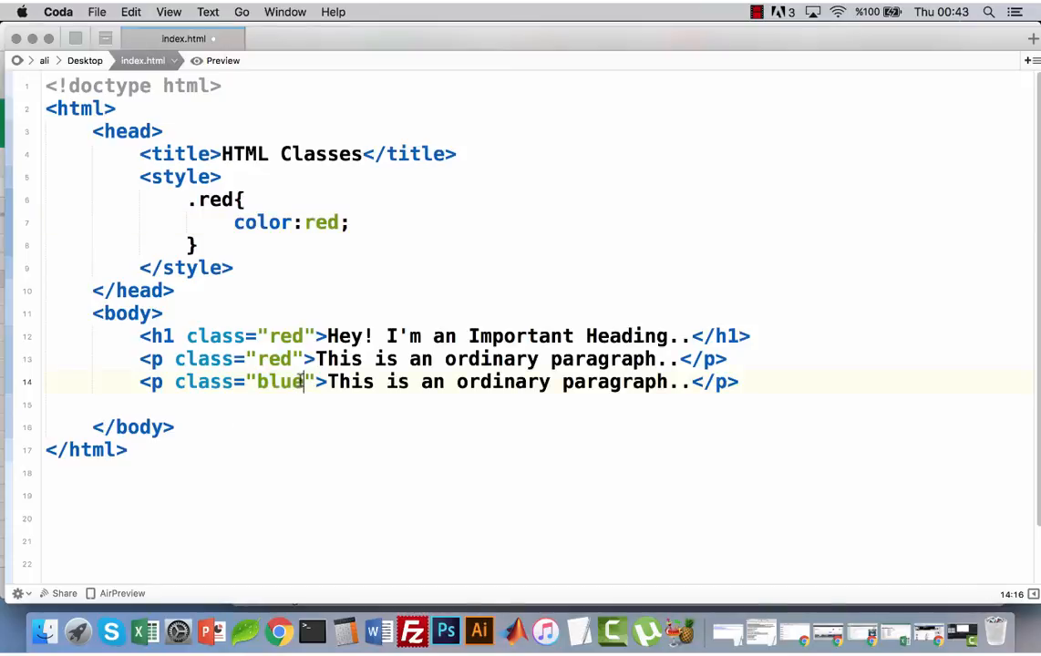
- Add a .blue rule with color:blue below .red, preview the blue paragraph, then return to source
{"action": "double_click", "coordinate": [282, 382]}
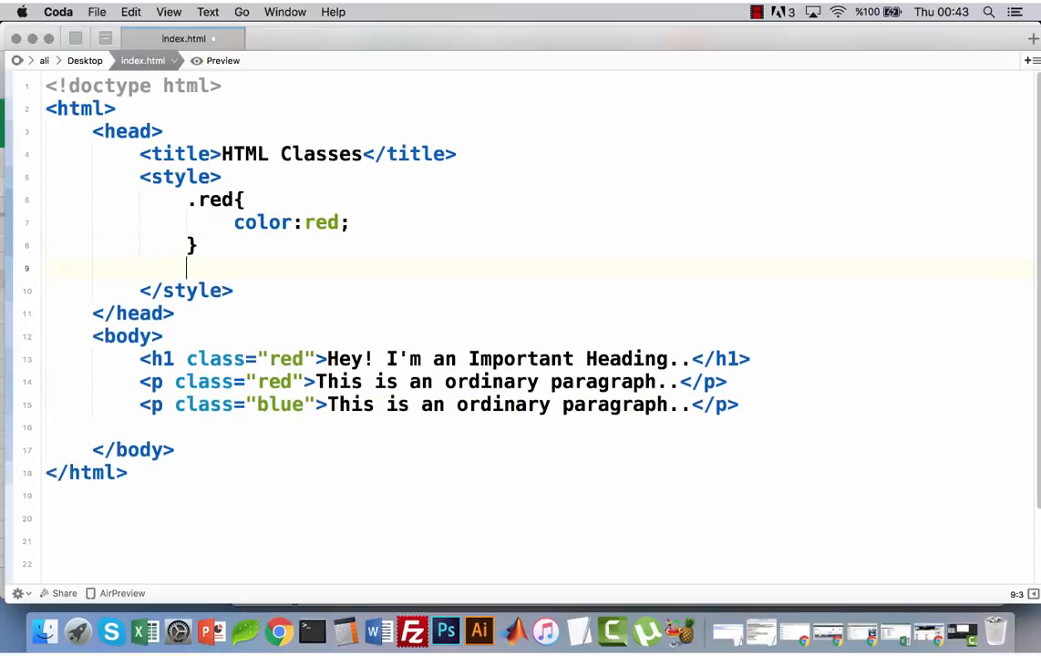
{"action": "type", "text": "."}
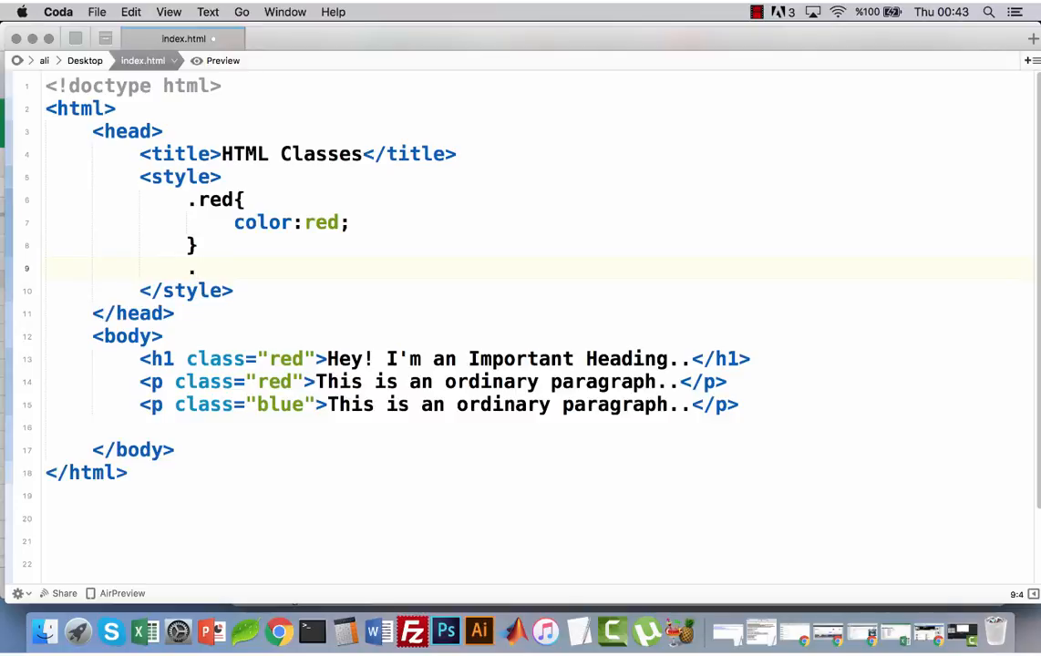
{"action": "type", "text": "mav"}
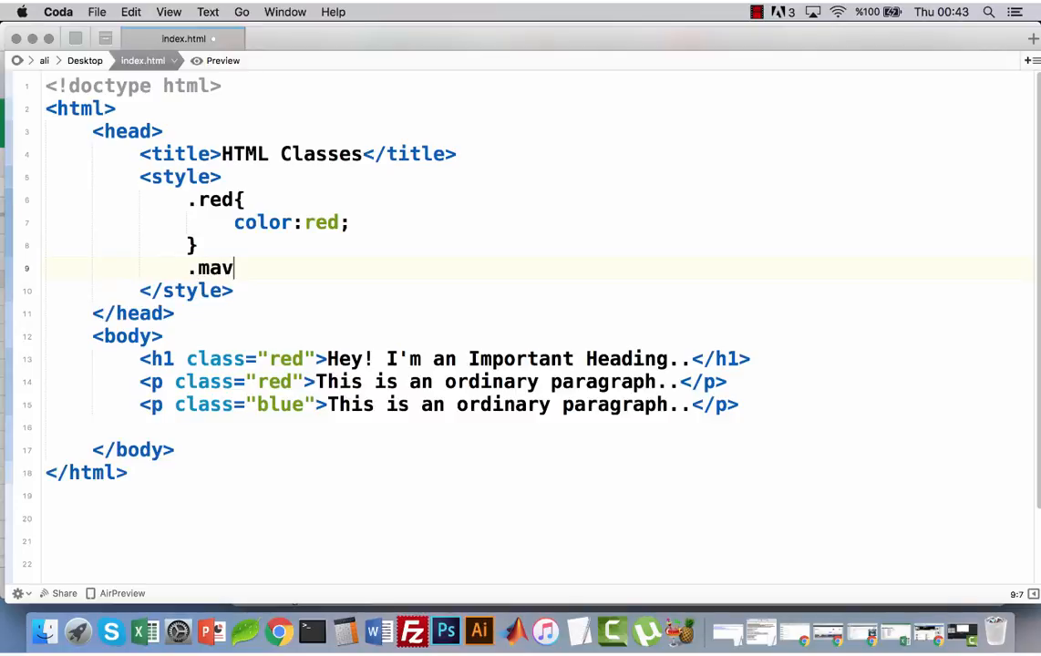
{"action": "type", "text": "blue{"}
{"action": "type", "text": "c"}
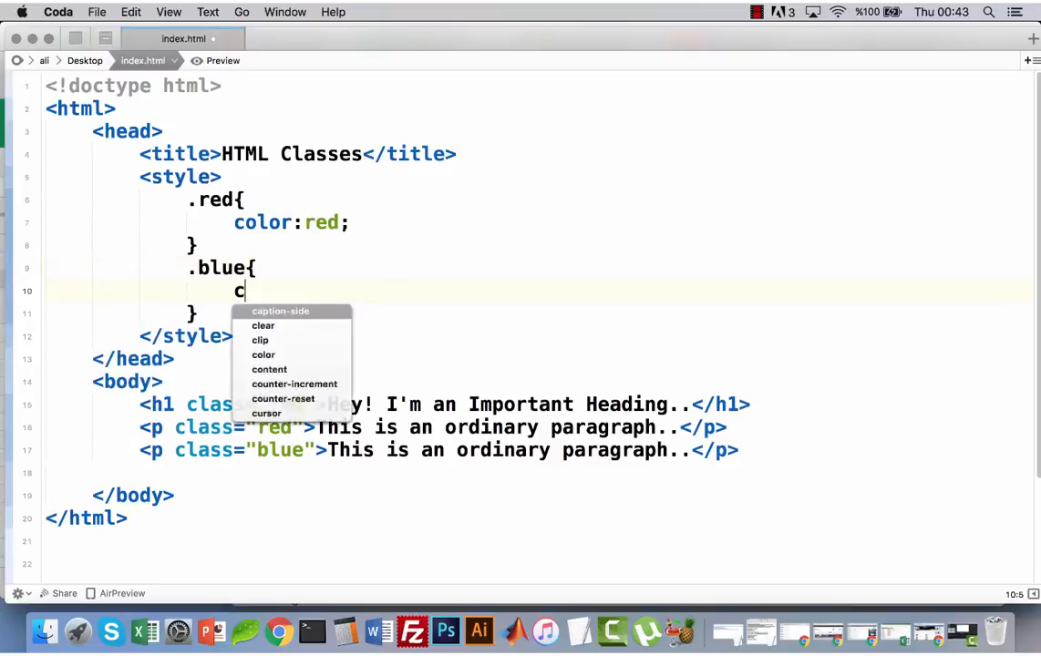
{"action": "type", "text": "olor:bl"}
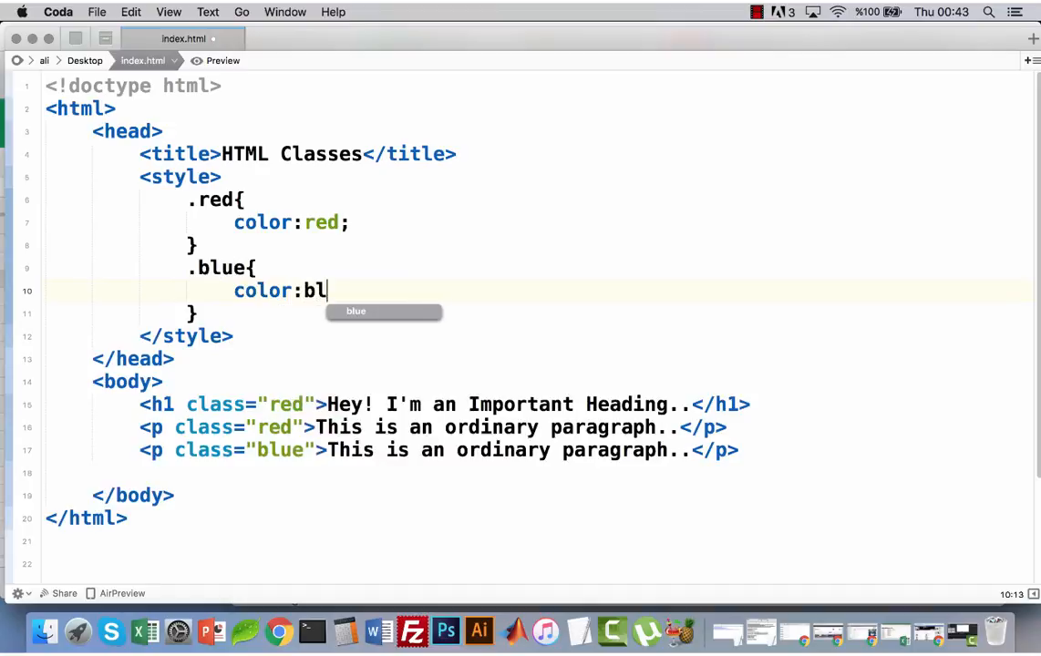
{"action": "type", "text": "ue;"}
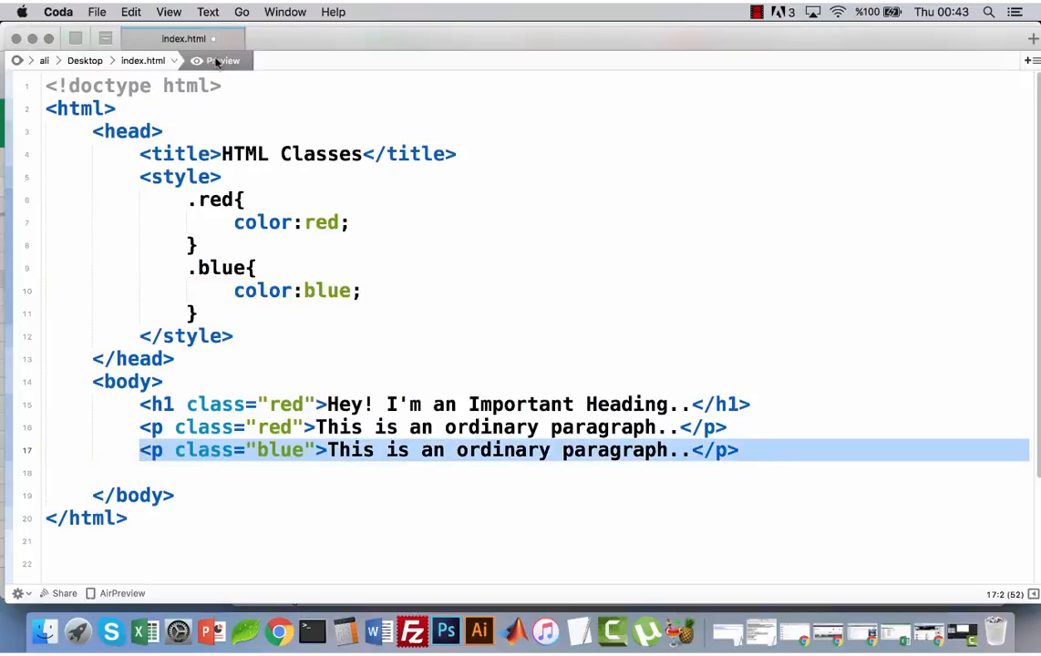
{"action": "left_click", "coordinate": [216, 60]}
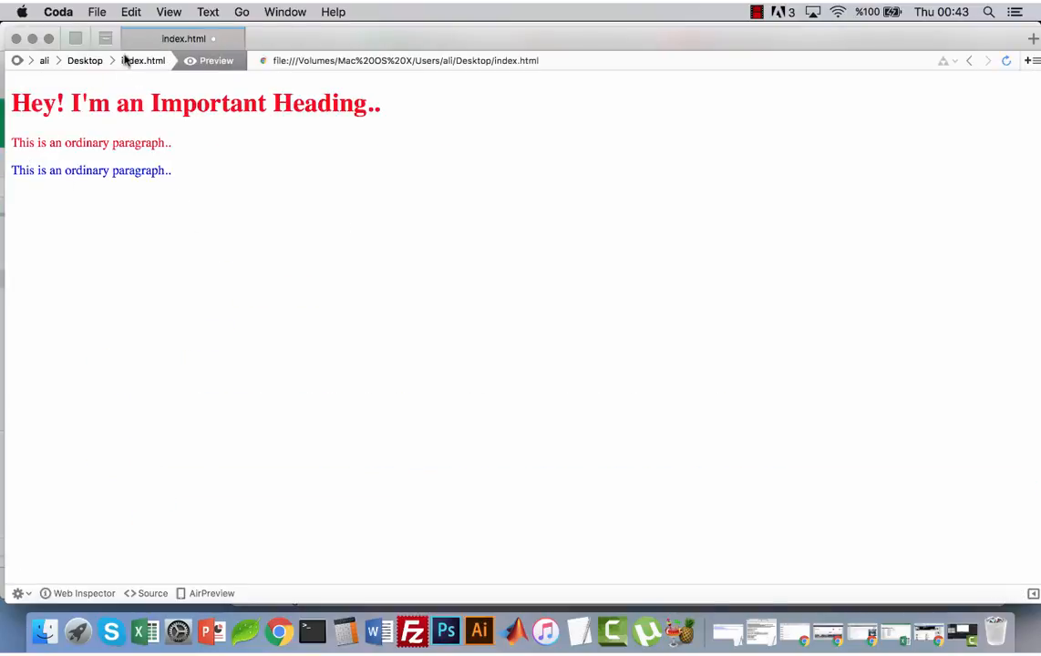
{"action": "left_click", "coordinate": [143, 61]}
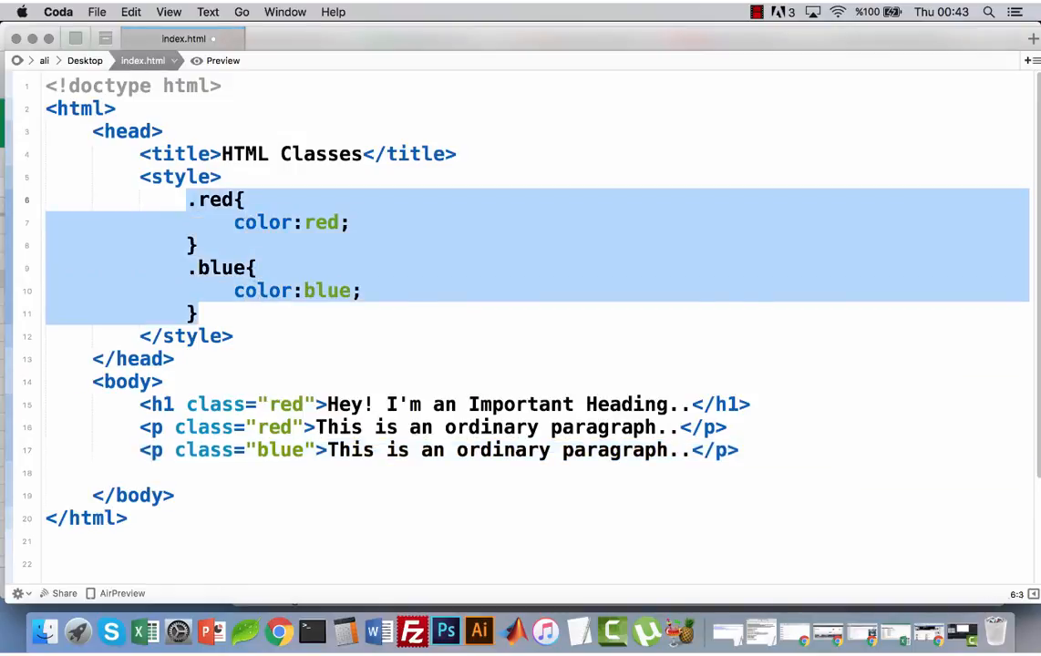
- Replace the old style rules with a .differenttext rule coloured dark grey #3a3f43
{"action": "key", "text": "Delete"}
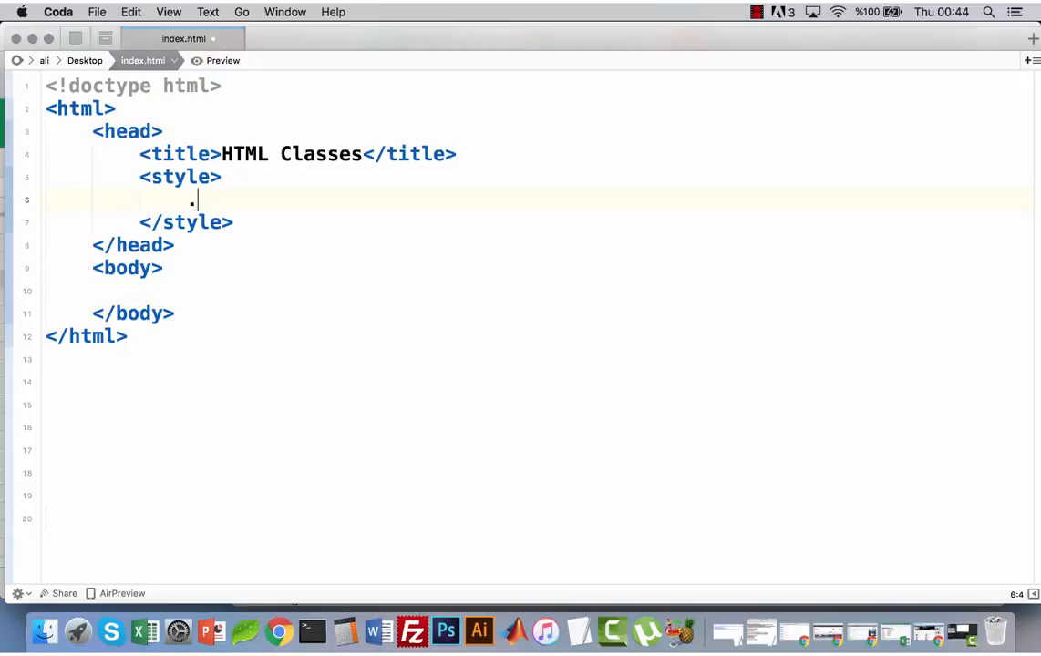
{"action": "type", "text": ".differ"}
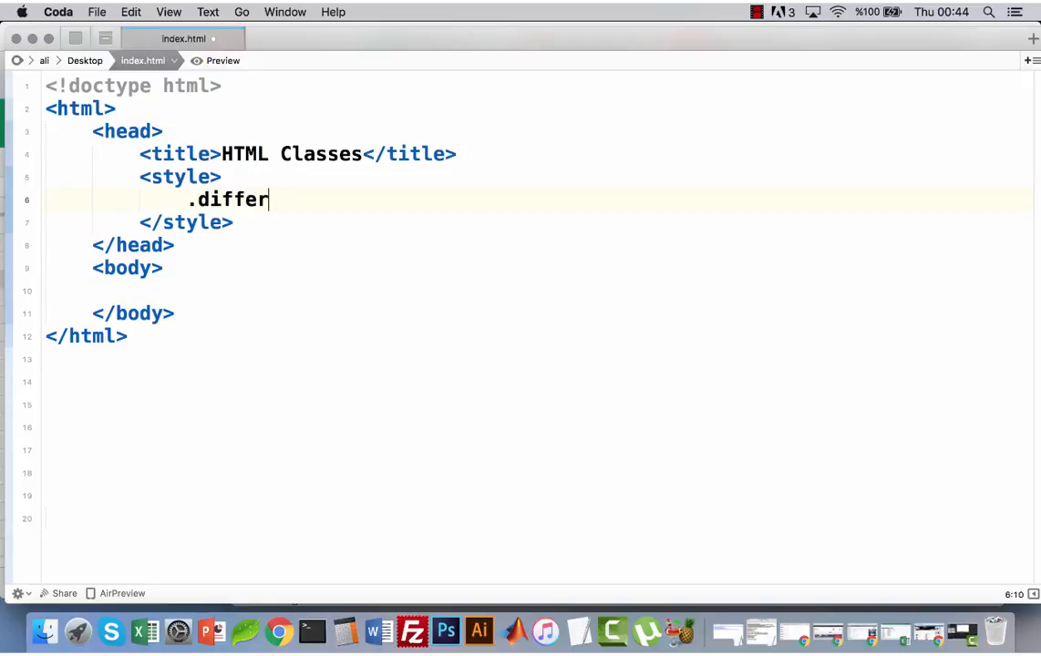
{"action": "type", "text": "ent"}
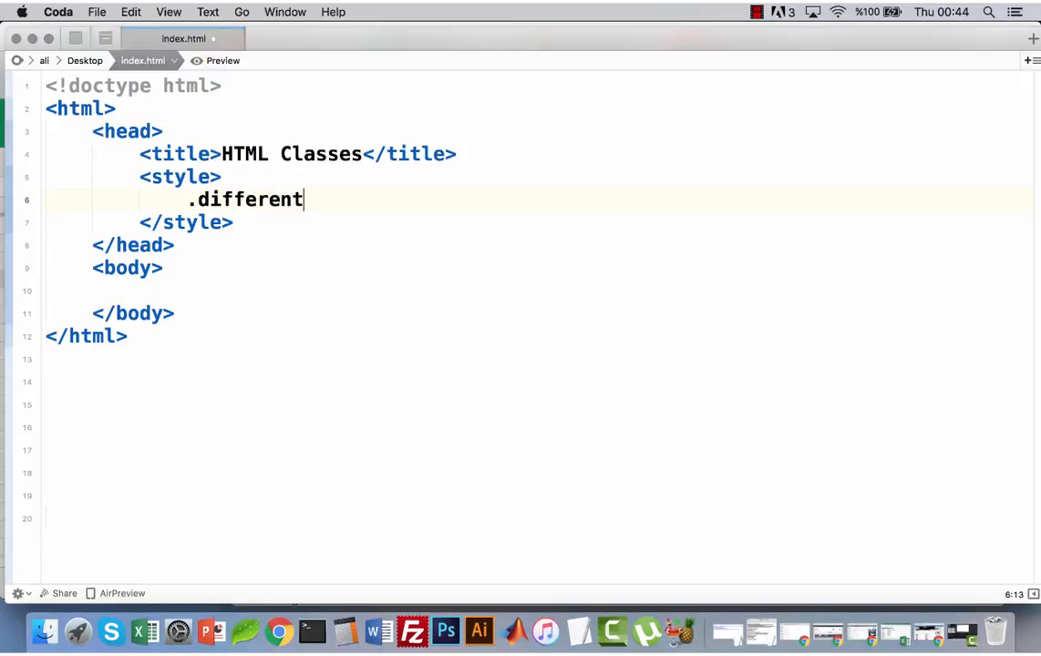
{"action": "type", "text": "text"}
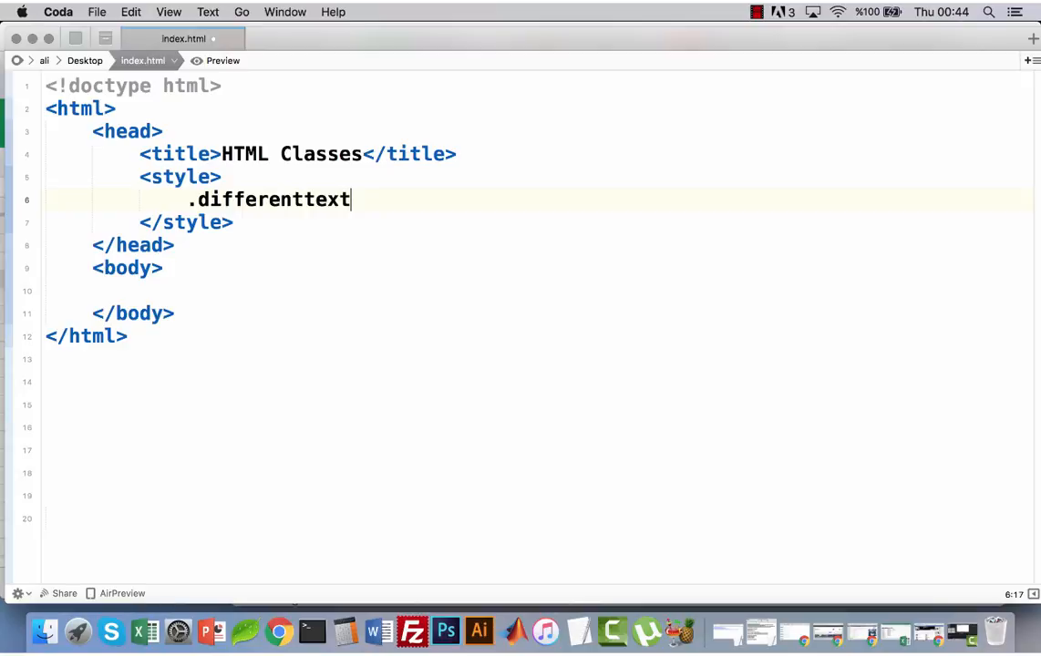
{"action": "type", "text": "{}"}
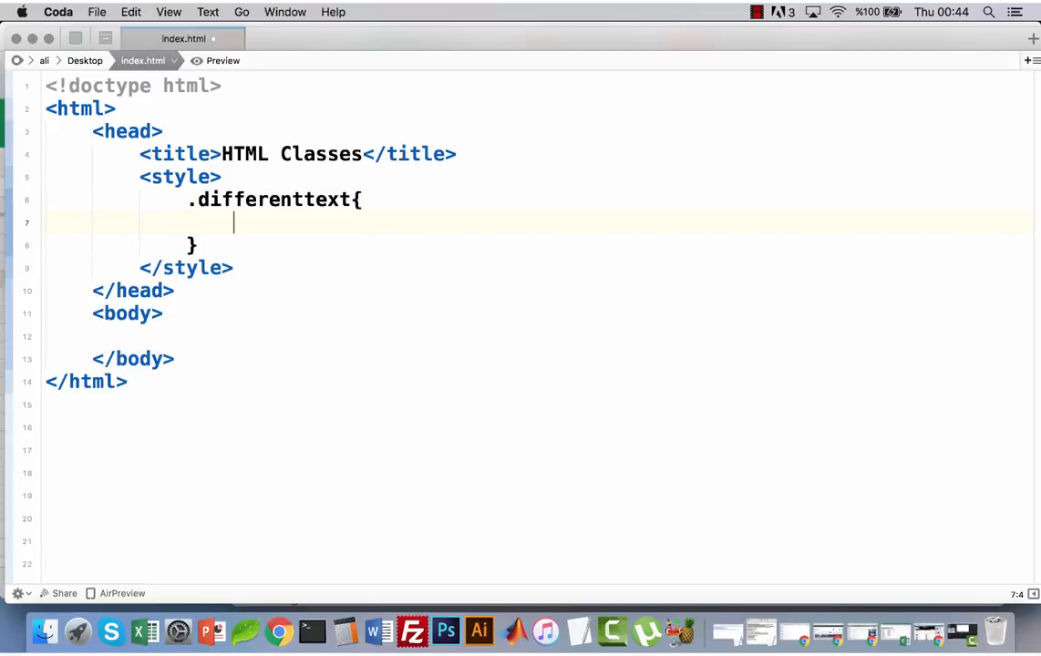
{"action": "type", "text": "color:"}
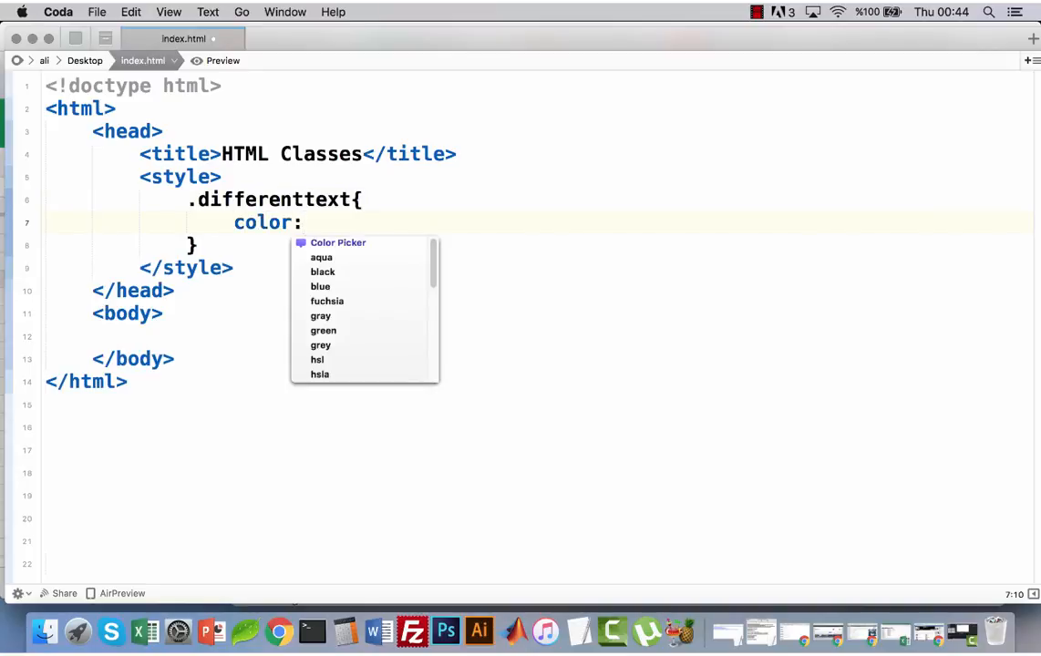
{"action": "left_click", "coordinate": [338, 242]}
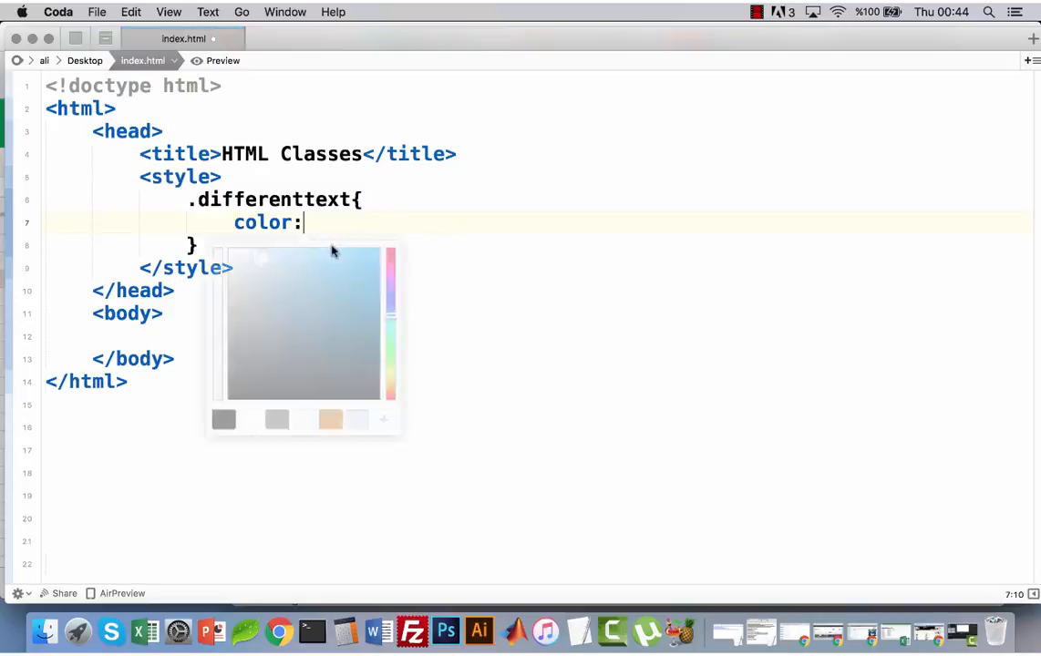
{"action": "left_click", "coordinate": [212, 378]}
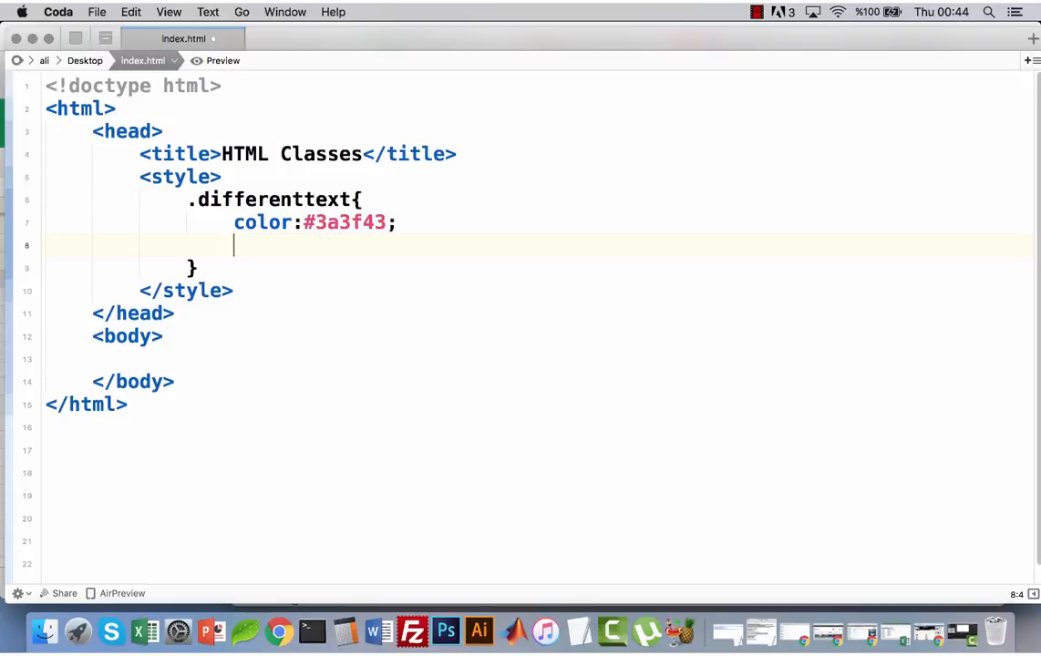
- Add bold font weight and underline text decoration to the .differenttext rule
{"action": "type", "text": "font-weight: bold;"}
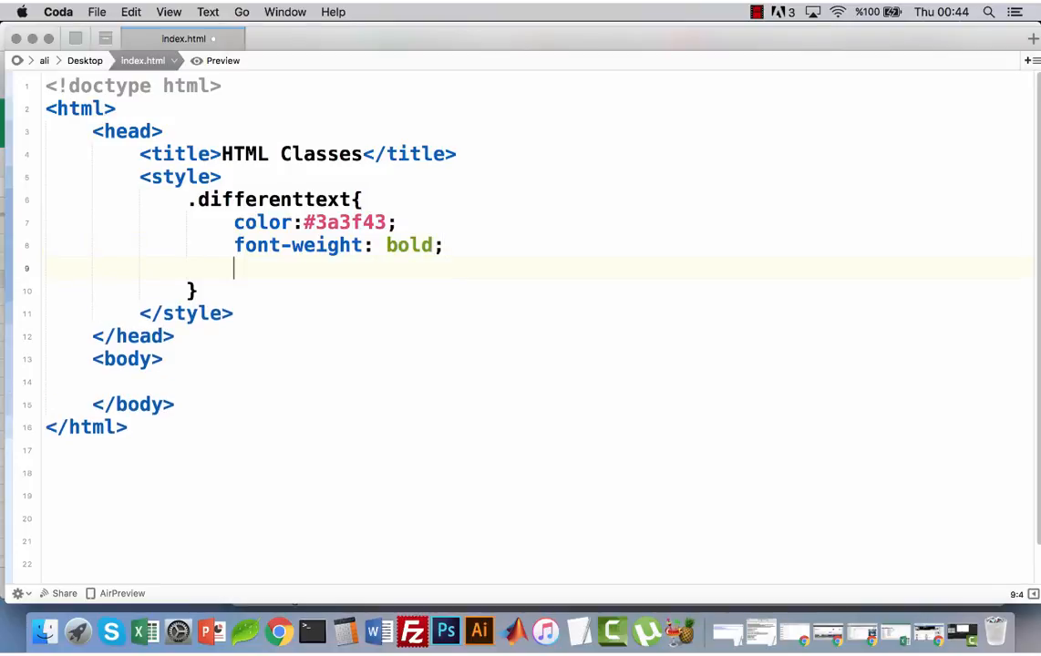
{"action": "type", "text": "text-decoration:"}
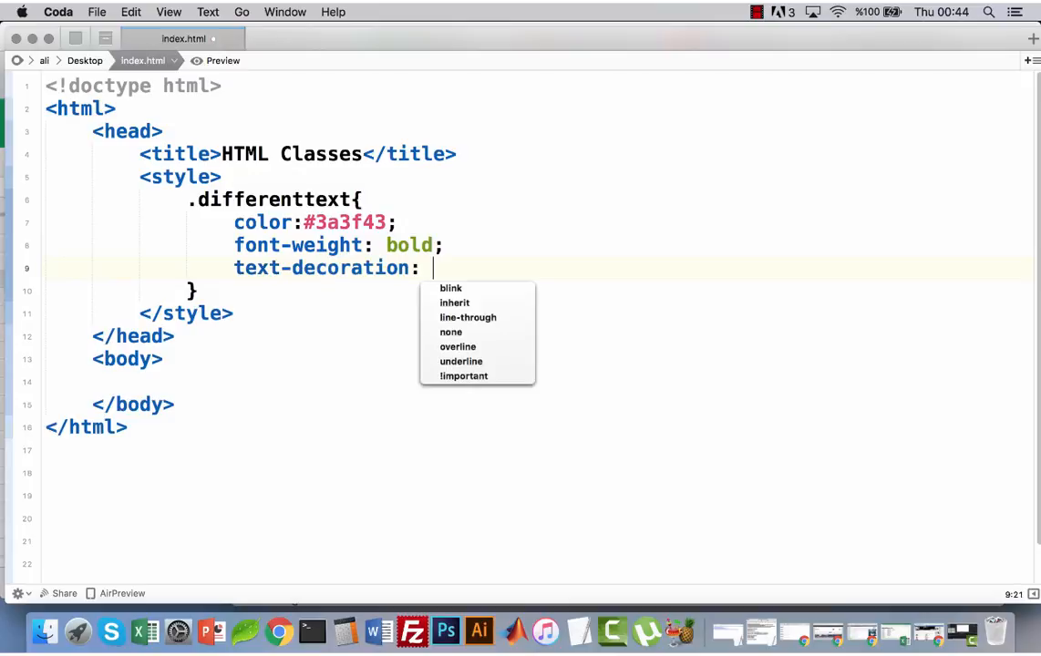
{"action": "type", "text": "under"}
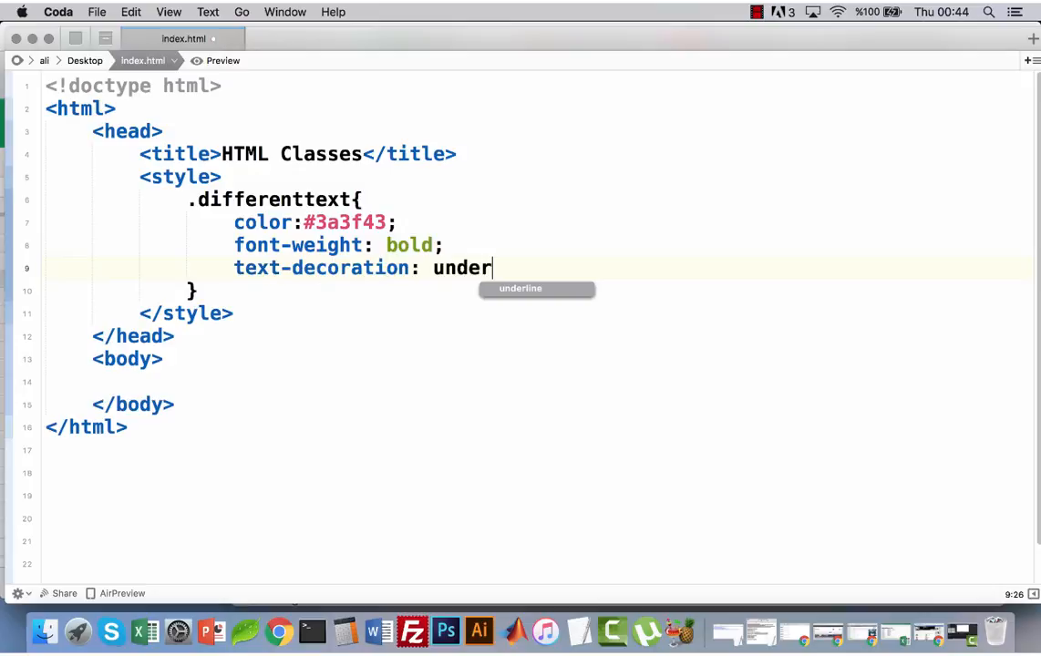
{"action": "type", "text": "line;"}
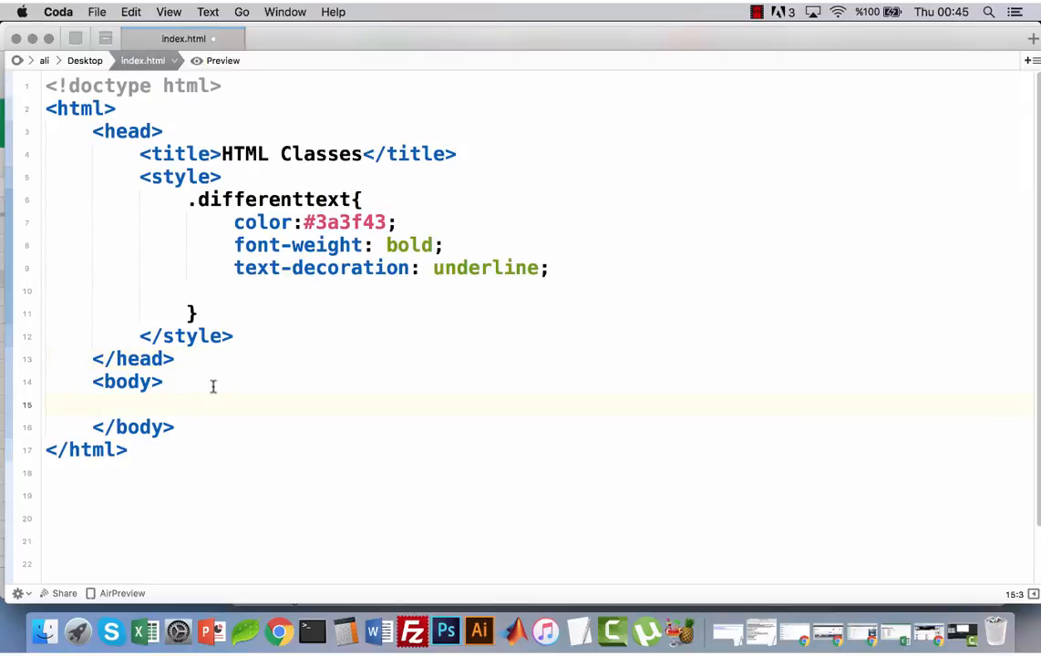
- Add an h2 heading reading 'This is a Level2 Heading..' to the body
{"action": "type", "text": "<h"}
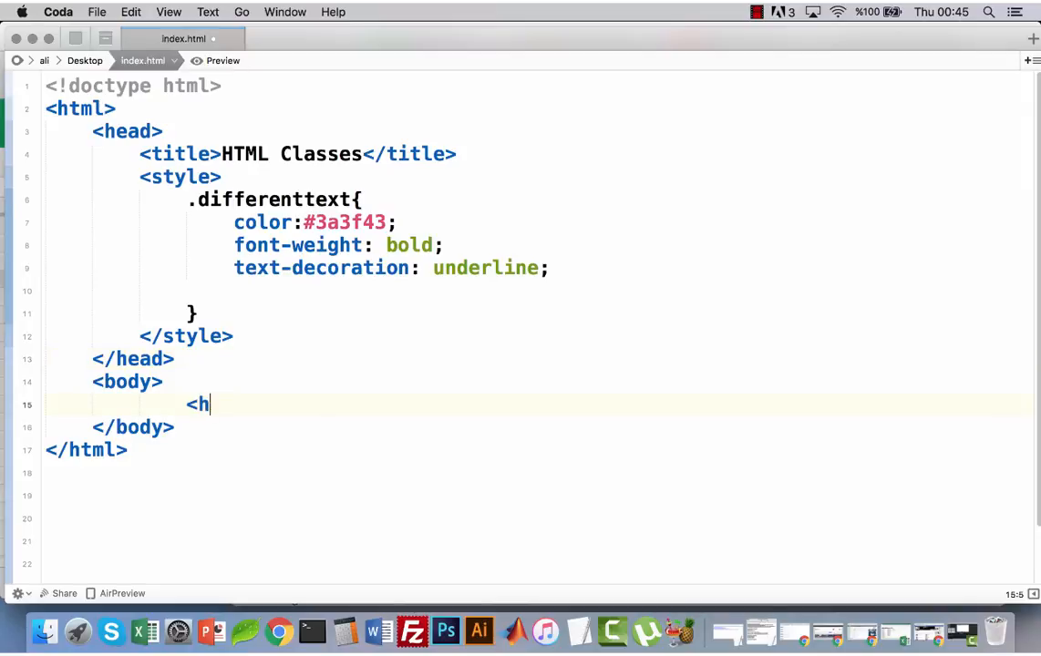
{"action": "type", "text": "2></h2>"}
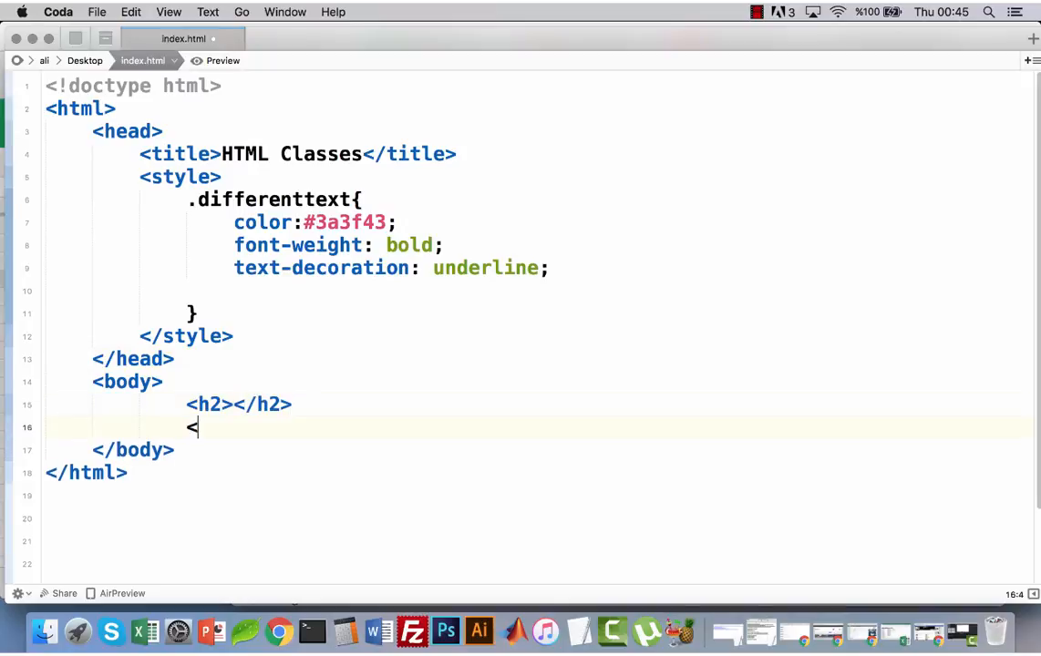
{"action": "type", "text": "p></"}
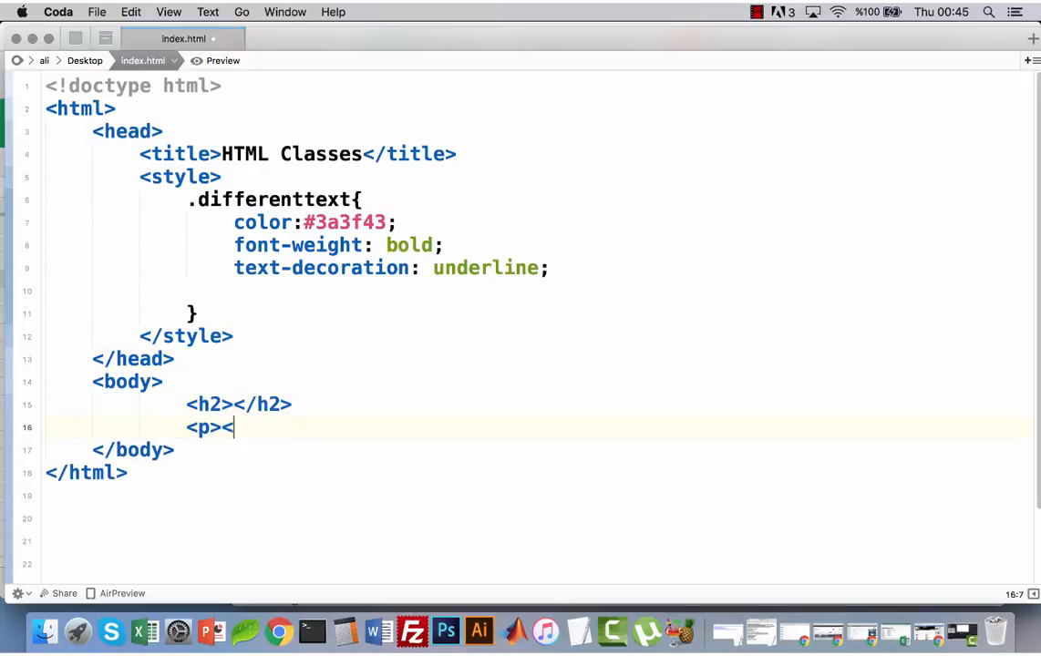
{"action": "type", "text": "/p>"}
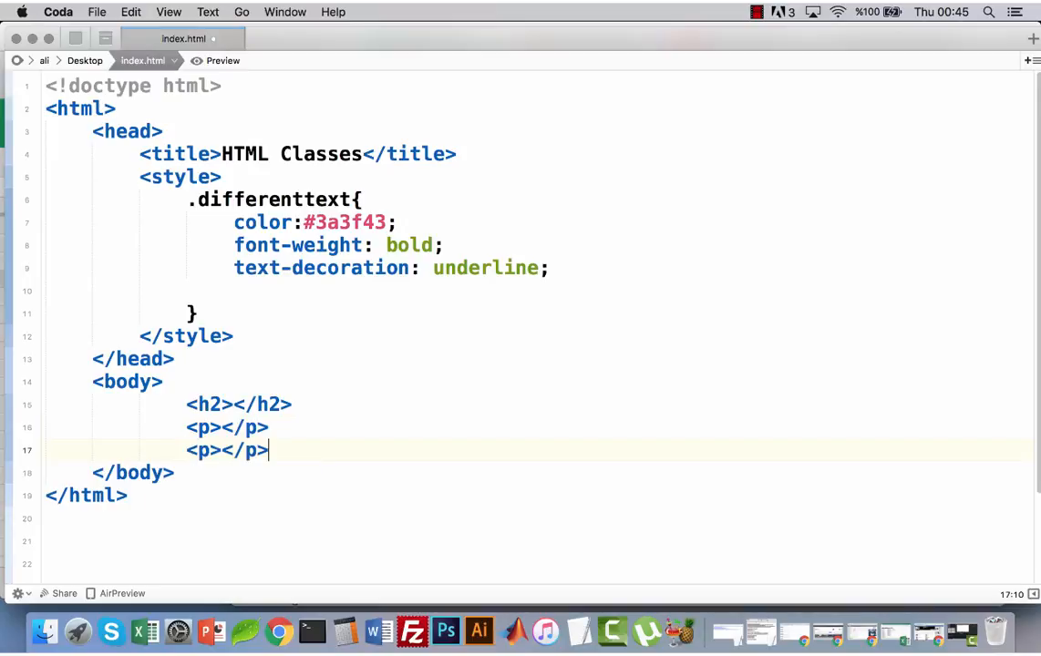
{"action": "left_click", "coordinate": [234, 404]}
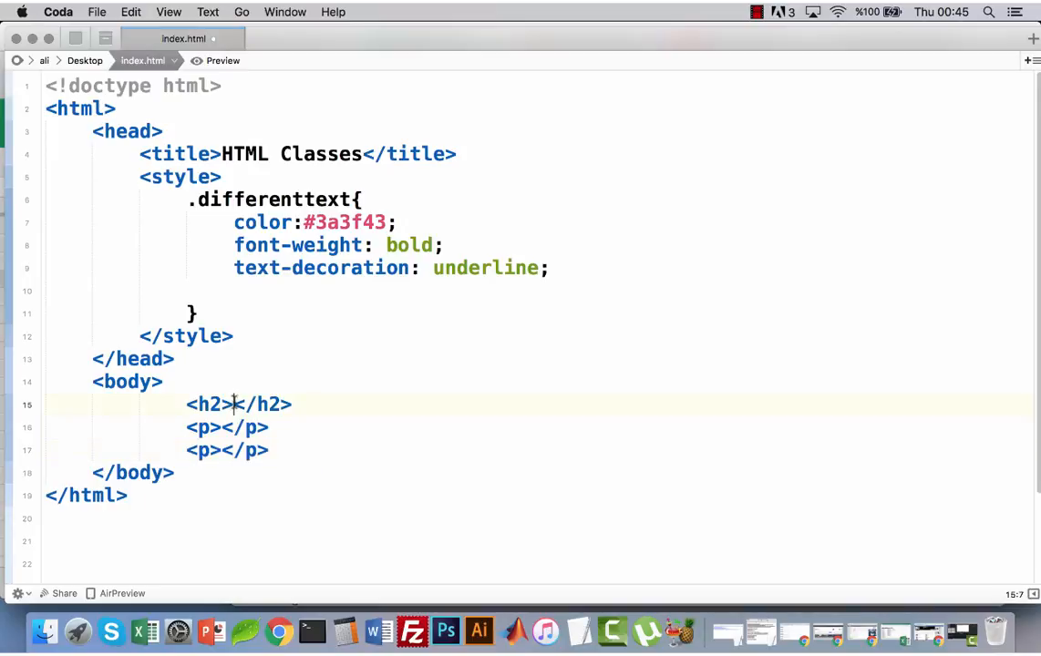
{"action": "type", "text": "This is"}
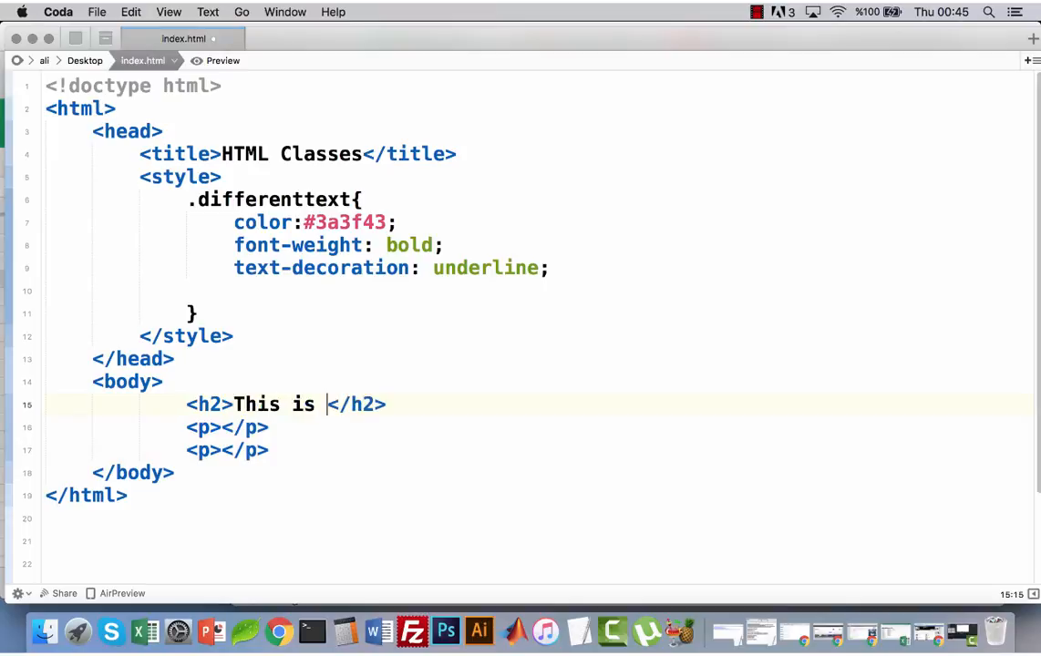
{"action": "type", "text": "a"}
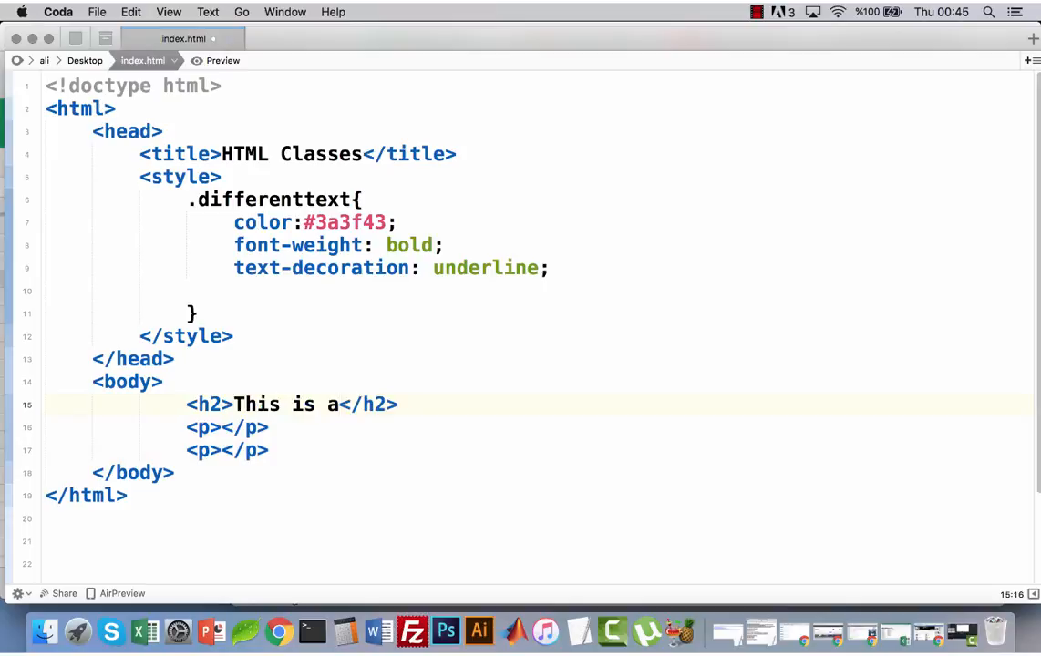
{"action": "type", "text": "Level2"}
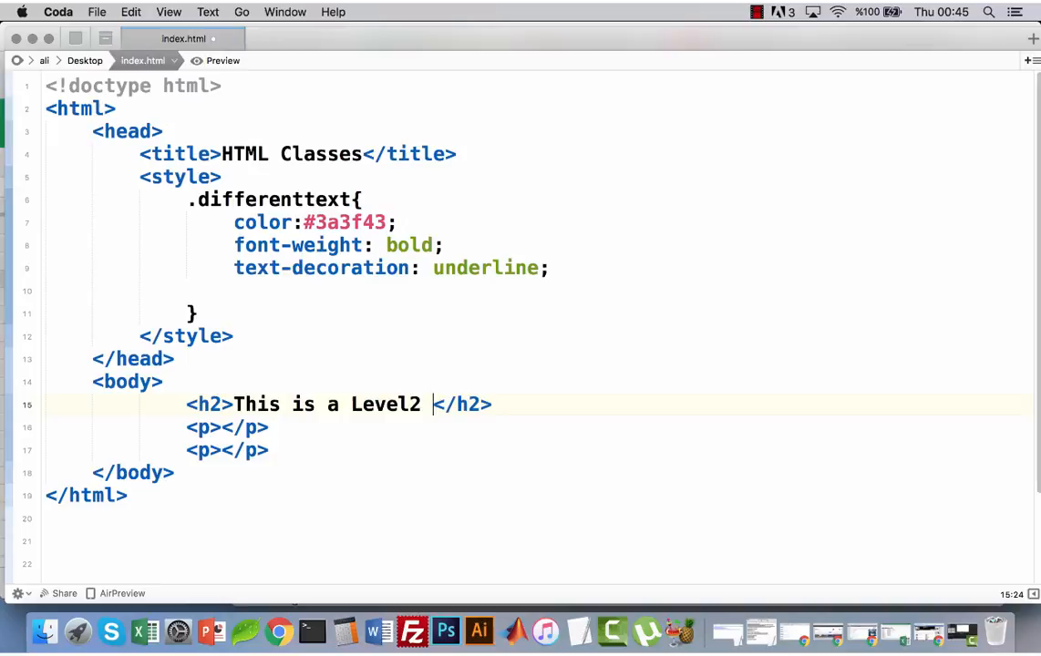
{"action": "type", "text": "Headi"}
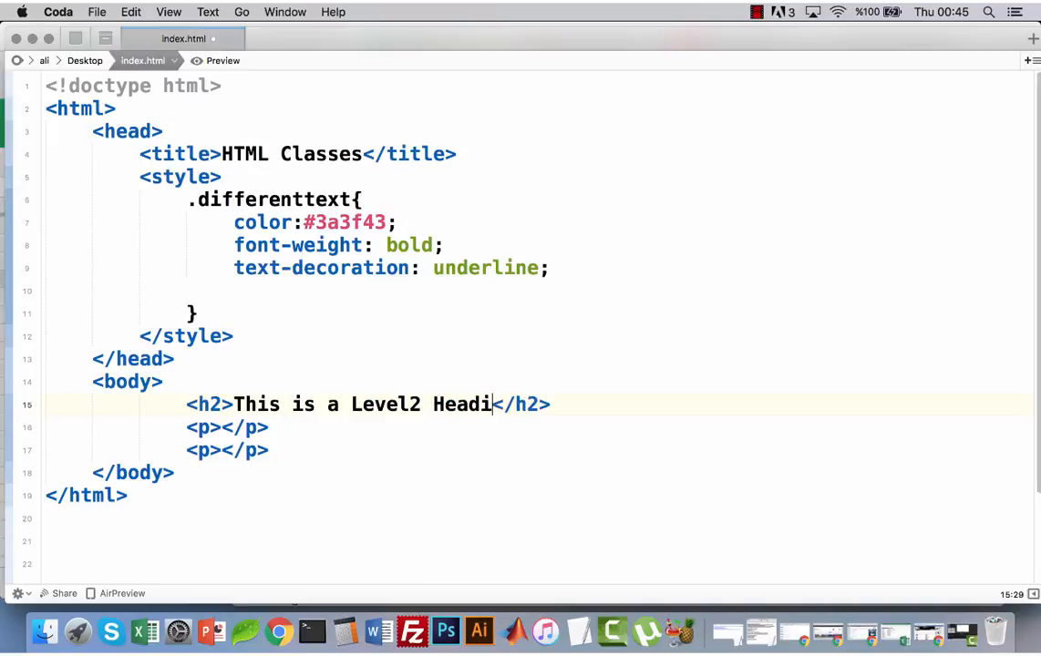
{"action": "type", "text": "ng.."}
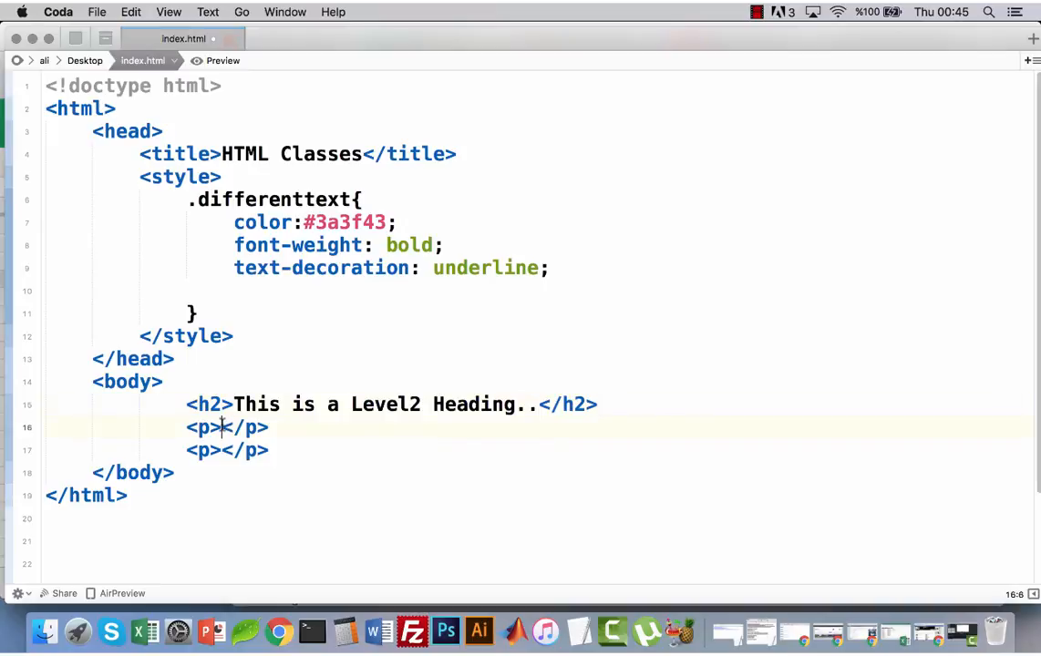
- Add paragraphs 'Just a paragraph..' and 'This is another paragraph...' below the heading
{"action": "type", "text": "Just a paragra"}
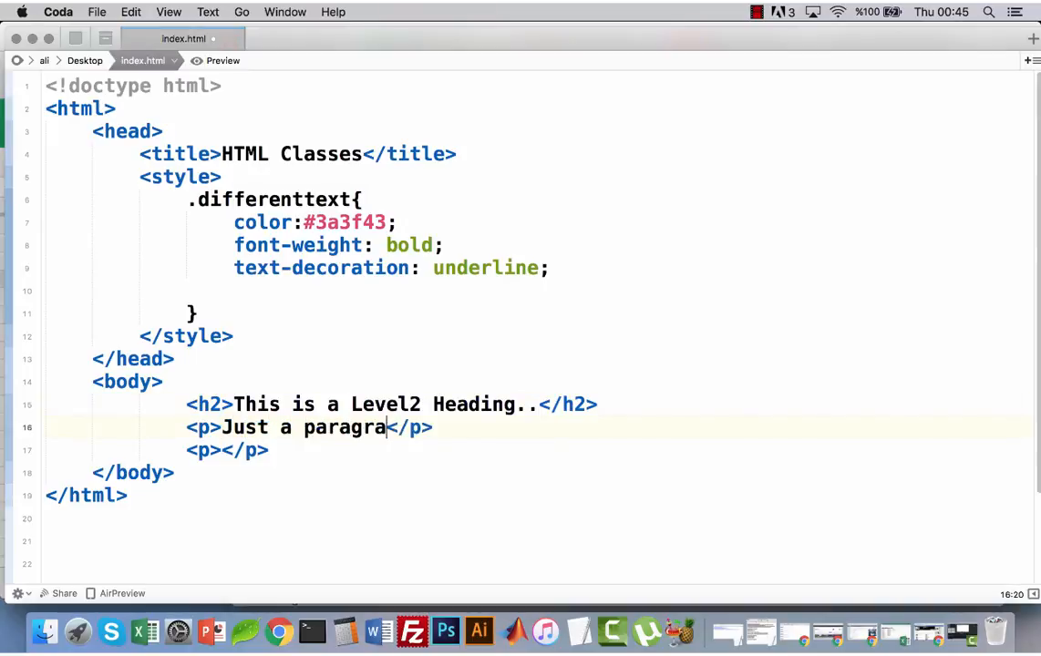
{"action": "type", "text": "ph.."}
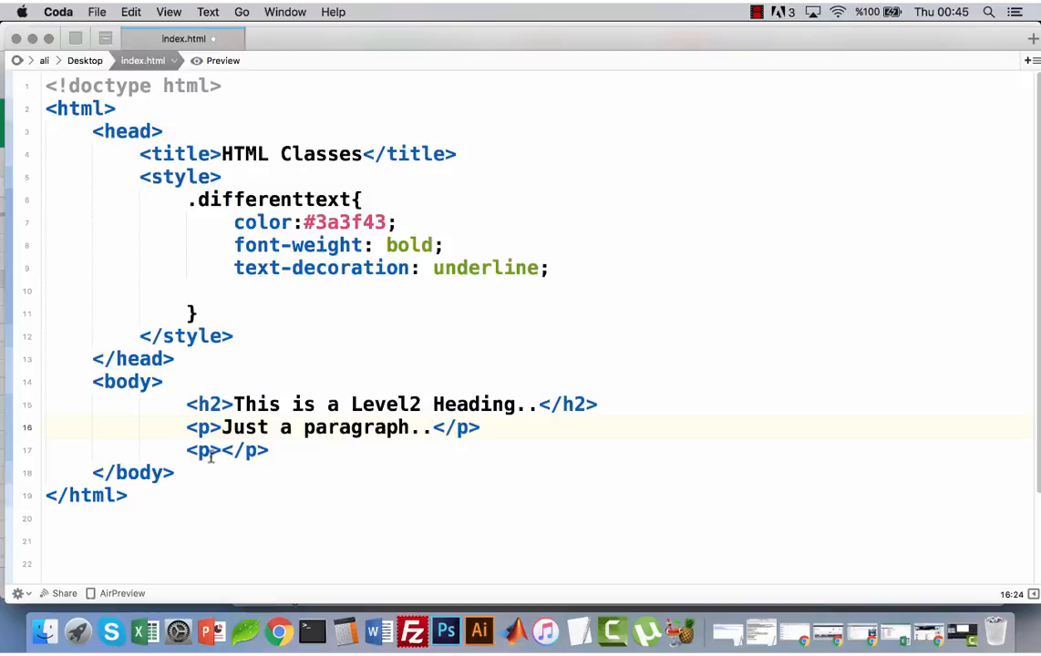
{"action": "type", "text": "This"}
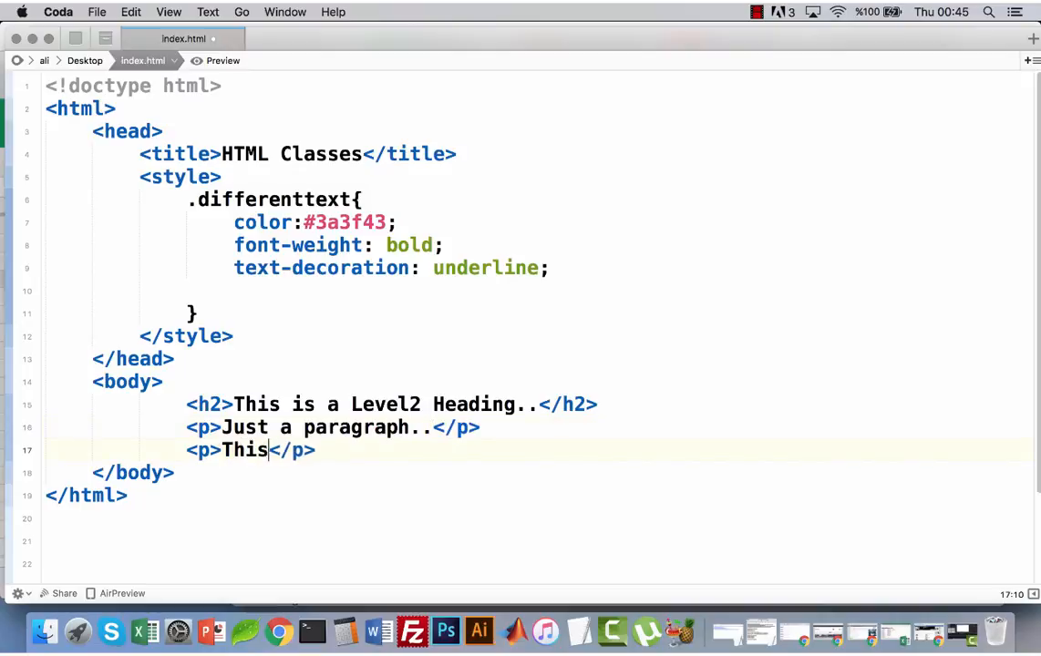
{"action": "type", "text": "is another"}
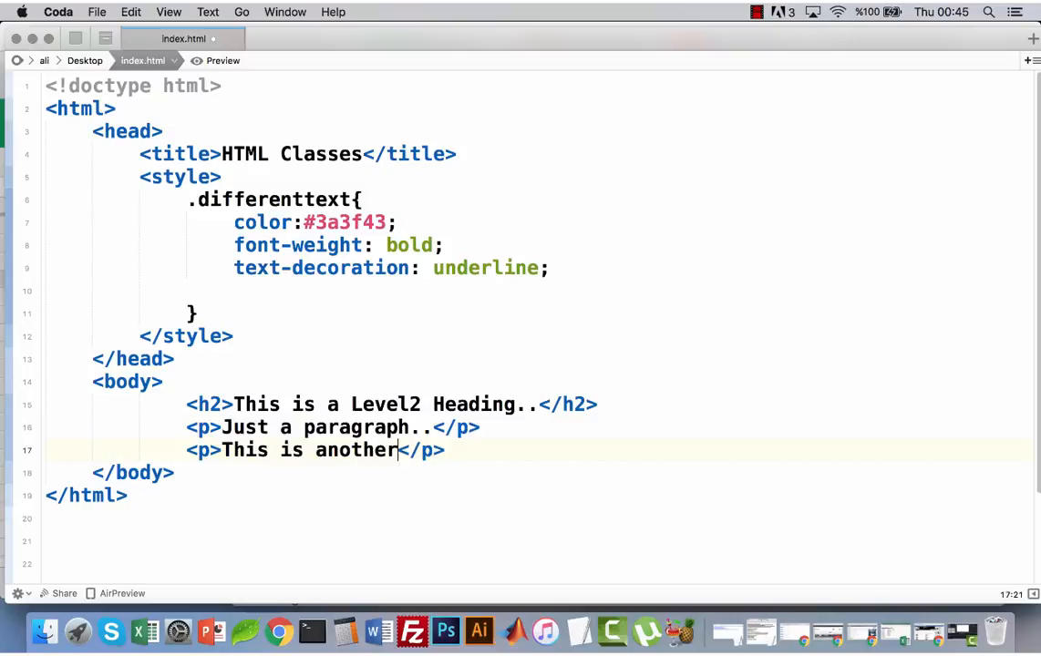
{"action": "type", "text": "paragra"}
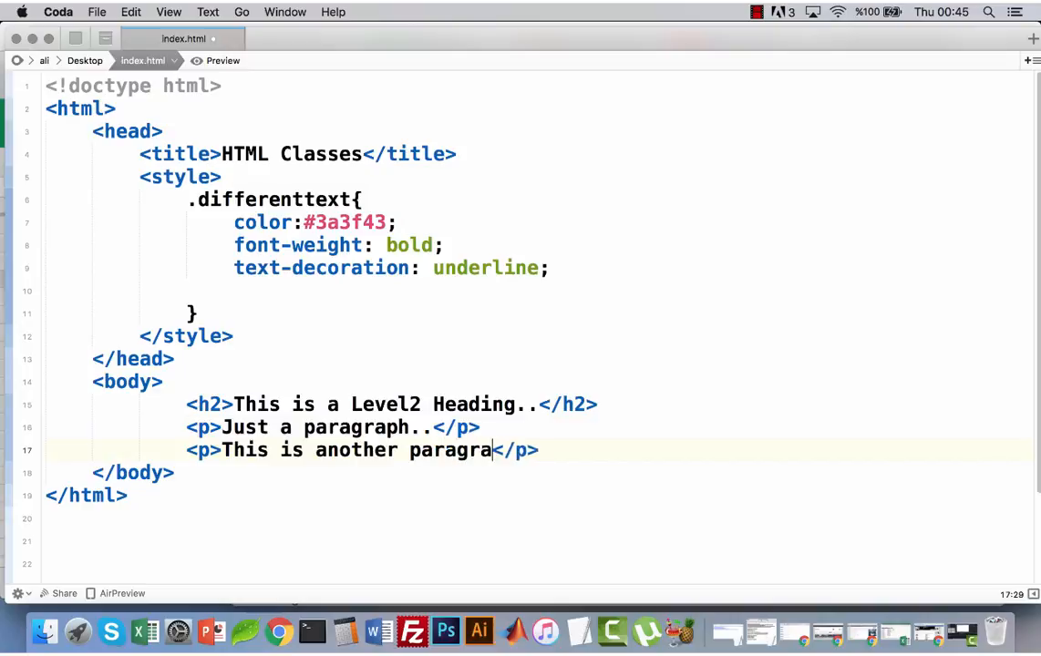
{"action": "type", "text": "ph..."}
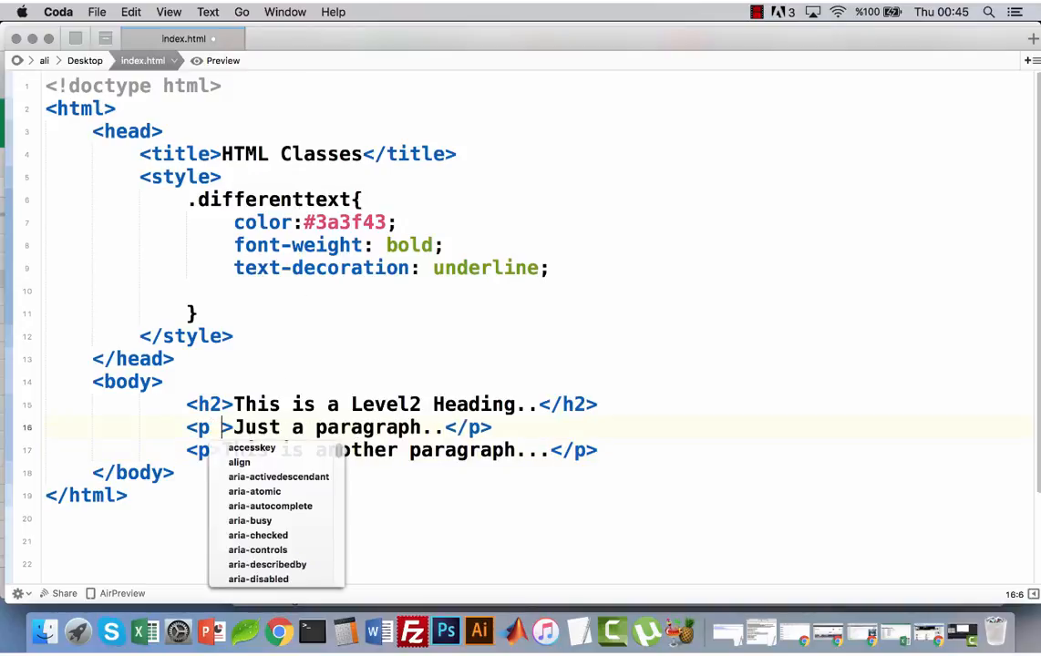
- Give the first paragraph class="differenttext" and preview the rendered page
{"action": "type", "text": "class"}
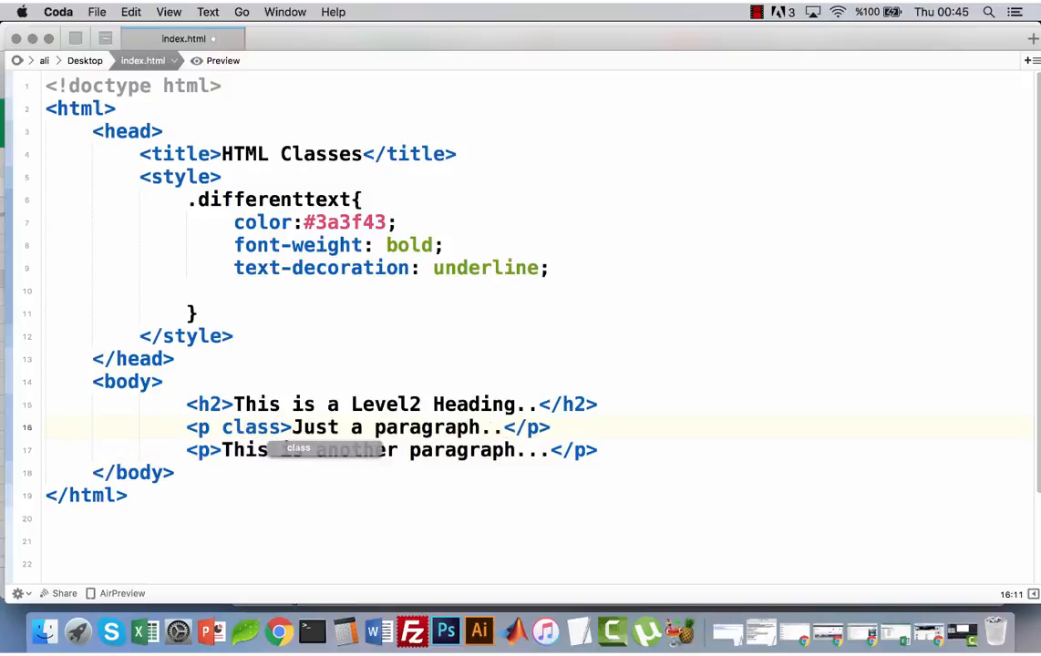
{"action": "type", "text": "=\""}
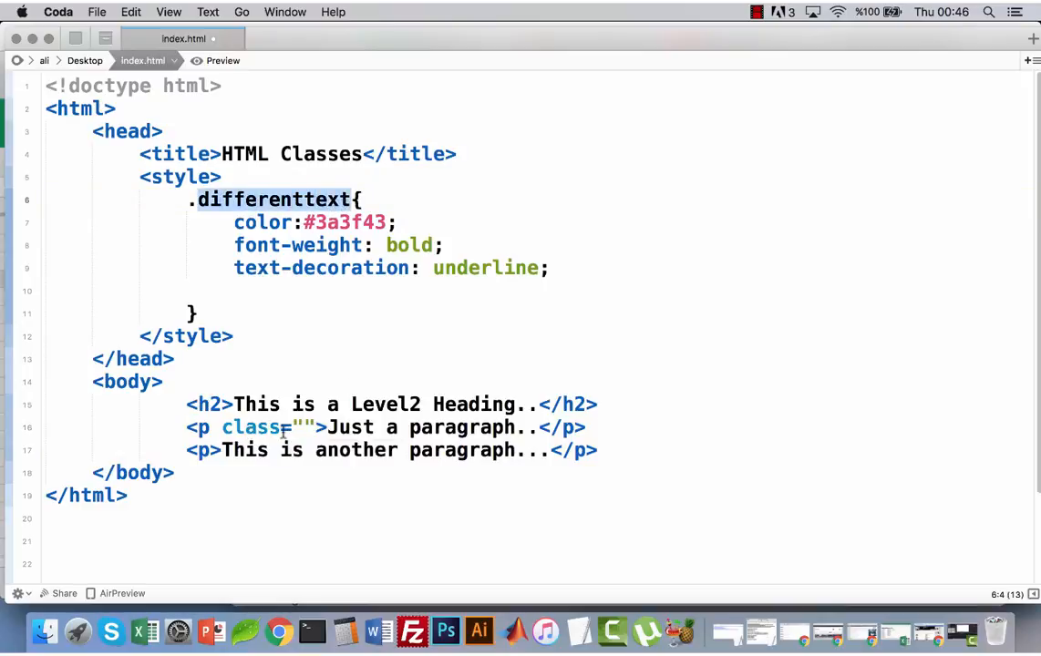
{"action": "right_click", "coordinate": [273, 199]}
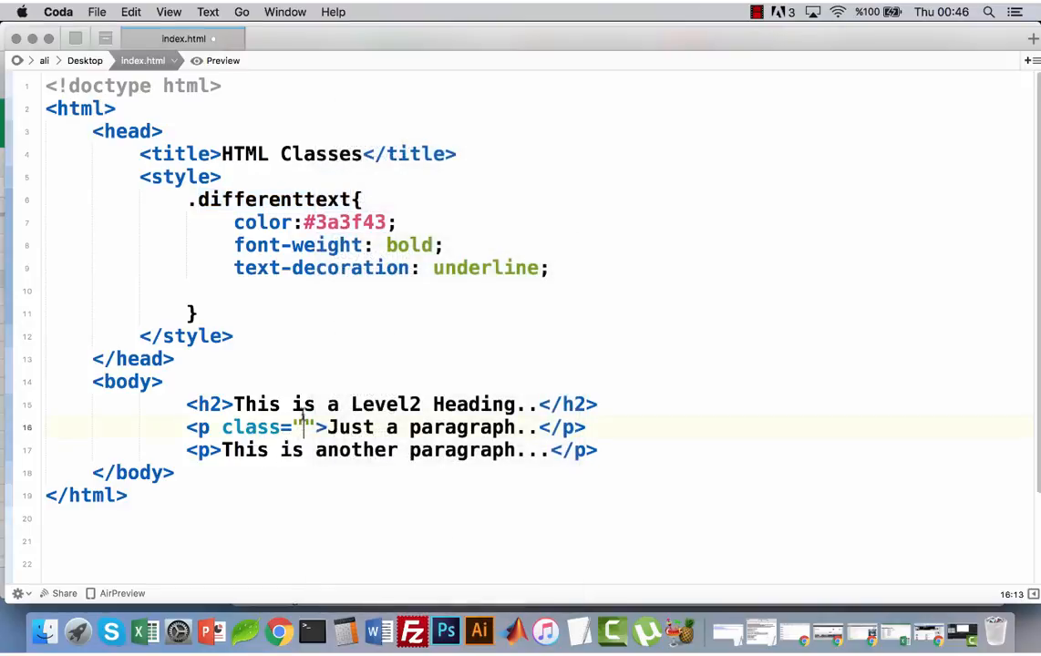
{"action": "type", "text": "differenttext"}
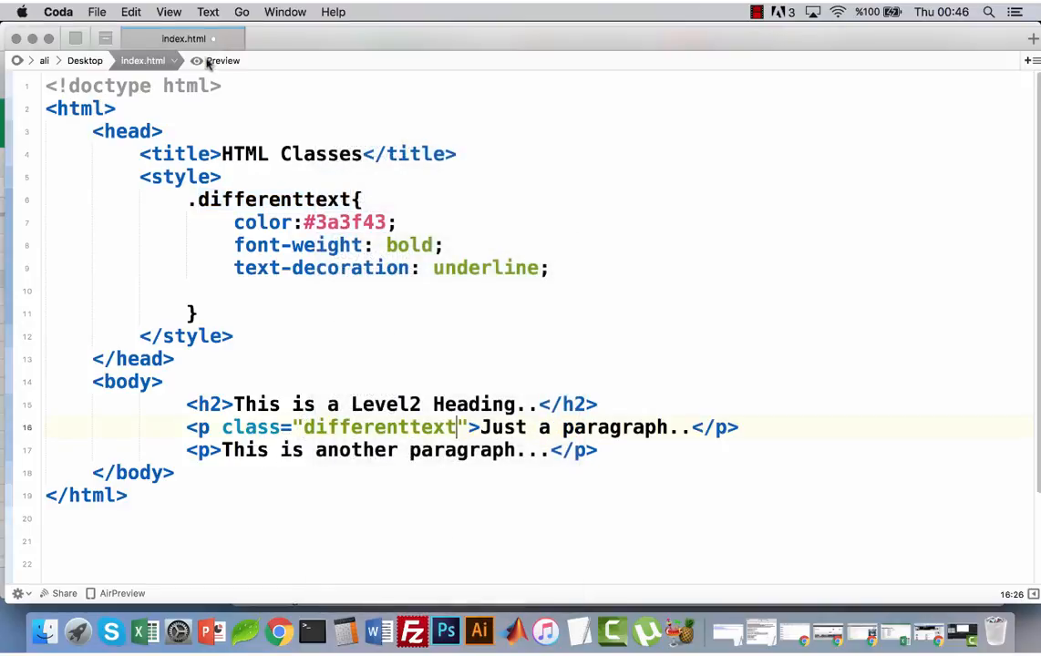
{"action": "left_click", "coordinate": [216, 60]}
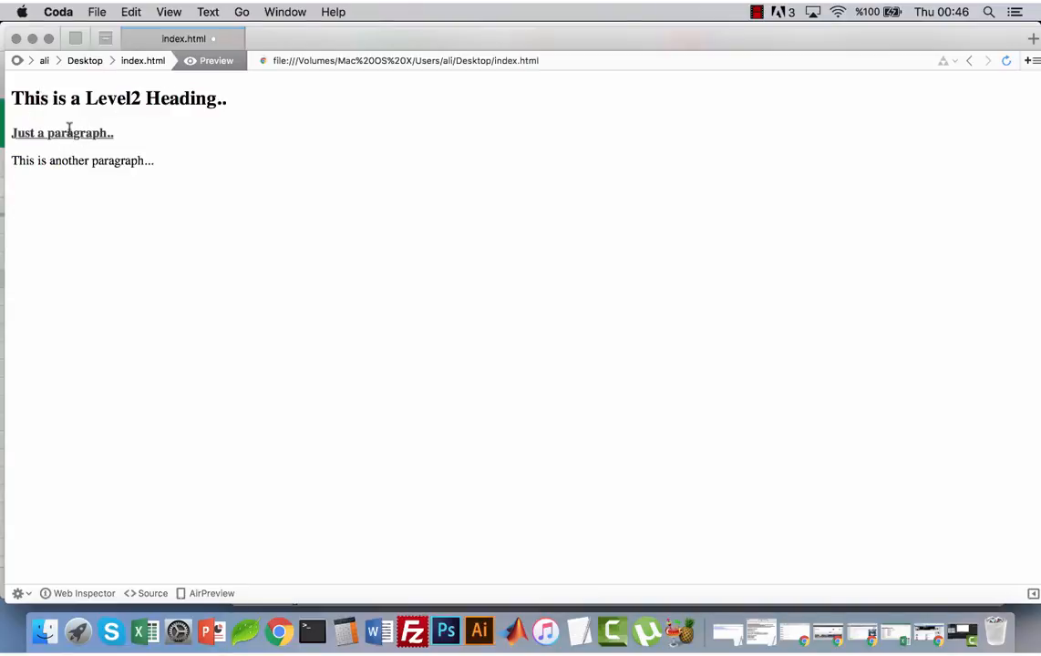
{"action": "mouse_move", "coordinate": [135, 161]}
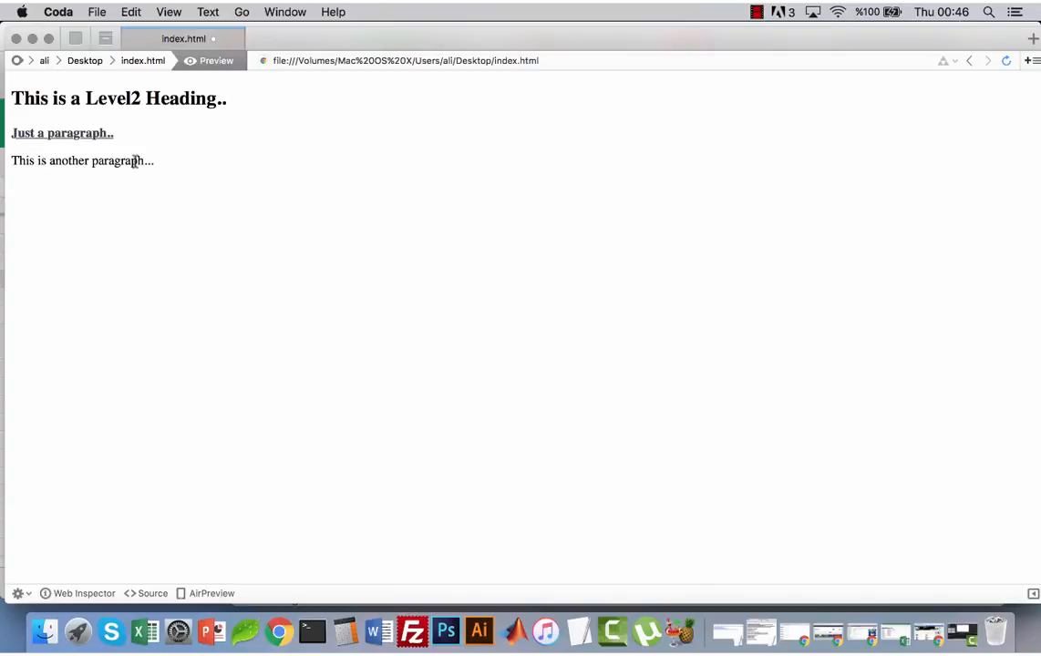
{"action": "mouse_move", "coordinate": [88, 120]}
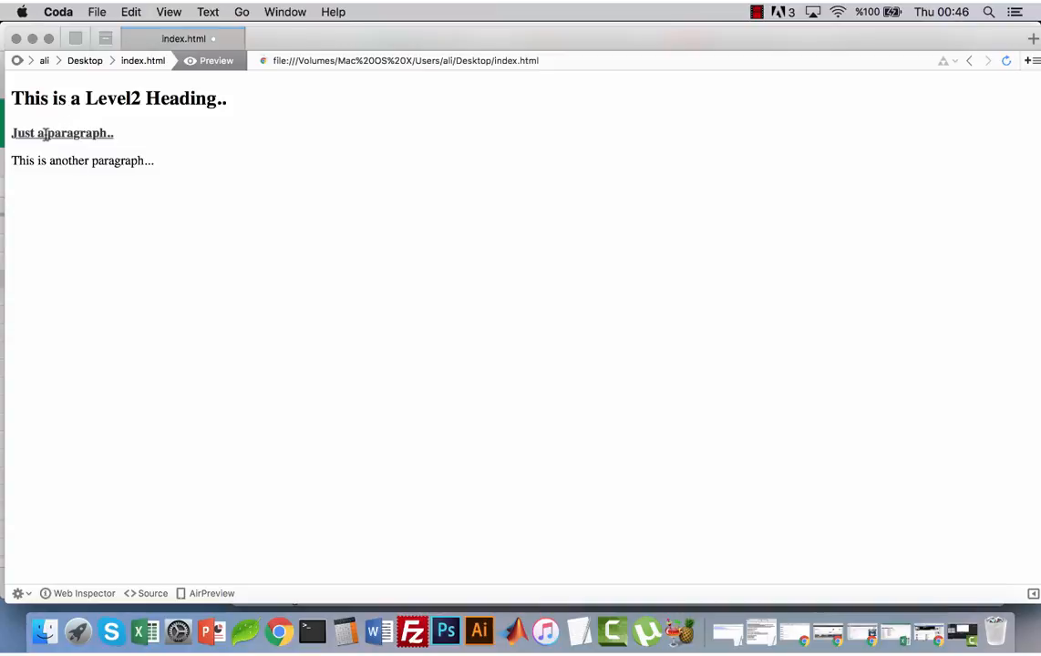
- Go back to the index.html source and select the three .differenttext declarations
{"action": "left_click", "coordinate": [143, 61]}
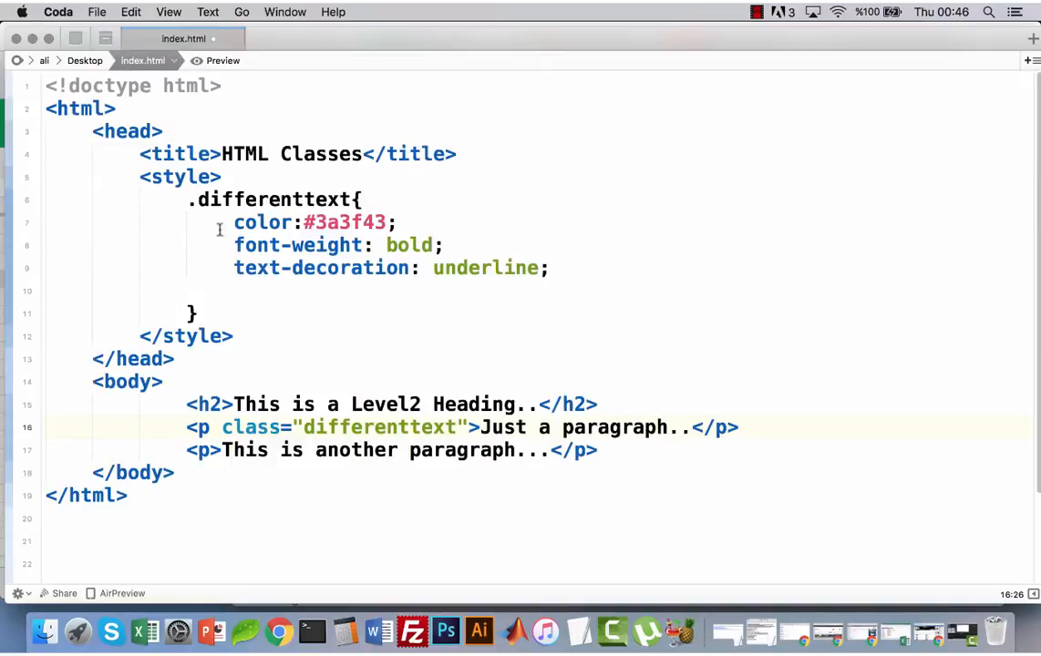
{"action": "left_click_drag", "start_coordinate": [234, 222], "coordinate": [551, 267]}
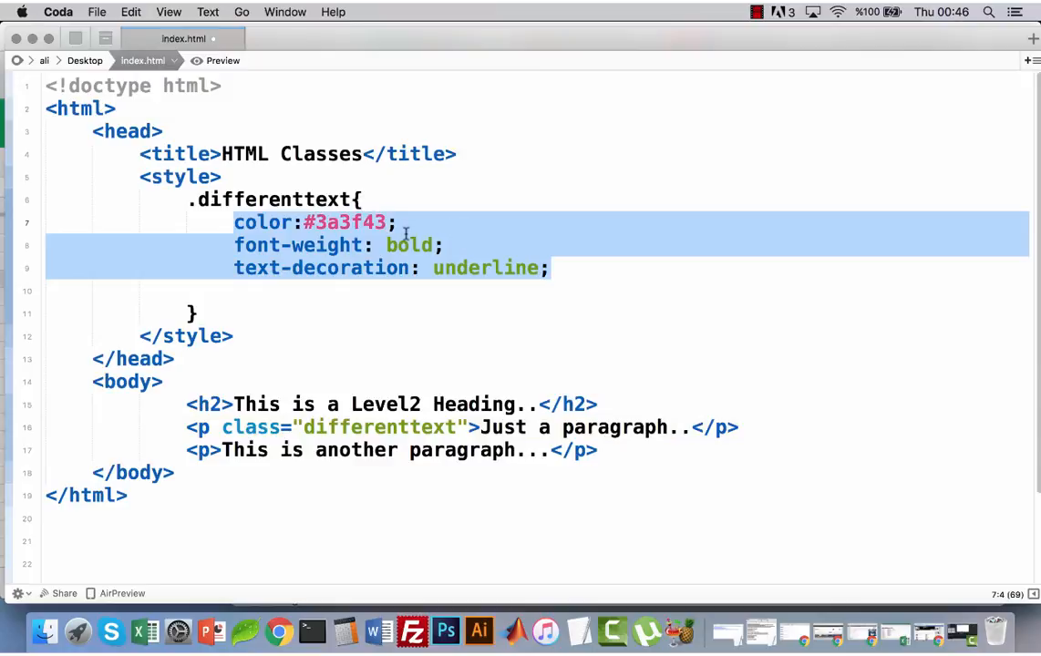
{"action": "mouse_move", "coordinate": [207, 420]}
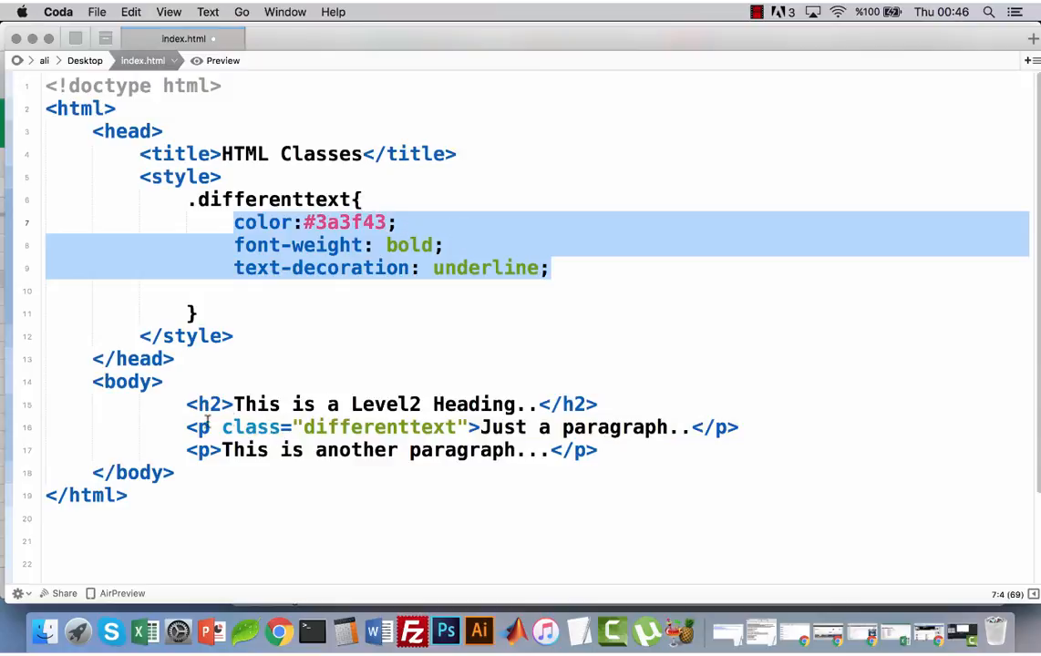